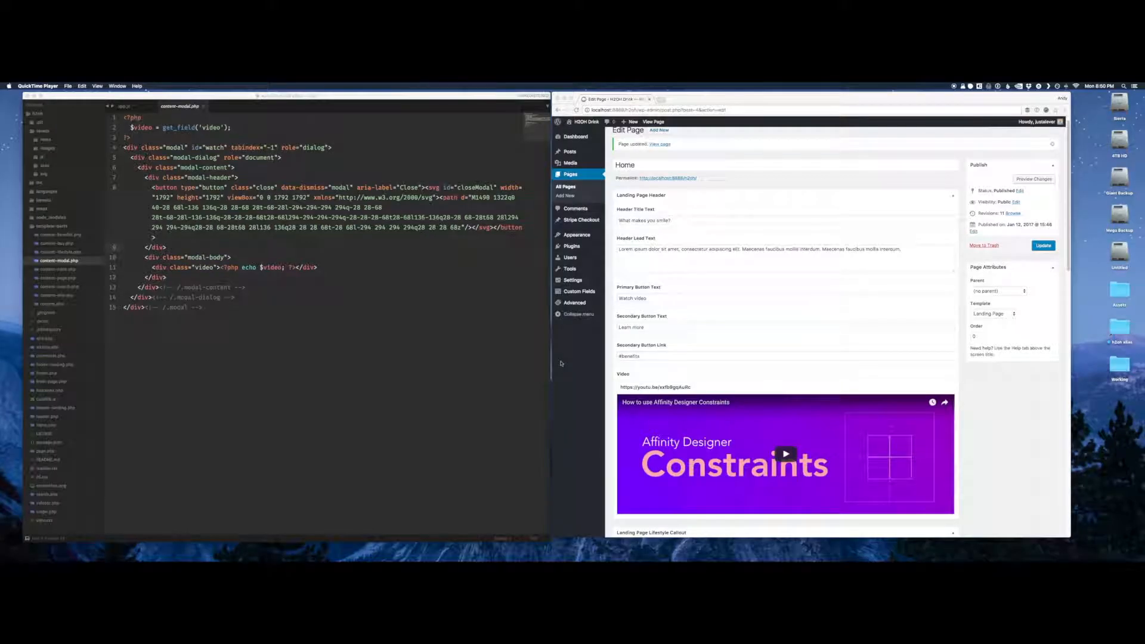
{"action": "mouse_move", "coordinate": [762, 350]}
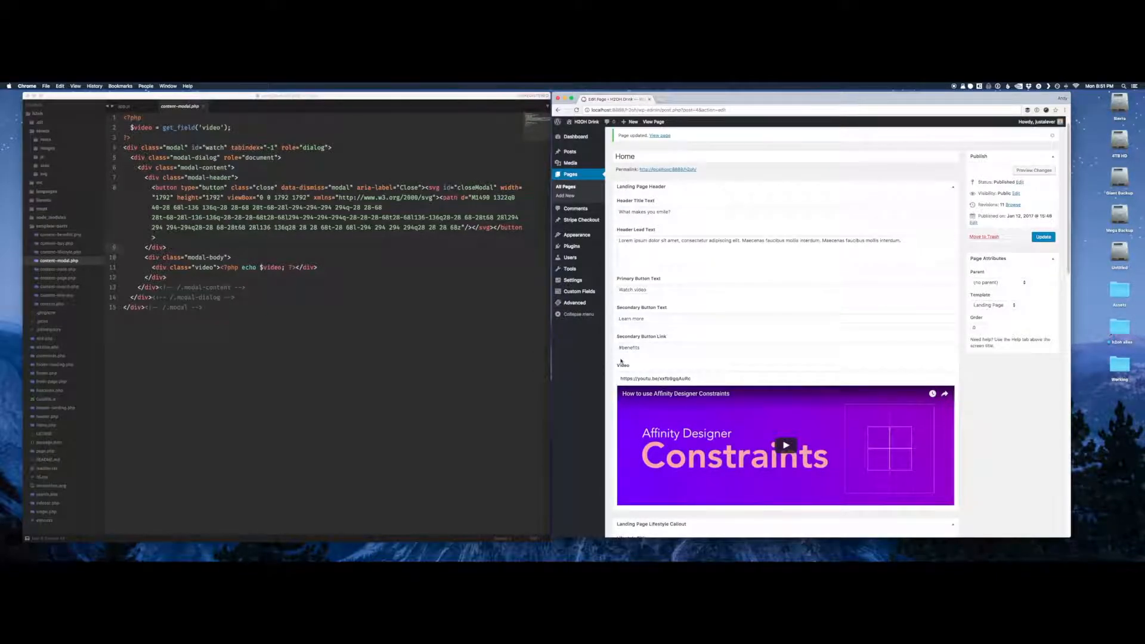
View the published Home page on the live site from the Edit Page screen.
{"action": "scroll", "scroll_direction": "down", "scroll_amount": 3}
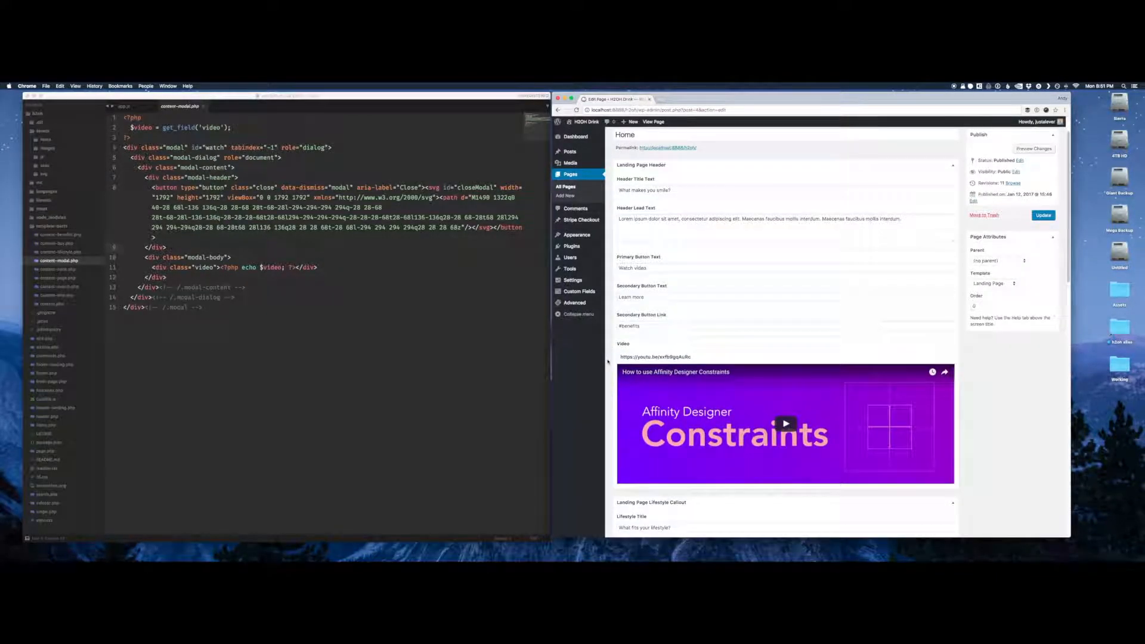
{"action": "left_click", "coordinate": [1042, 215]}
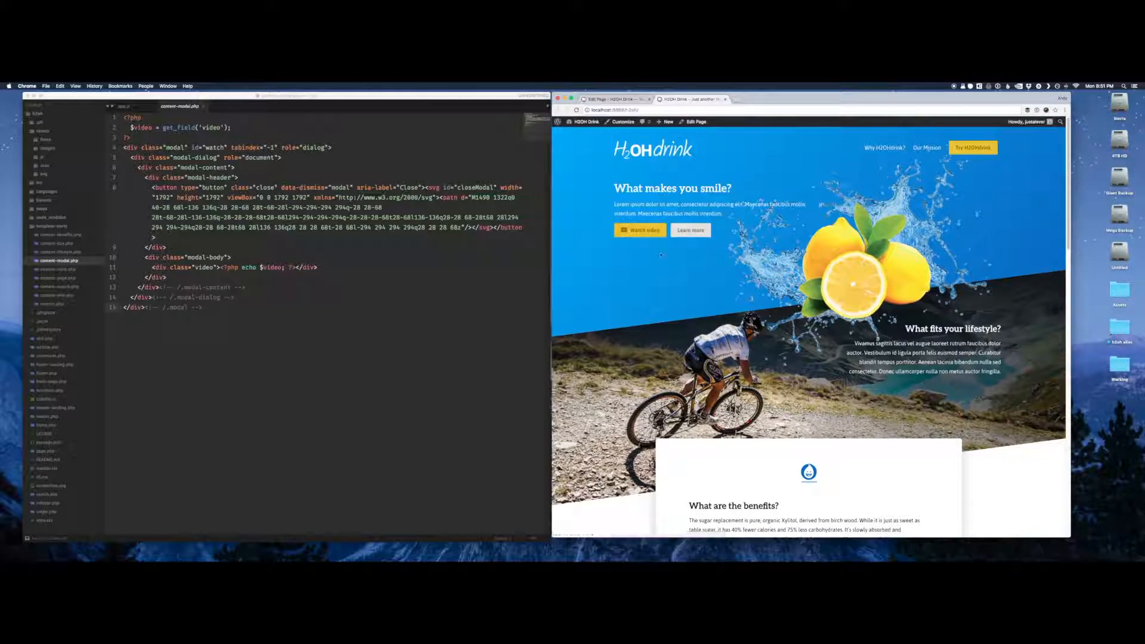
Scroll the landing page down through the benefits to the Why promote oral health section.
{"action": "left_click", "coordinate": [641, 231]}
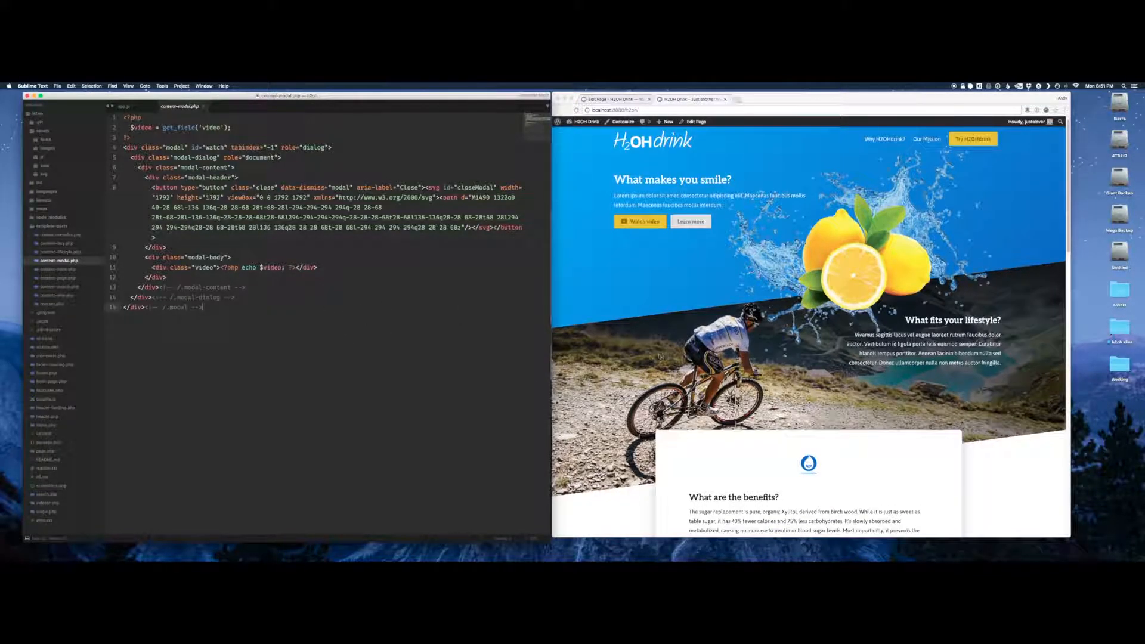
{"action": "scroll", "scroll_direction": "down", "scroll_amount": 3}
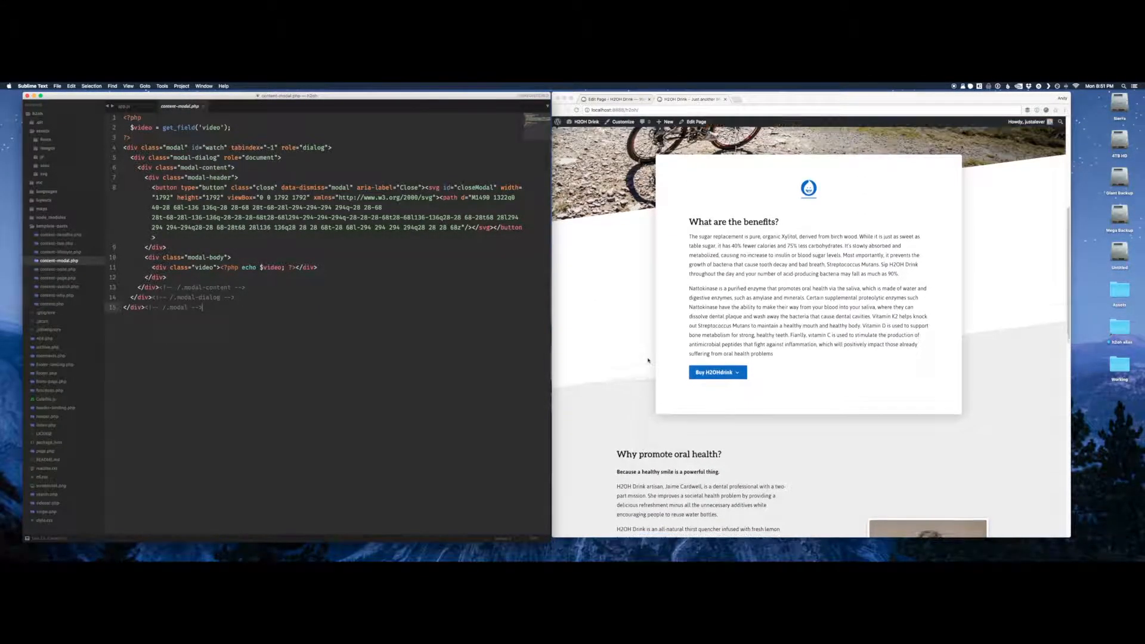
{"action": "scroll", "scroll_direction": "down", "scroll_amount": 3}
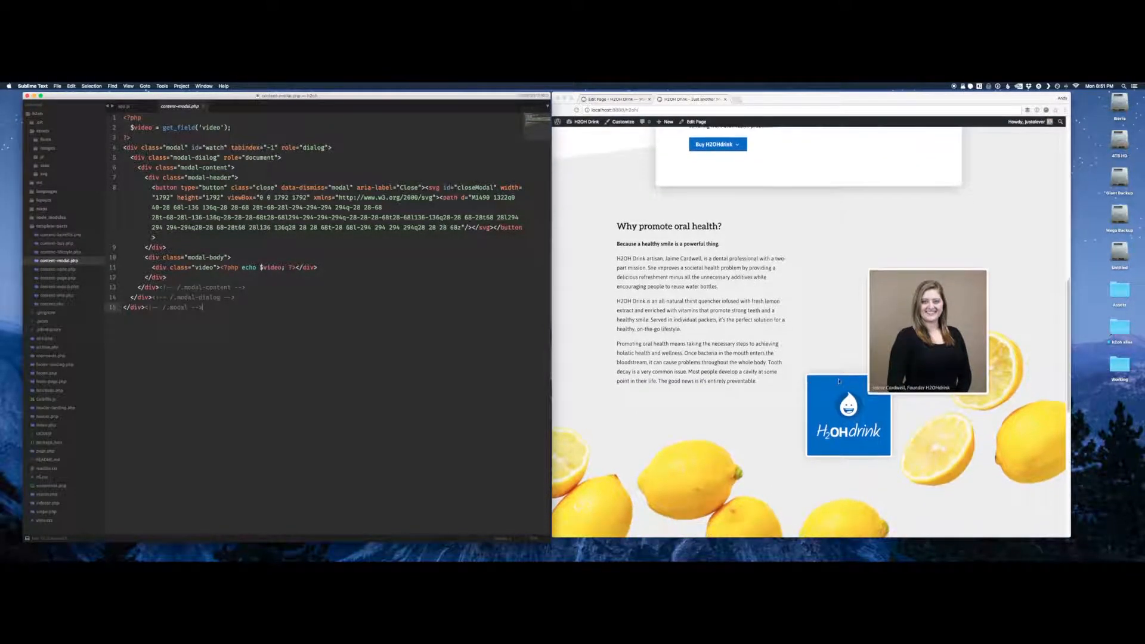
{"action": "scroll", "scroll_direction": "down", "scroll_amount": 3}
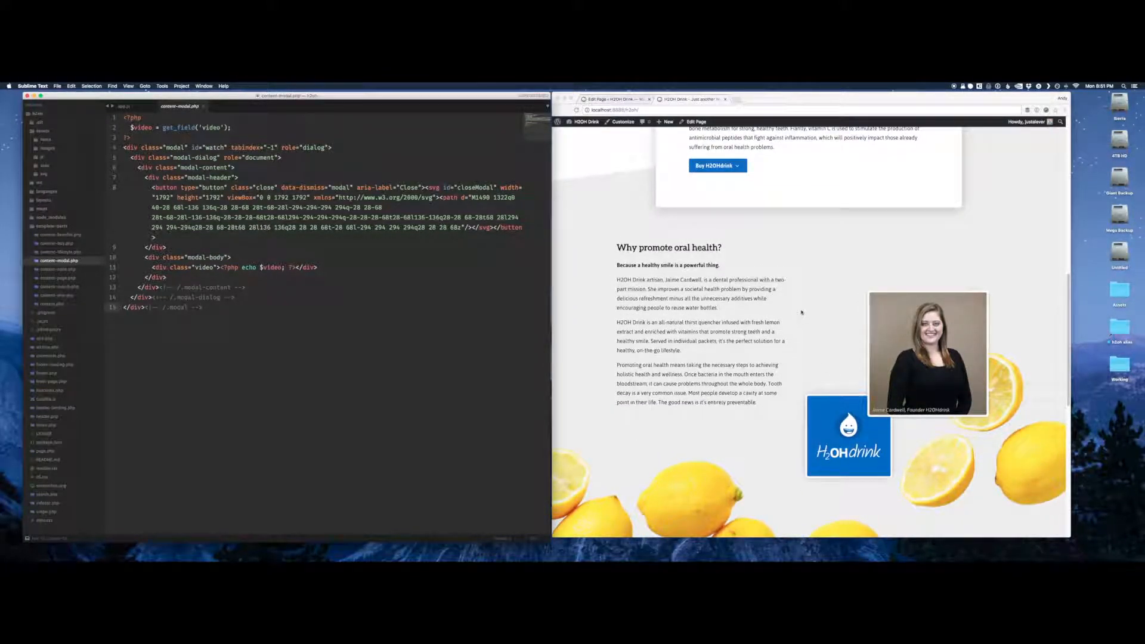
{"action": "scroll", "scroll_direction": "down", "scroll_amount": 3}
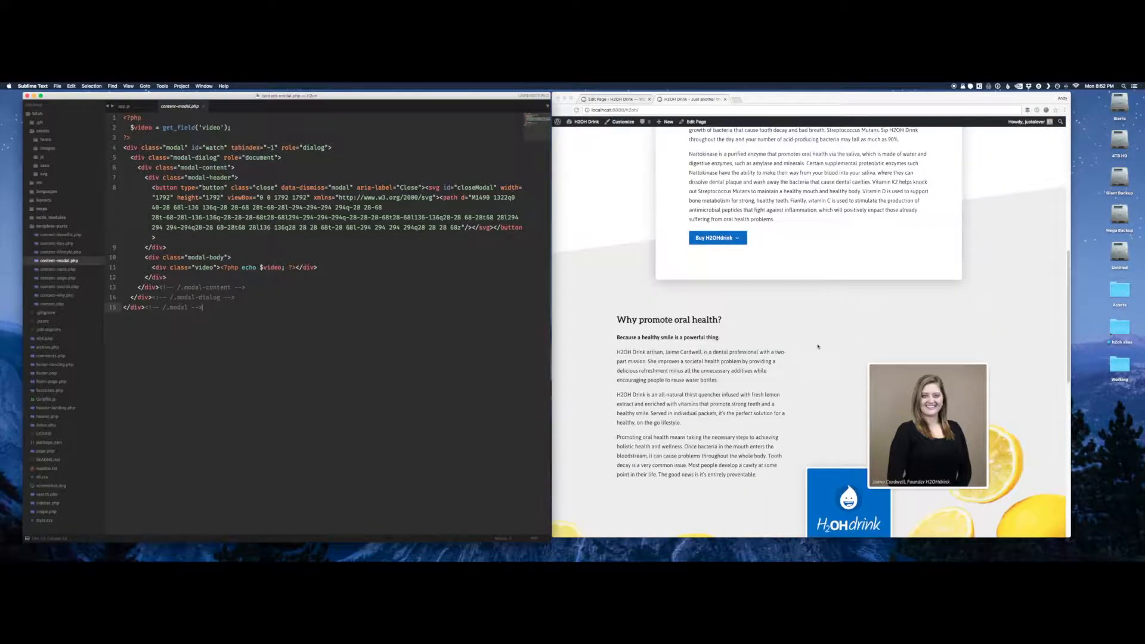
{"action": "scroll", "scroll_direction": "down", "scroll_amount": 3}
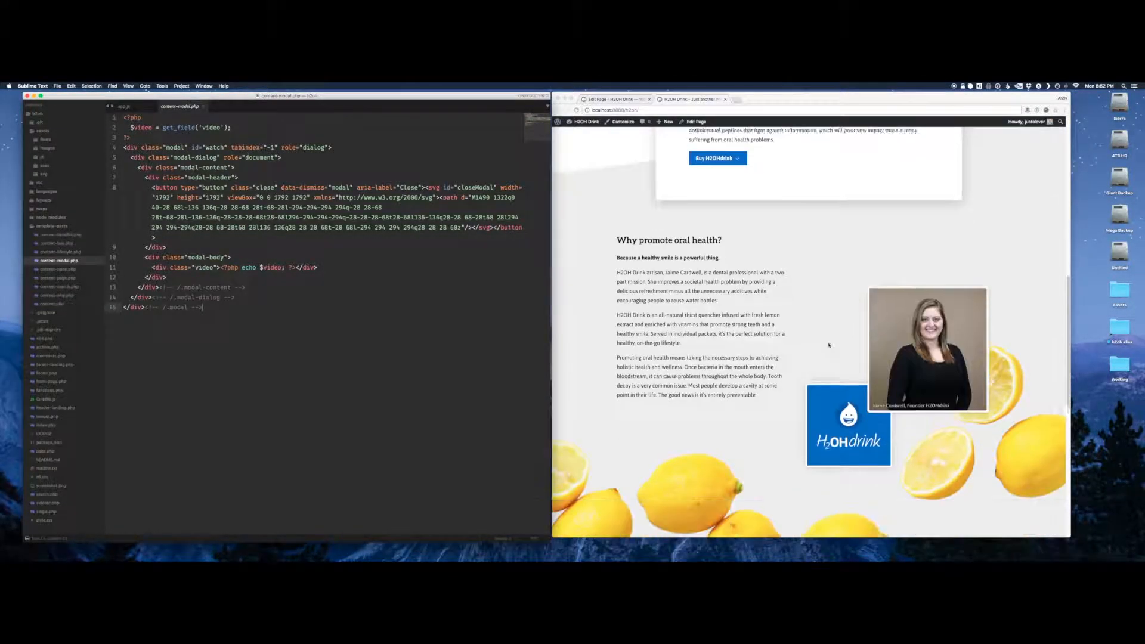
{"action": "scroll", "scroll_direction": "down", "scroll_amount": 3}
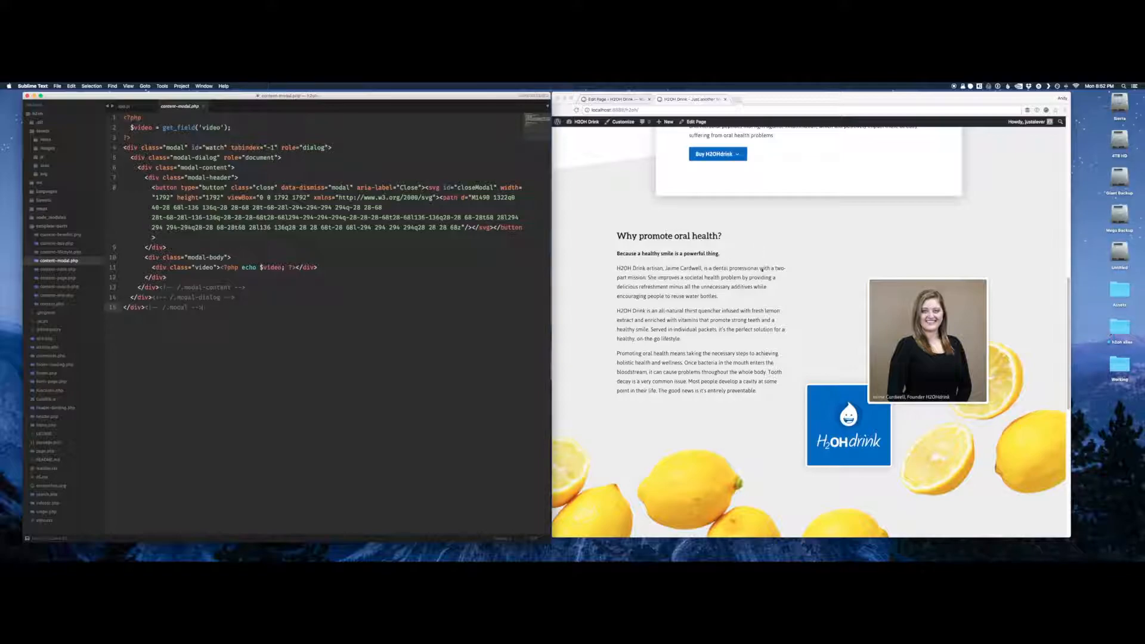
{"action": "scroll", "scroll_direction": "down", "scroll_amount": 3}
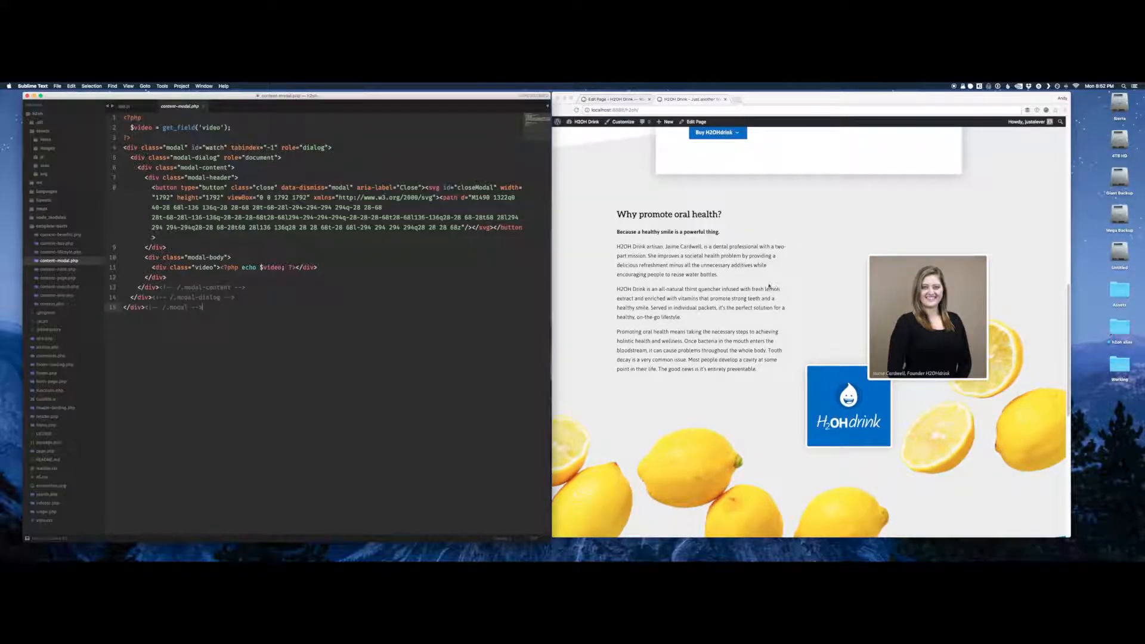
{"action": "scroll", "scroll_direction": "down", "scroll_amount": 3}
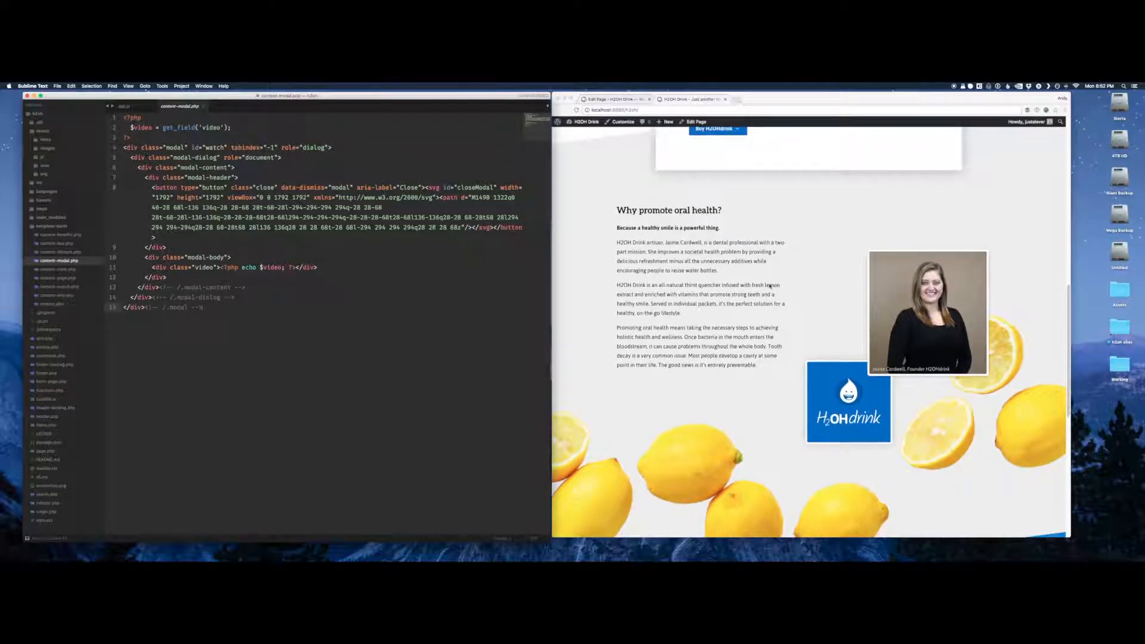
{"action": "scroll", "scroll_direction": "down", "scroll_amount": 3}
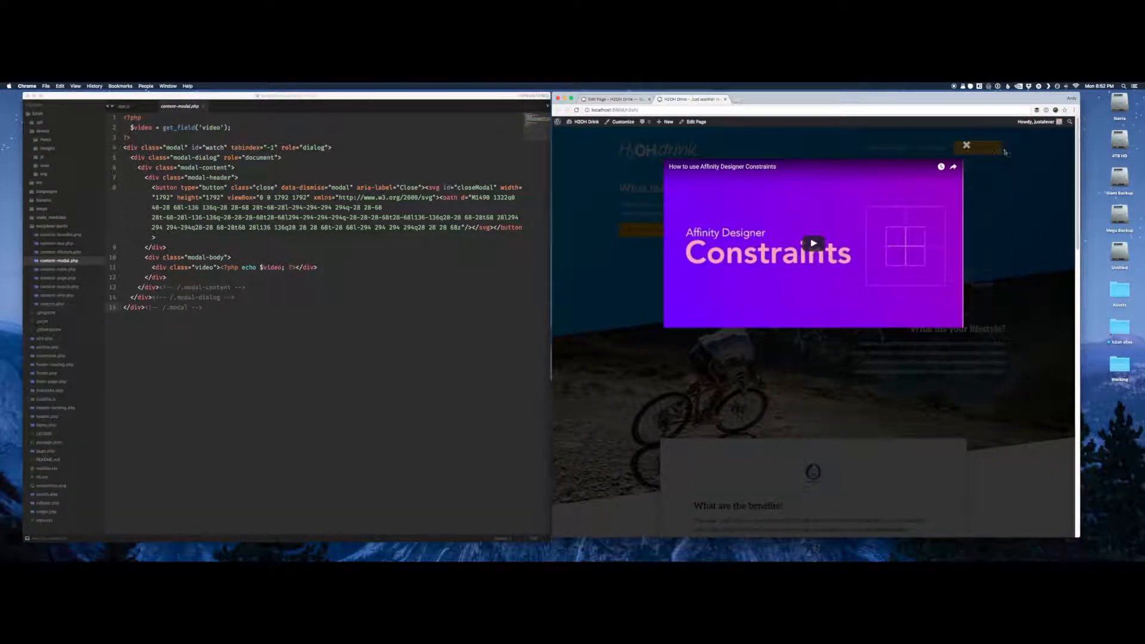
Close the video pop-up and return to the Home Edit Page screen.
{"action": "left_click", "coordinate": [965, 146]}
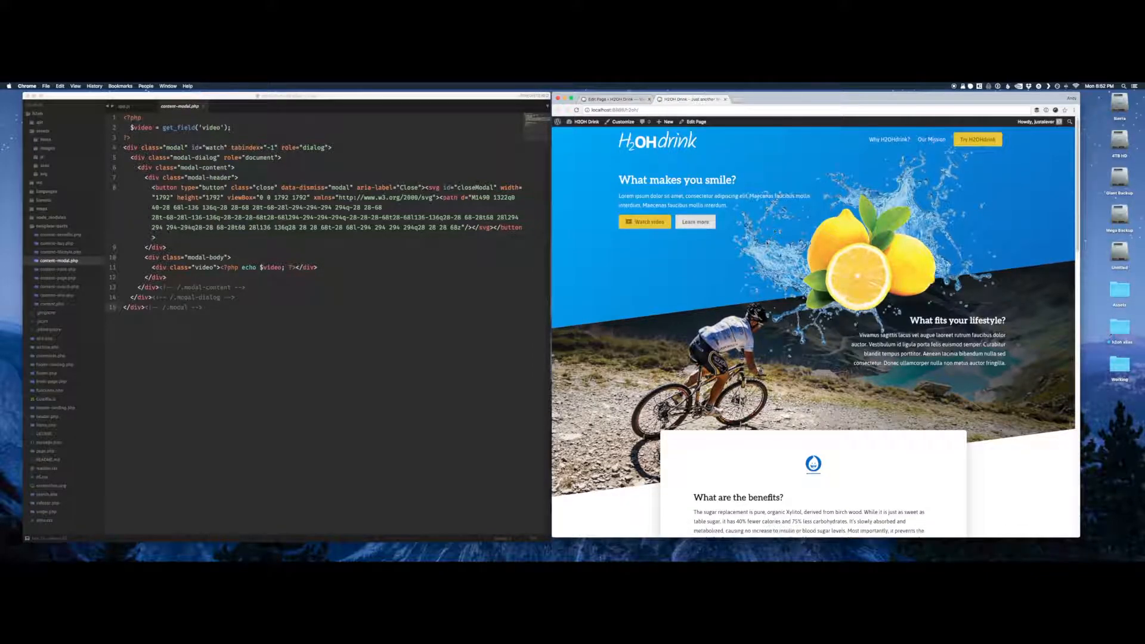
{"action": "scroll", "scroll_direction": "down", "scroll_amount": 3}
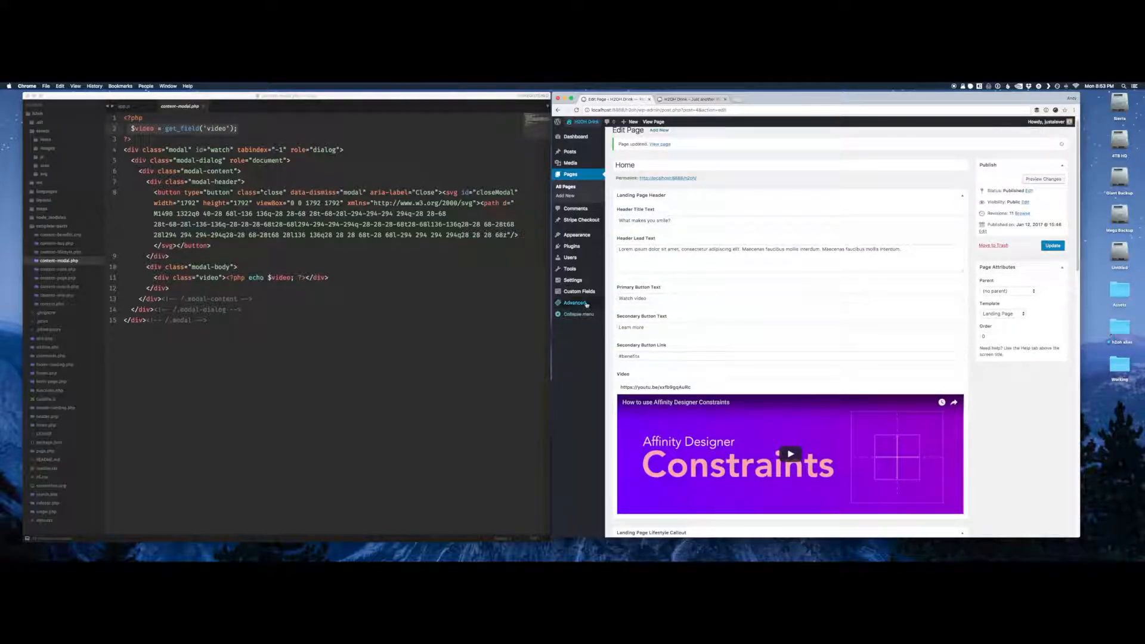
Check the Landing Page Header group's Video field keeps the oEmbed type.
{"action": "left_click", "coordinate": [578, 291]}
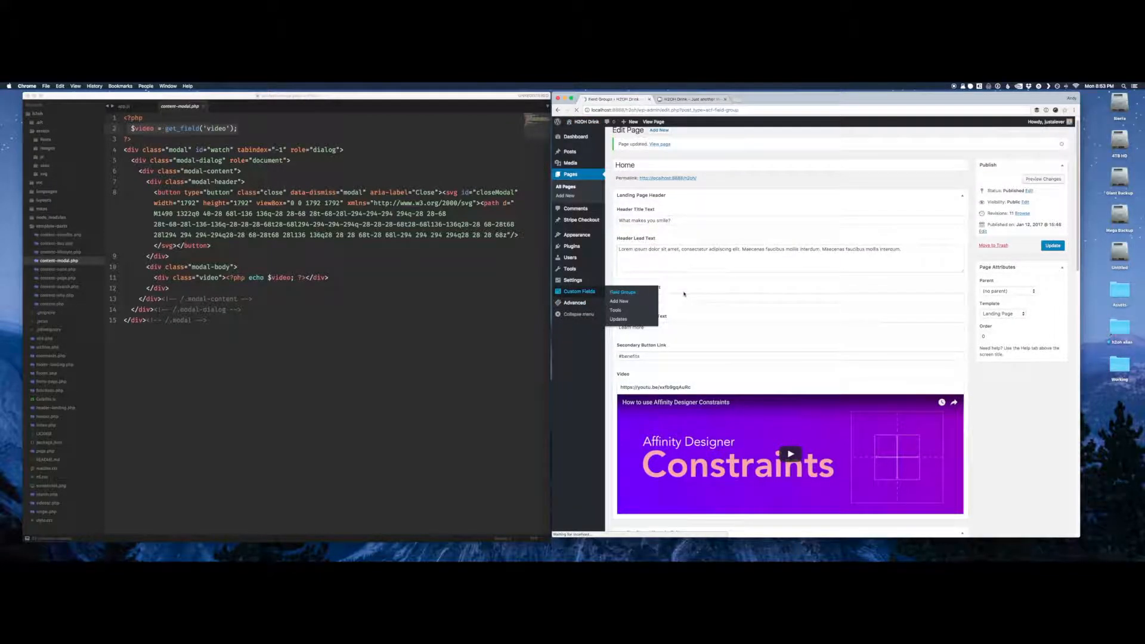
{"action": "left_click", "coordinate": [623, 292]}
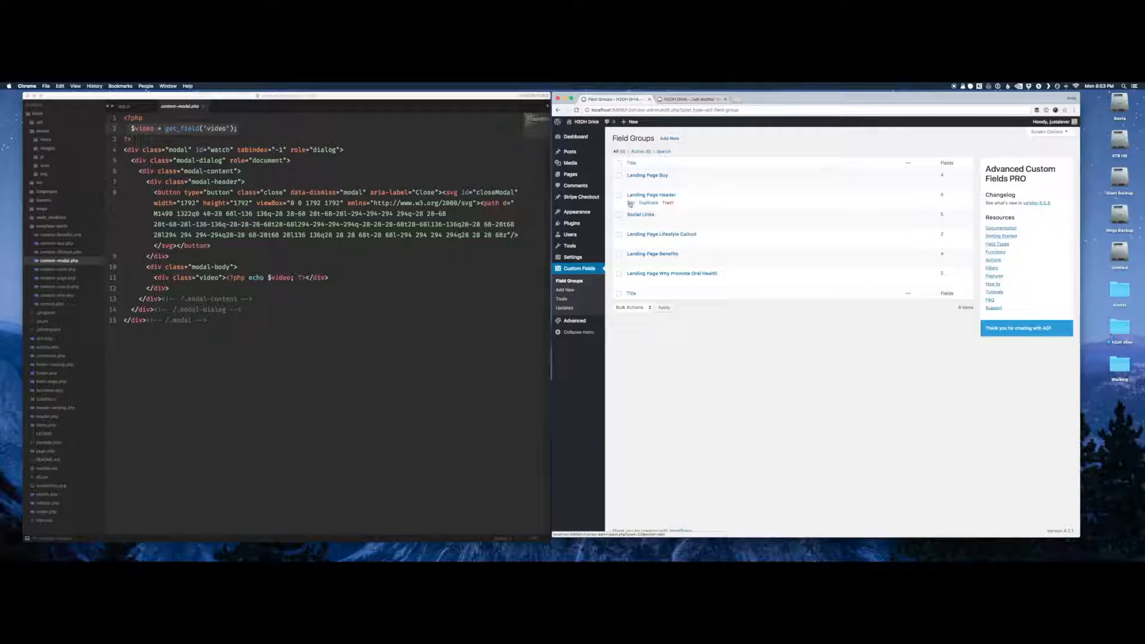
{"action": "left_click", "coordinate": [651, 194]}
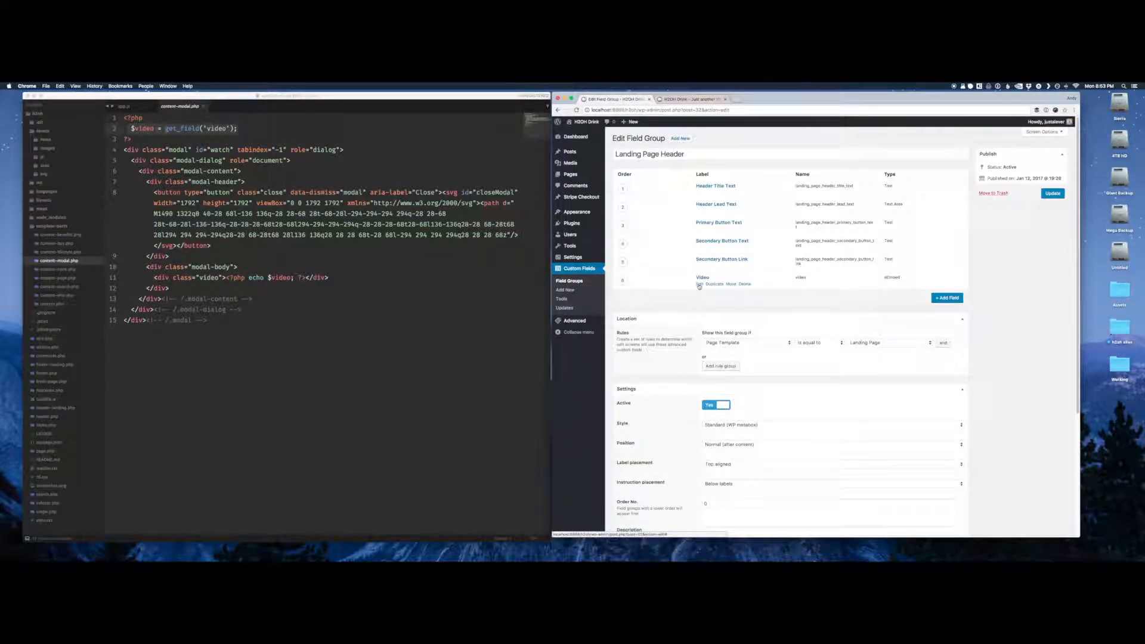
{"action": "left_click", "coordinate": [701, 275]}
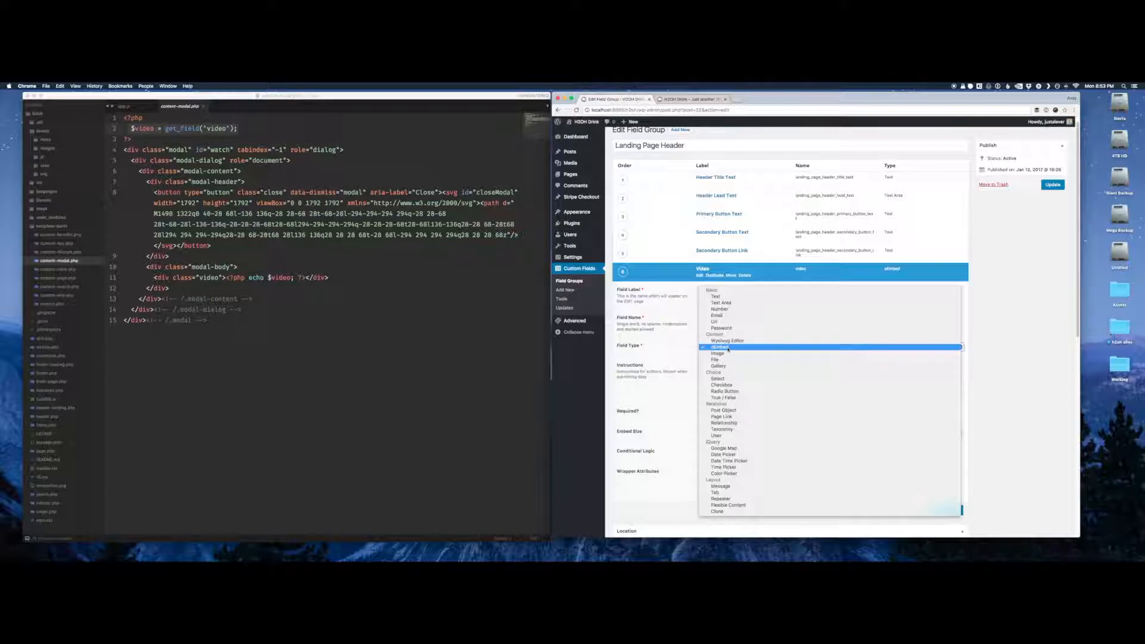
{"action": "left_click", "coordinate": [719, 347]}
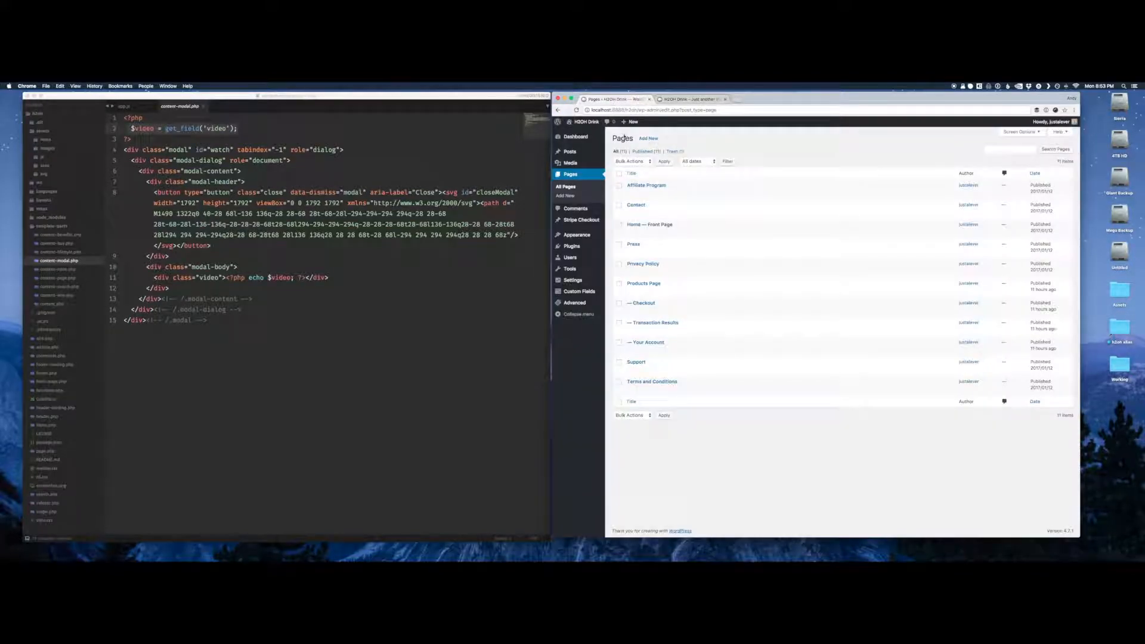
{"action": "mouse_move", "coordinate": [571, 257]}
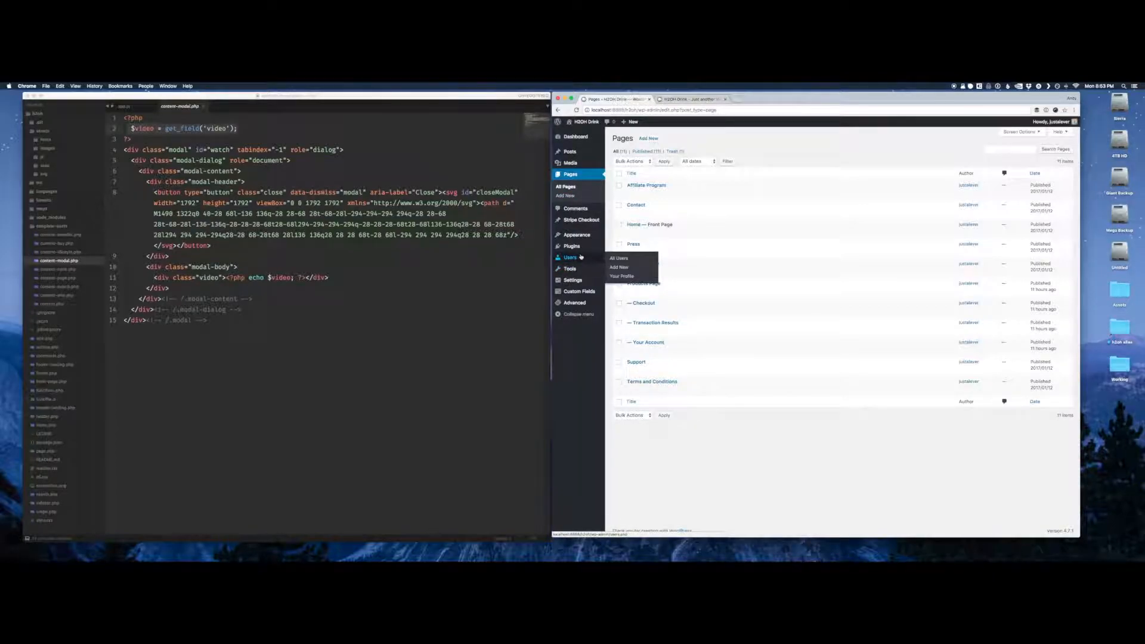
{"action": "mouse_move", "coordinate": [576, 235]}
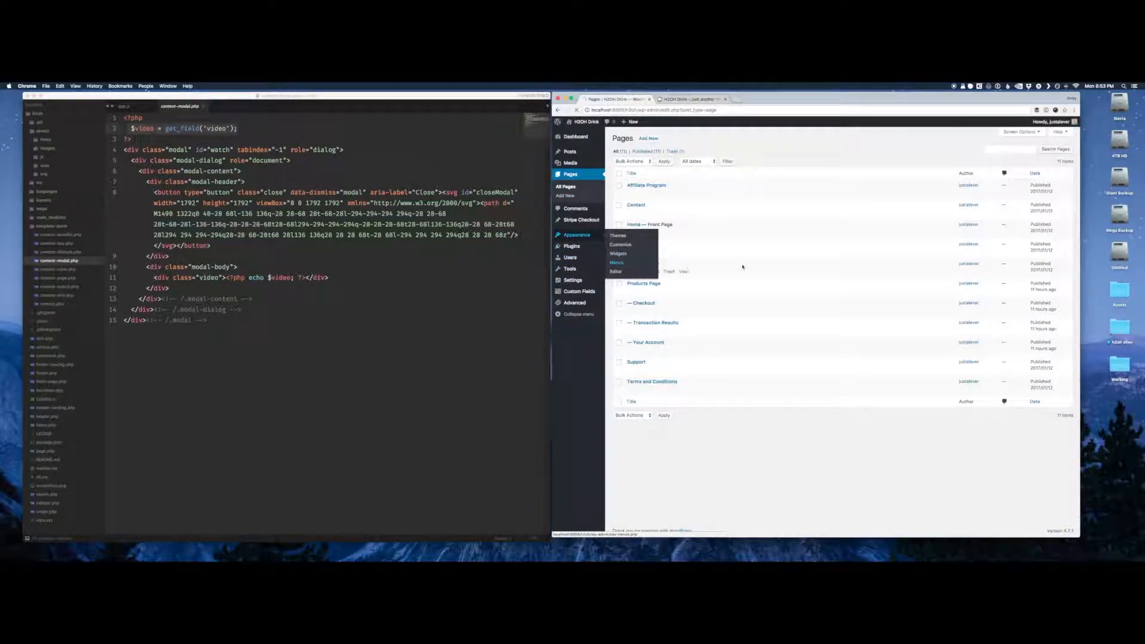
Review the Try H2OHdrink custom link in the Appearance Menus editor.
{"action": "left_click", "coordinate": [616, 262]}
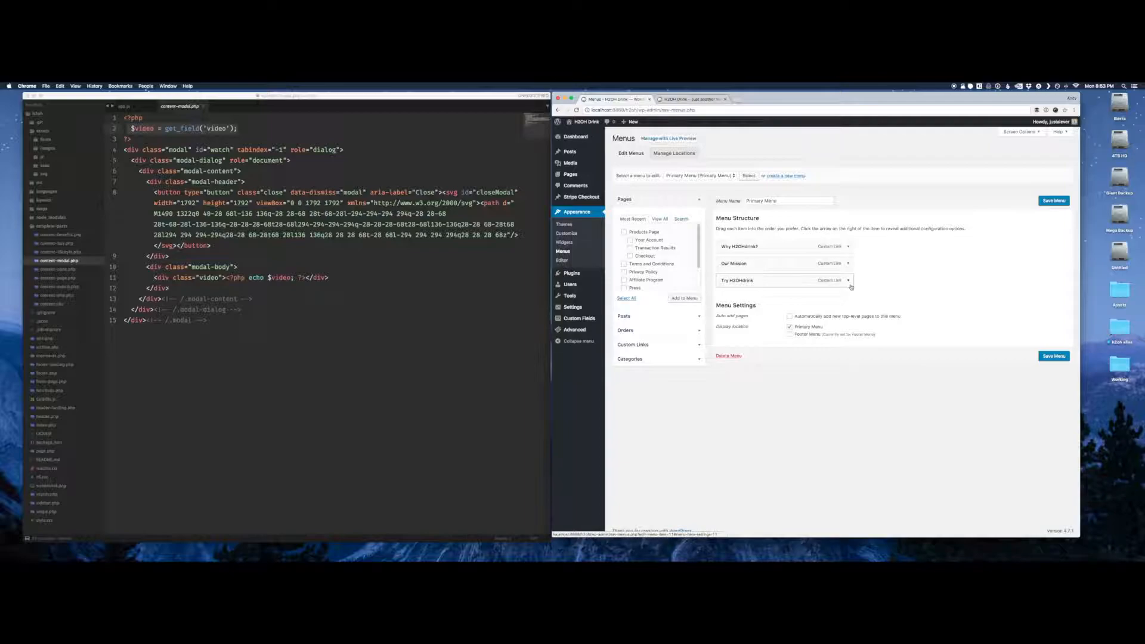
{"action": "left_click", "coordinate": [847, 279]}
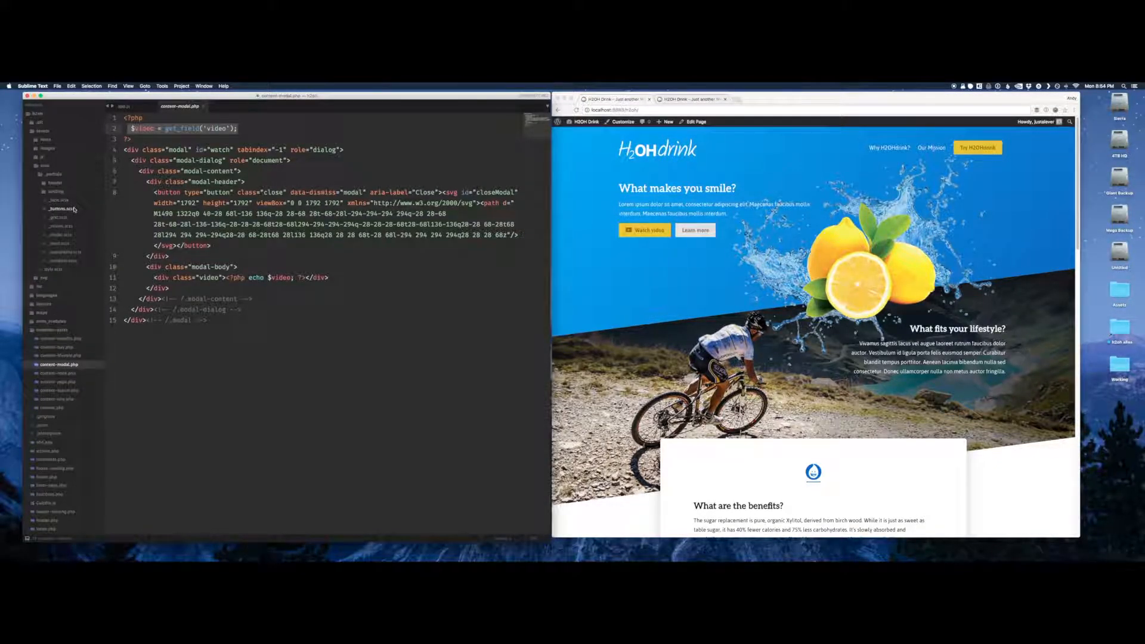
Review a theme Sass stylesheet, scrolling through its rules.
{"action": "left_click", "coordinate": [60, 200]}
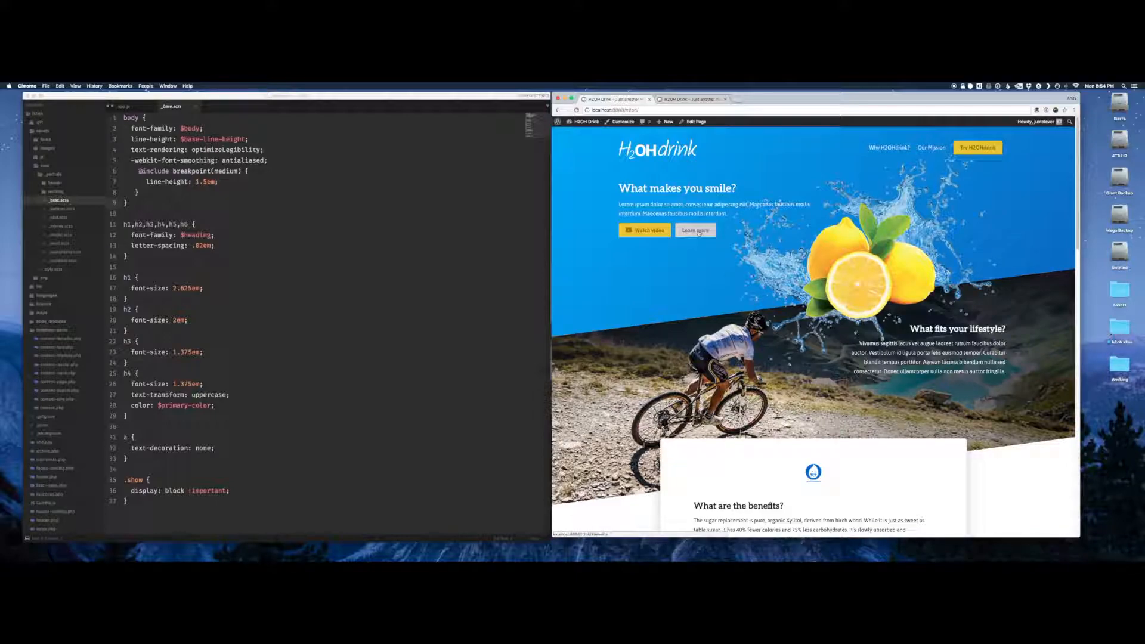
{"action": "scroll", "scroll_direction": "down", "scroll_amount": 3}
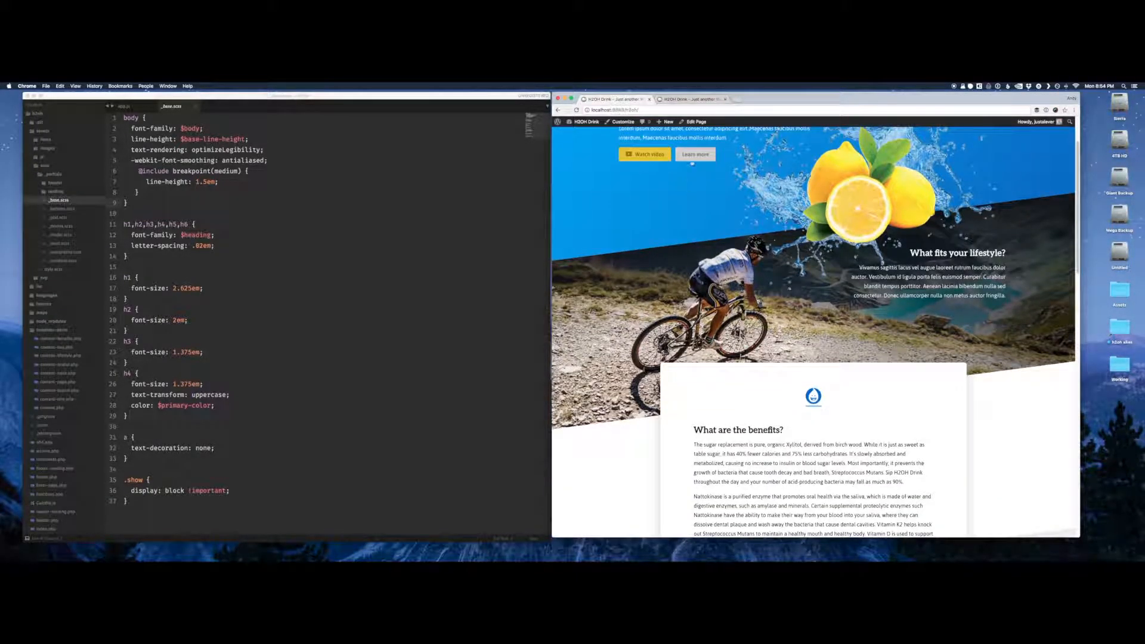
{"action": "scroll", "scroll_direction": "down", "scroll_amount": 3}
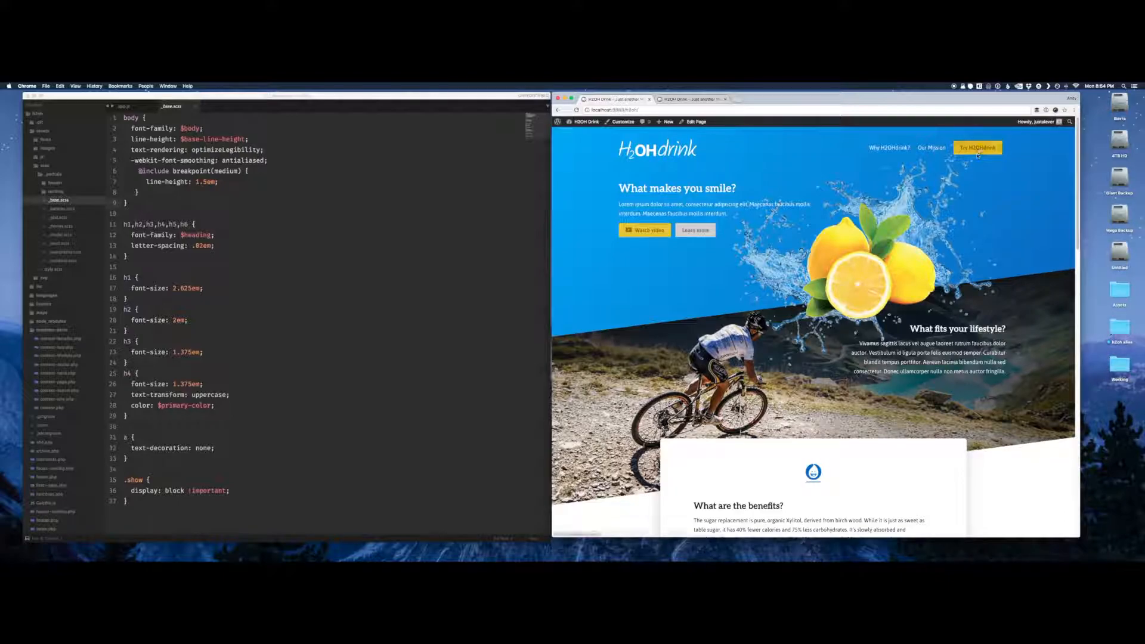
{"action": "scroll", "scroll_direction": "down", "scroll_amount": 3}
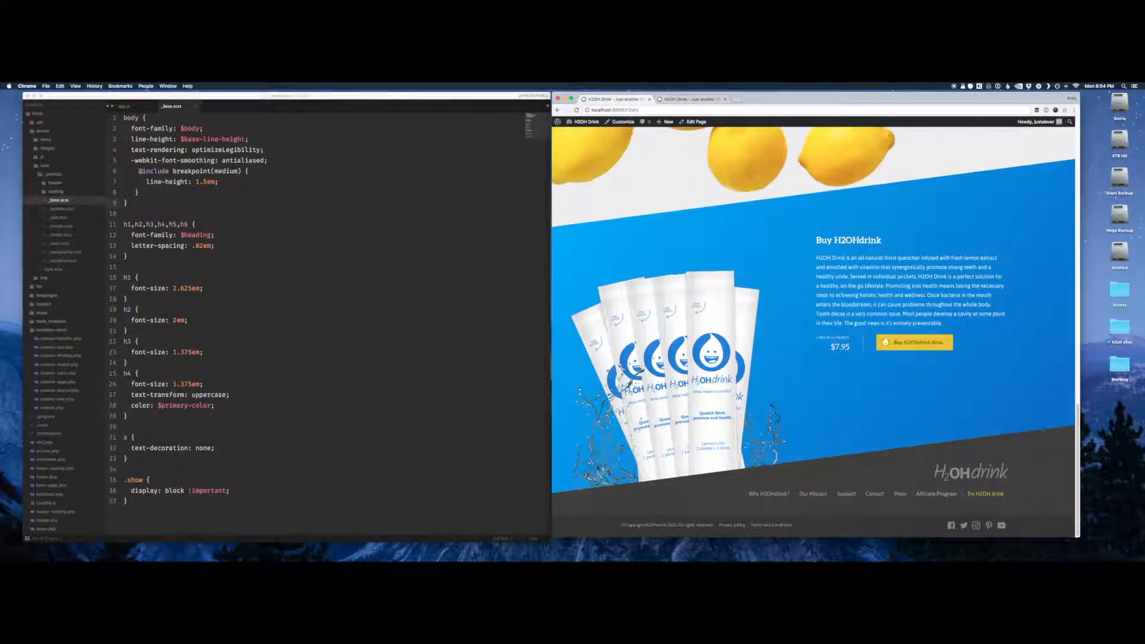
{"action": "scroll", "scroll_direction": "down", "scroll_amount": 3}
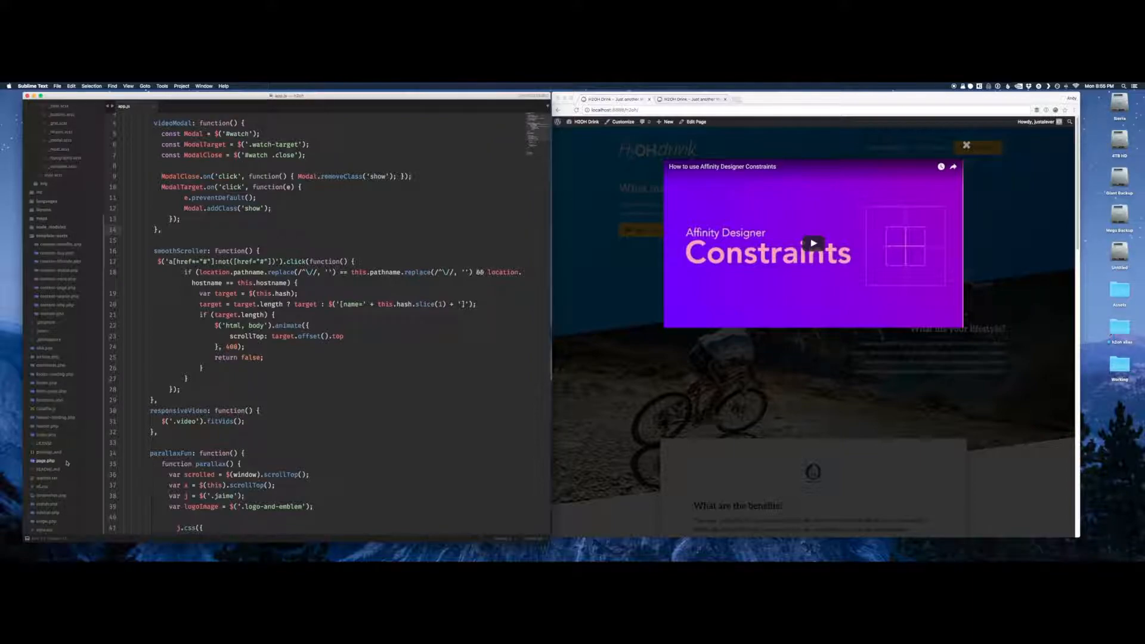
Review the _modal.scss stylesheet's rules.
{"action": "left_click", "coordinate": [52, 391]}
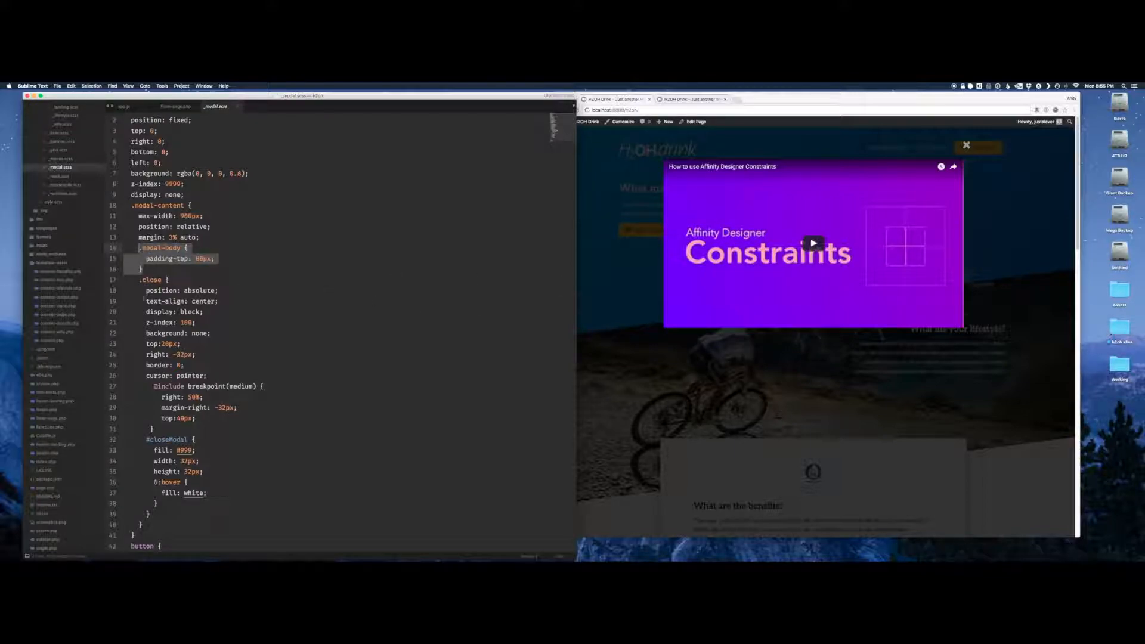
{"action": "scroll", "scroll_direction": "down", "scroll_amount": 3}
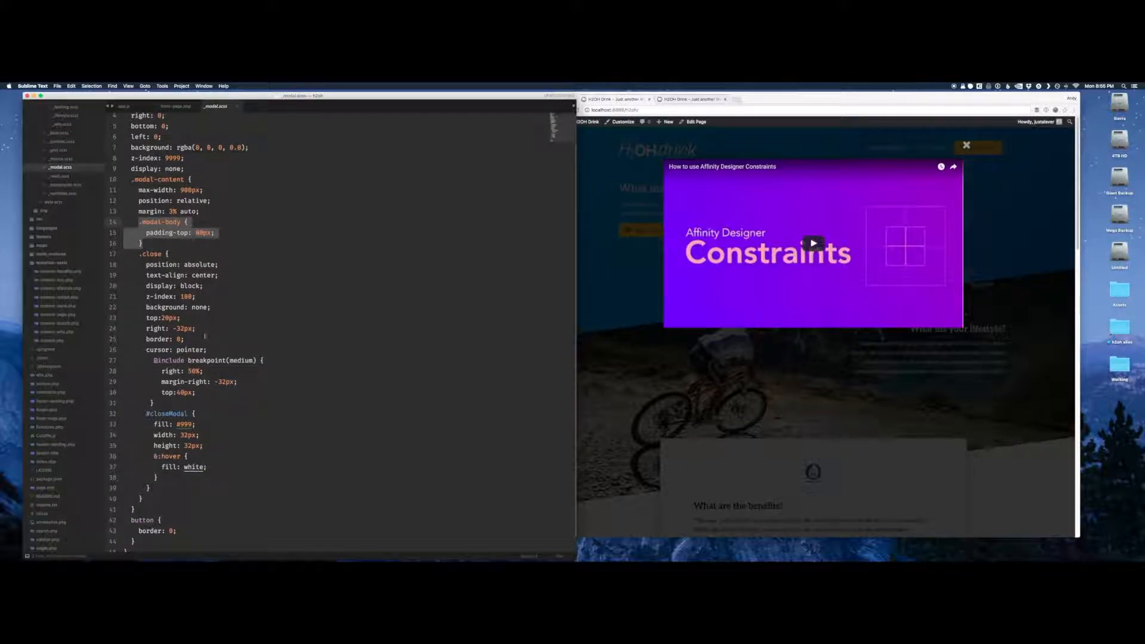
{"action": "scroll", "scroll_direction": "down", "scroll_amount": 3}
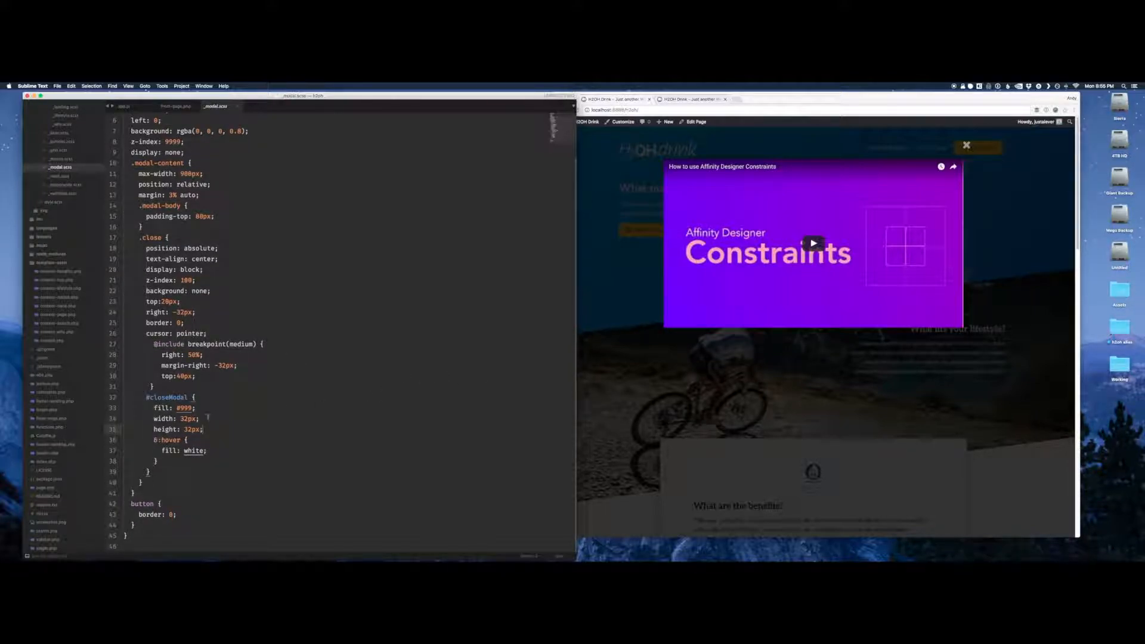
{"action": "left_click_drag", "start_coordinate": [176, 408], "coordinate": [206, 451]}
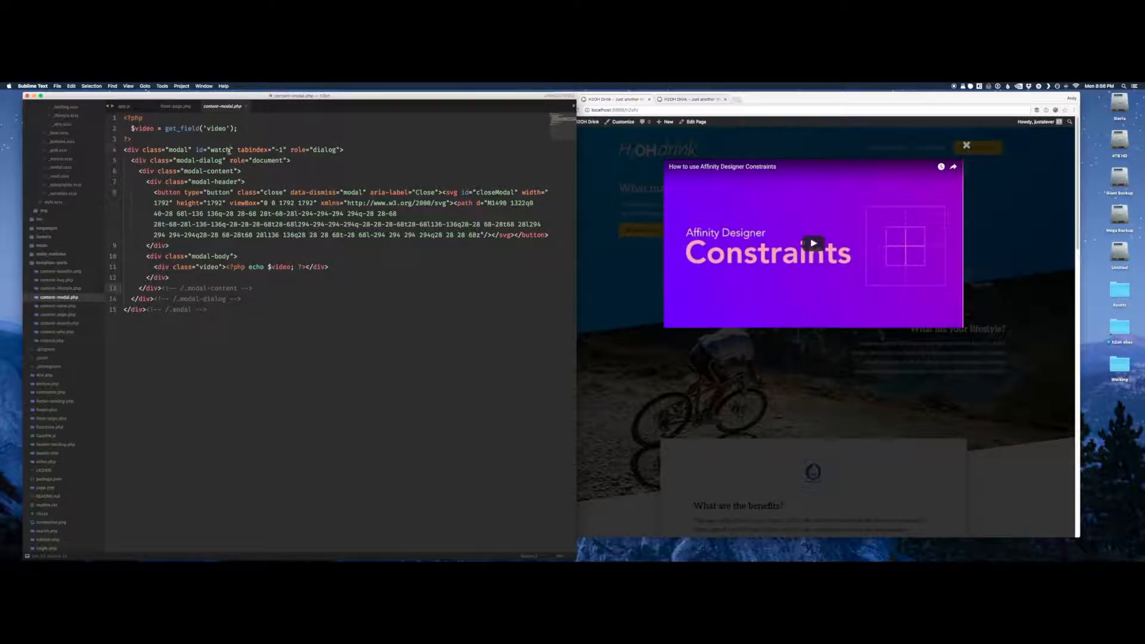
Review content-modal.php's watch id and modal-body line.
{"action": "double_click", "coordinate": [218, 149]}
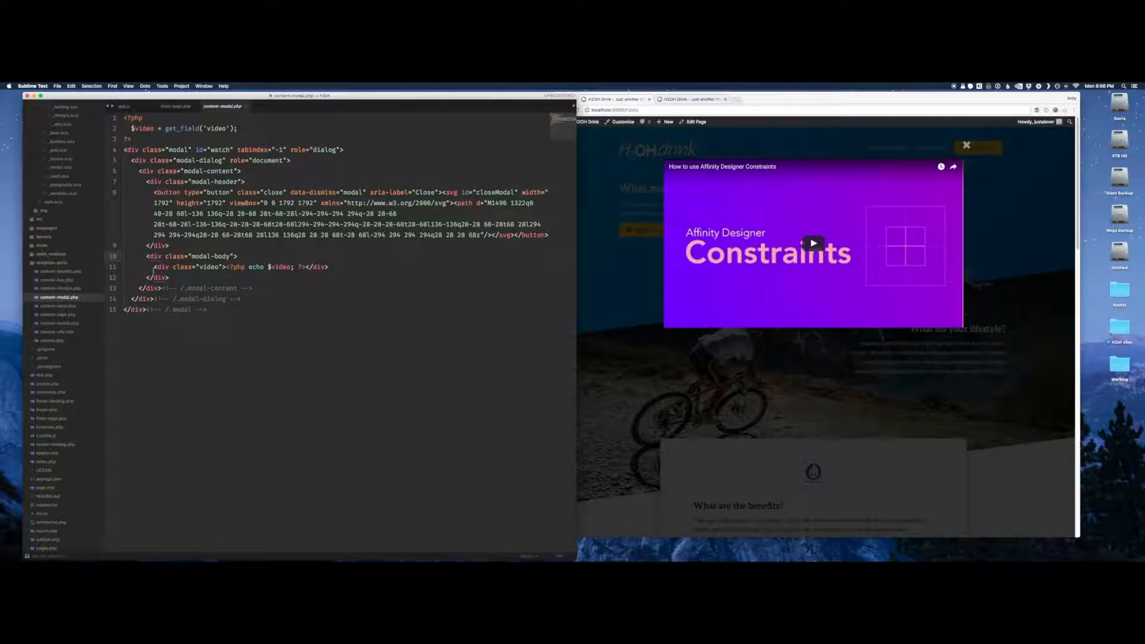
{"action": "triple_click", "coordinate": [241, 266]}
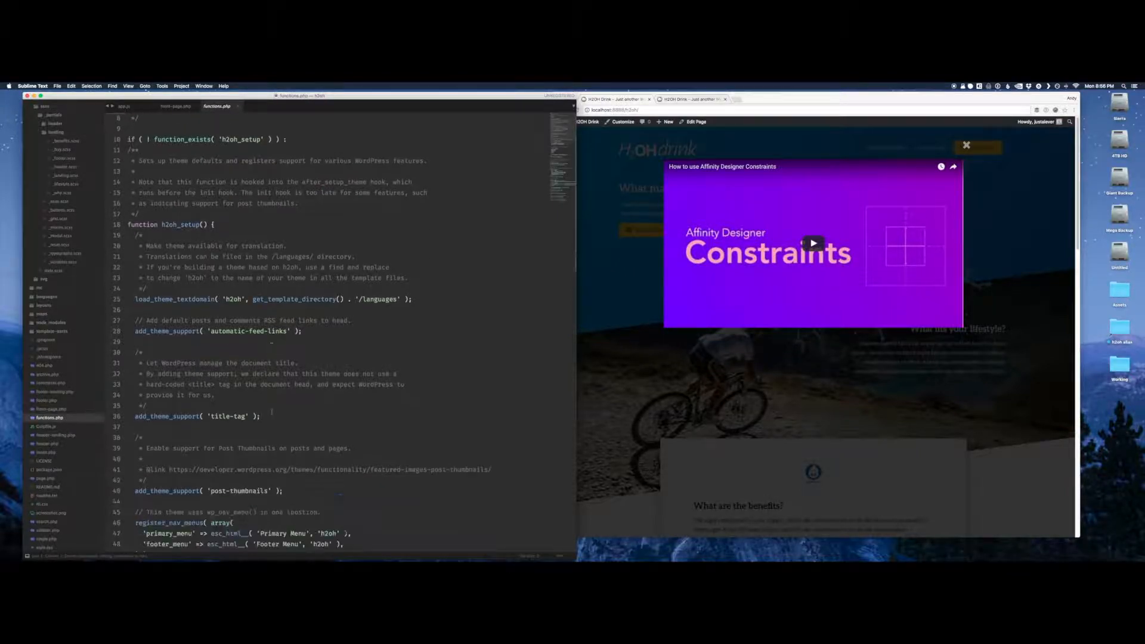
Expand the assets/js development and distribution script folders in the sidebar.
{"action": "scroll", "scroll_direction": "down", "scroll_amount": 3}
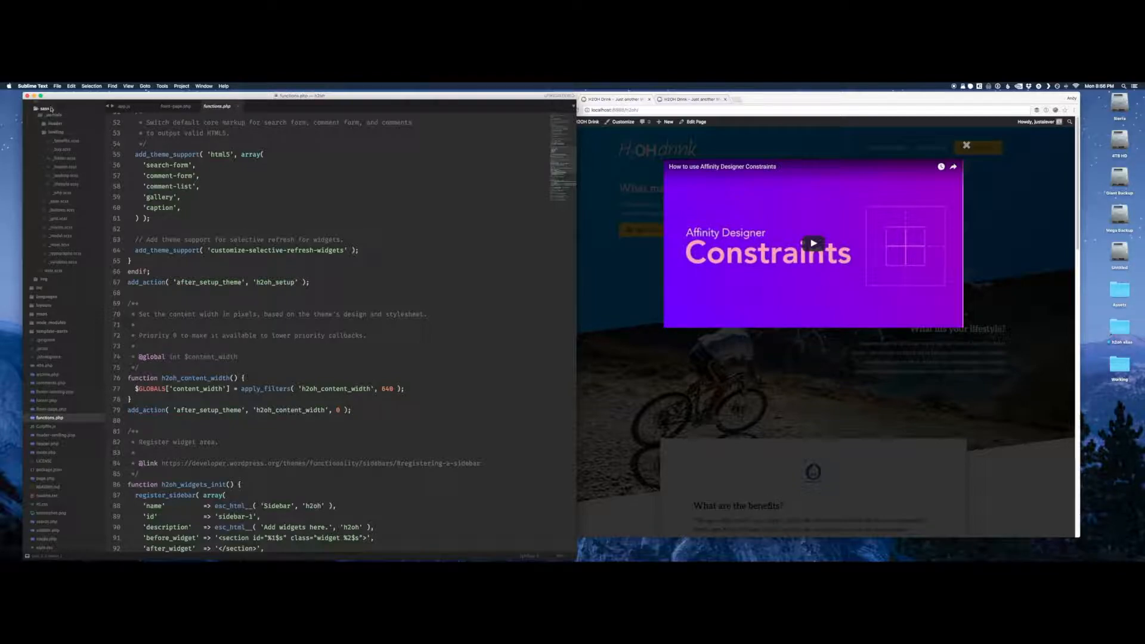
{"action": "left_click", "coordinate": [39, 109]}
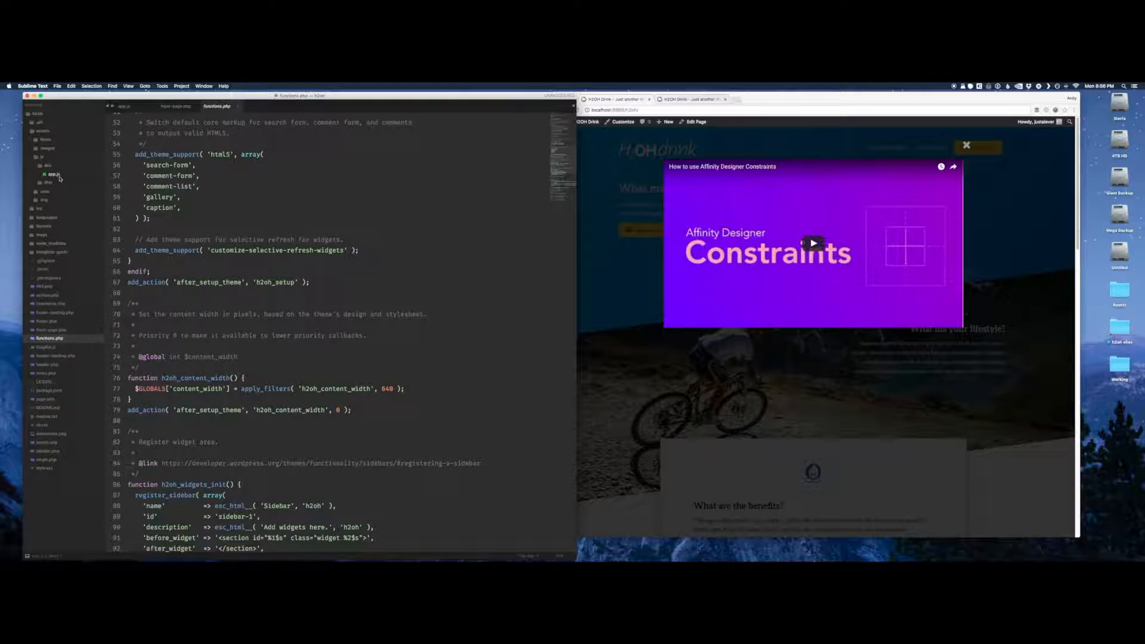
{"action": "left_click", "coordinate": [47, 182]}
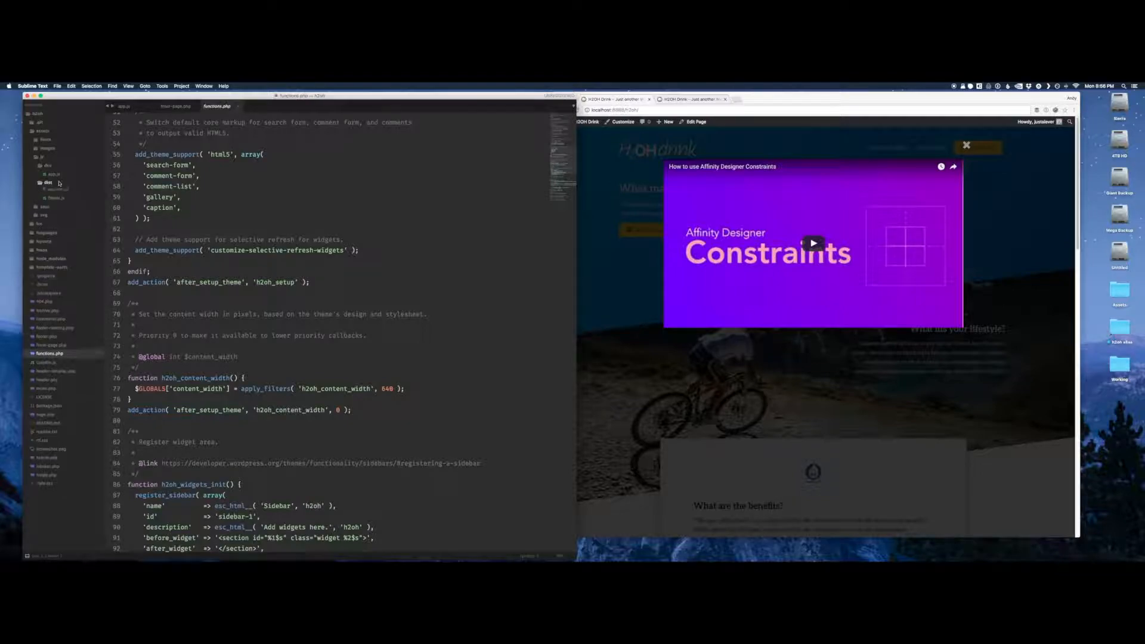
{"action": "left_click", "coordinate": [55, 191]}
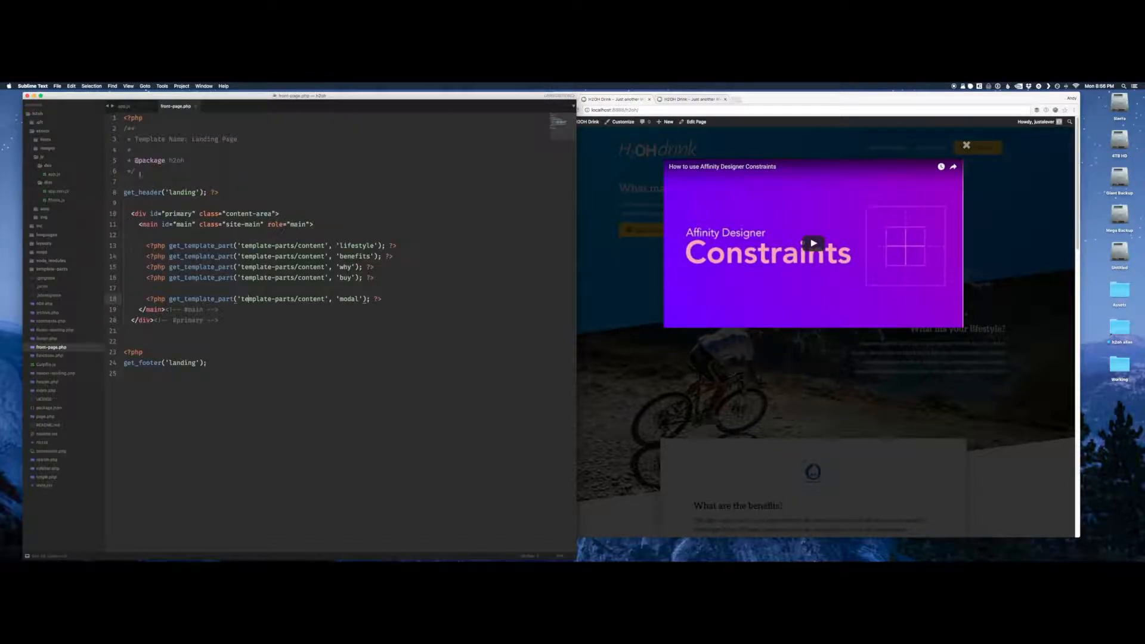
Glance at fitvids.js, close the minified app script and return to front-page.php.
{"action": "left_click", "coordinate": [211, 106]}
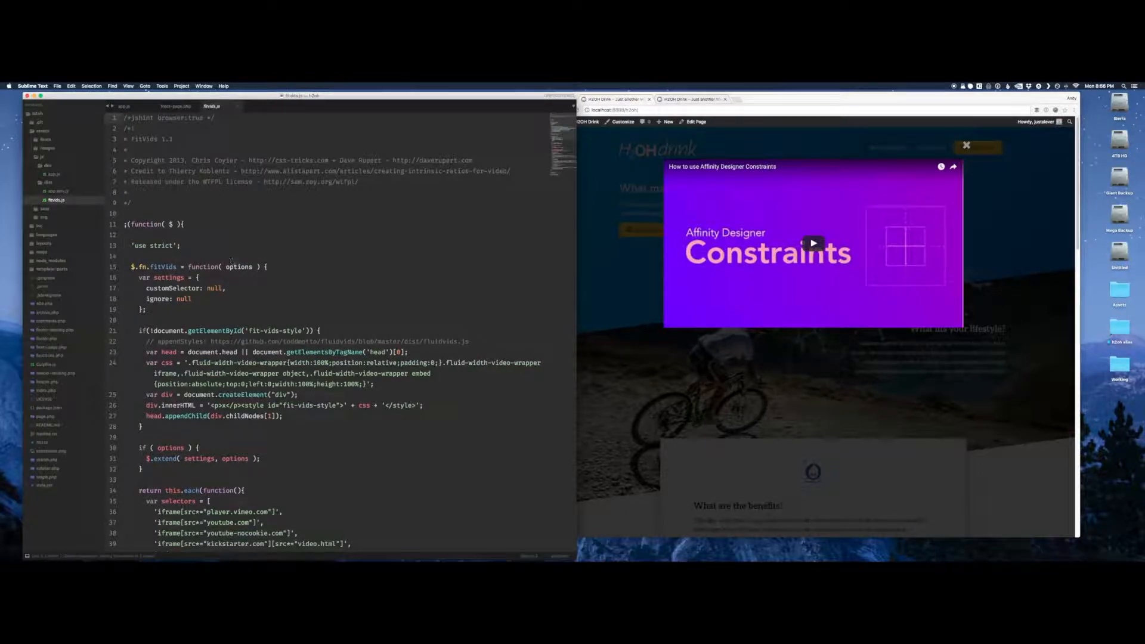
{"action": "scroll", "scroll_direction": "down", "scroll_amount": 3}
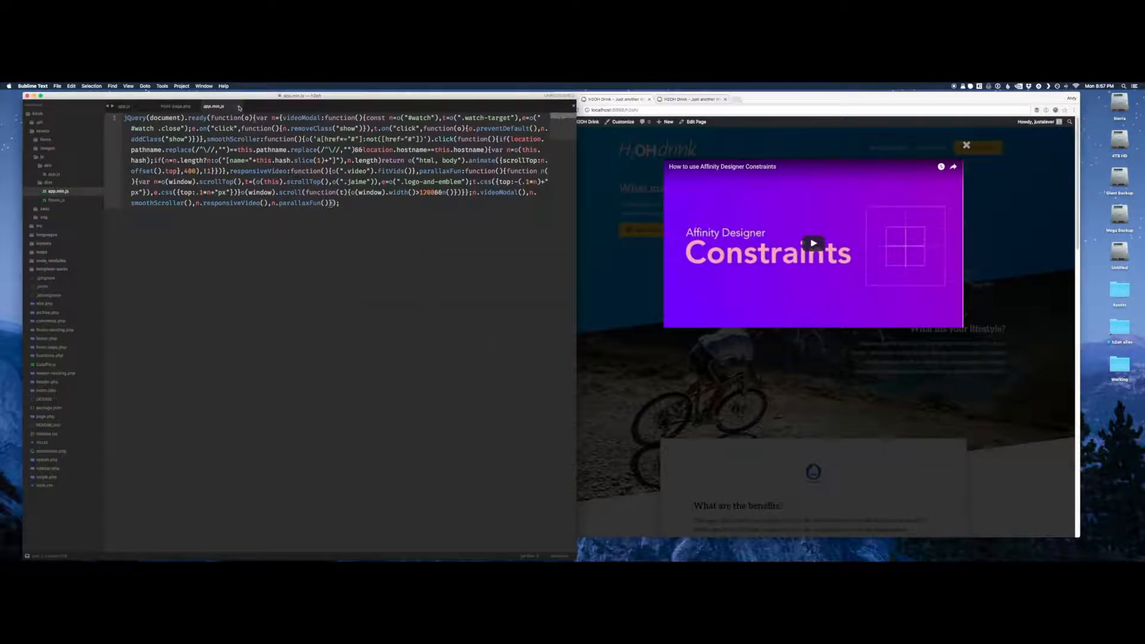
{"action": "left_click", "coordinate": [175, 106]}
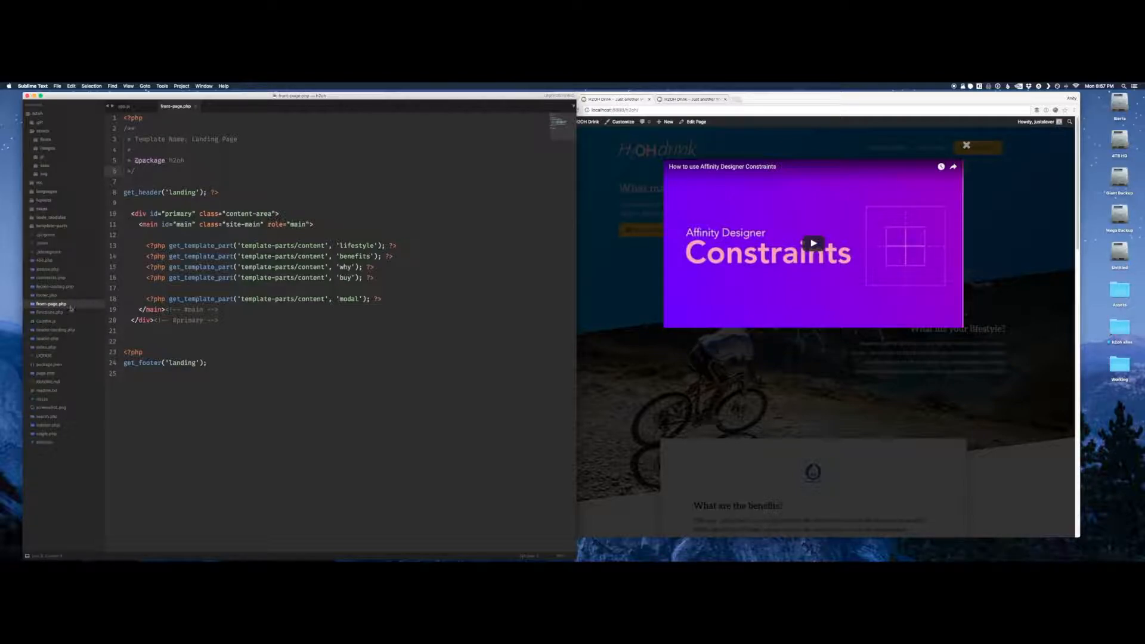
Review the jquery and h2oh-fitvids enqueues in functions.php's h2oh_scripts.
{"action": "left_click", "coordinate": [218, 106]}
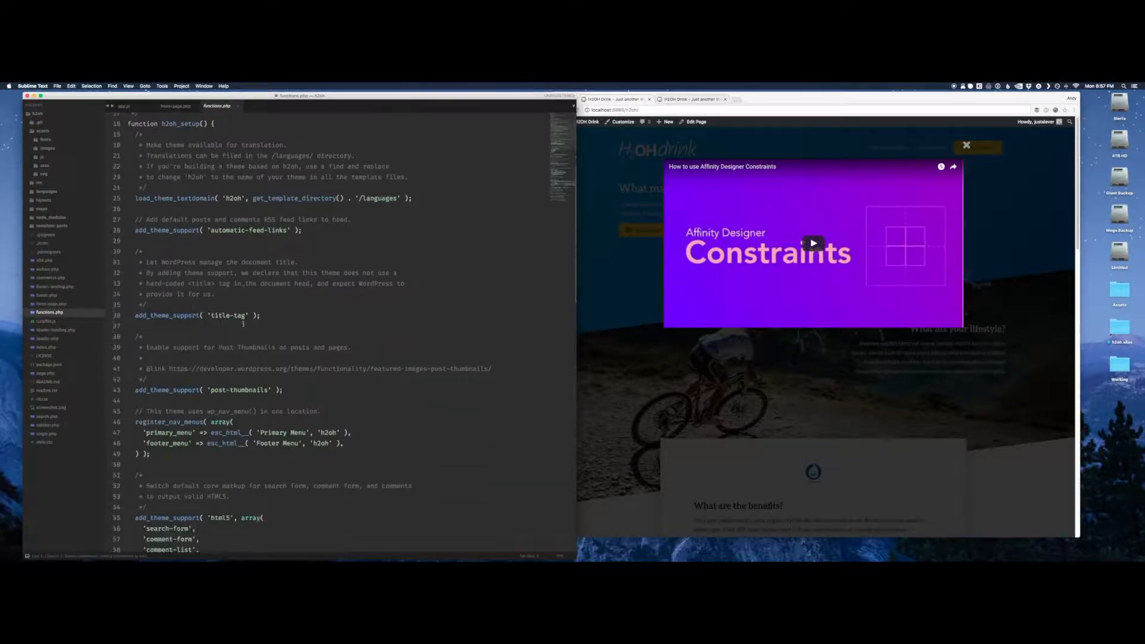
{"action": "scroll", "scroll_direction": "down", "scroll_amount": 3}
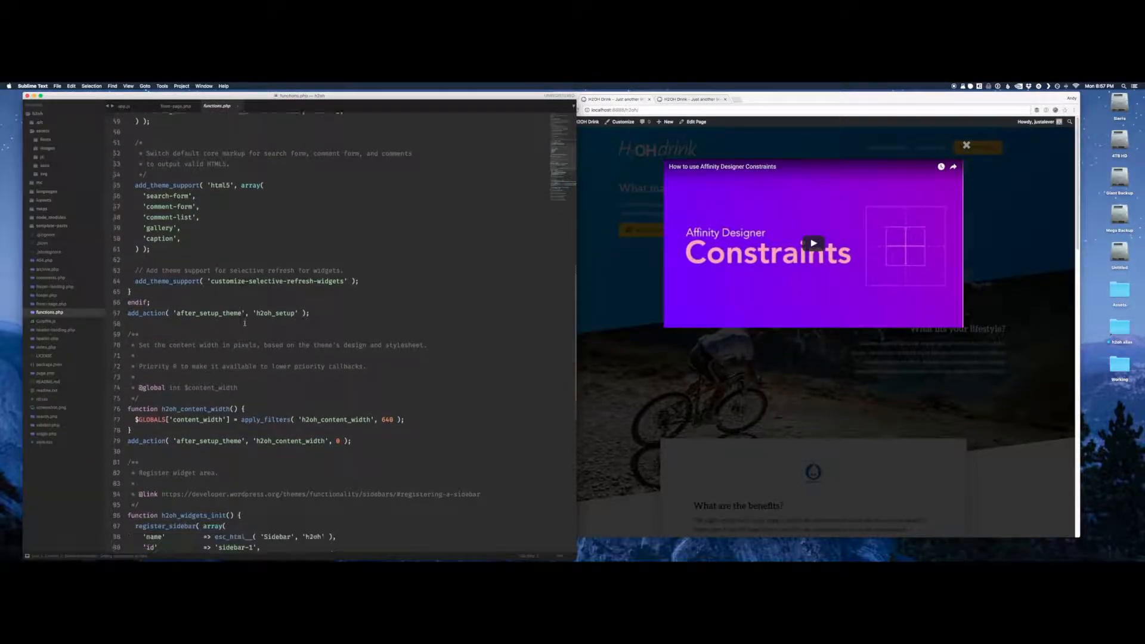
{"action": "scroll", "scroll_direction": "down", "scroll_amount": 3}
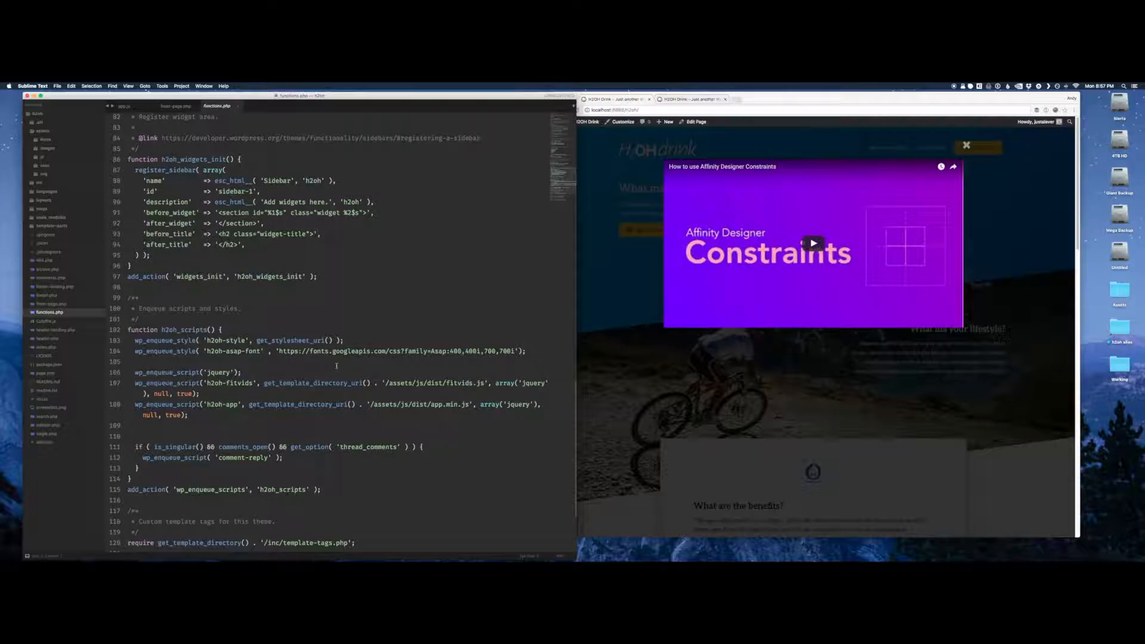
{"action": "scroll", "scroll_direction": "down", "scroll_amount": 3}
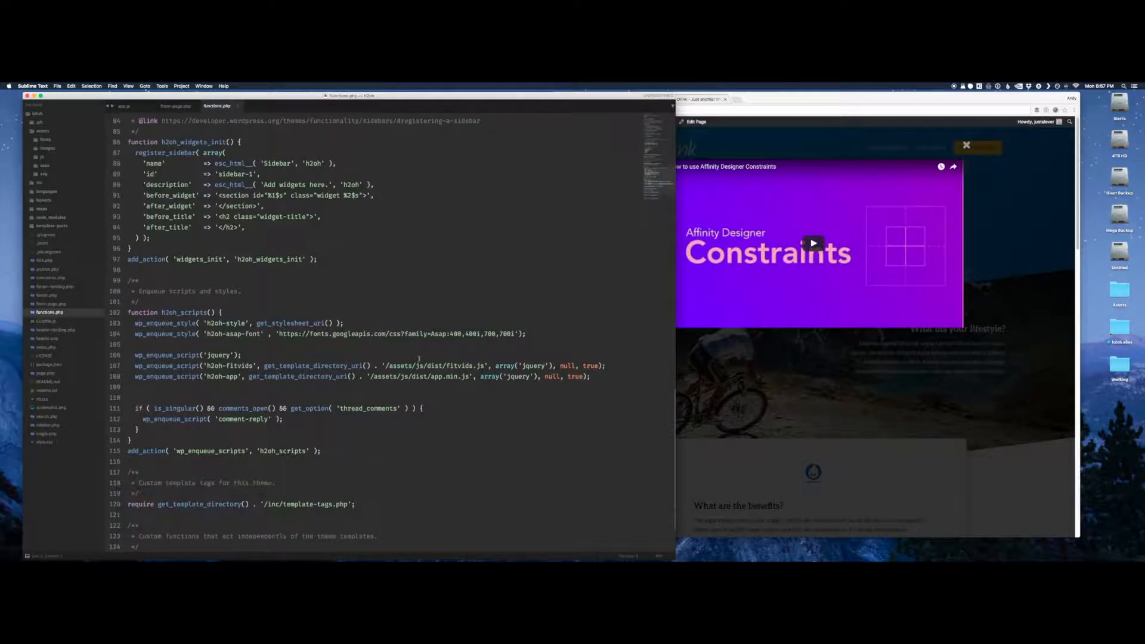
{"action": "scroll", "scroll_direction": "down", "scroll_amount": 3}
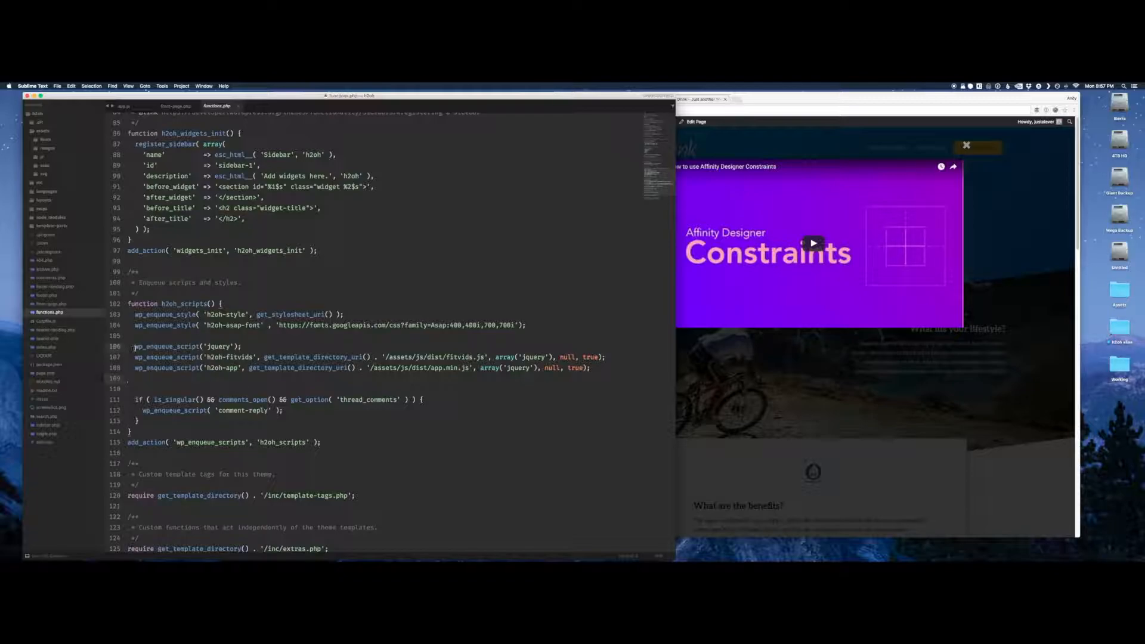
{"action": "double_click", "coordinate": [186, 346]}
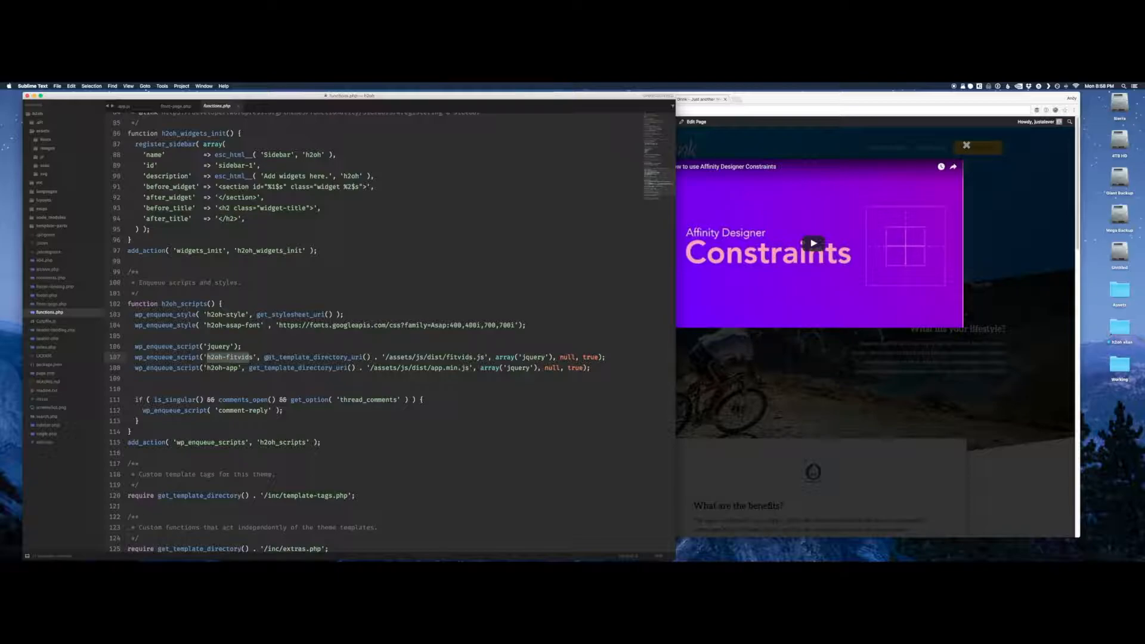
{"action": "double_click", "coordinate": [314, 357]}
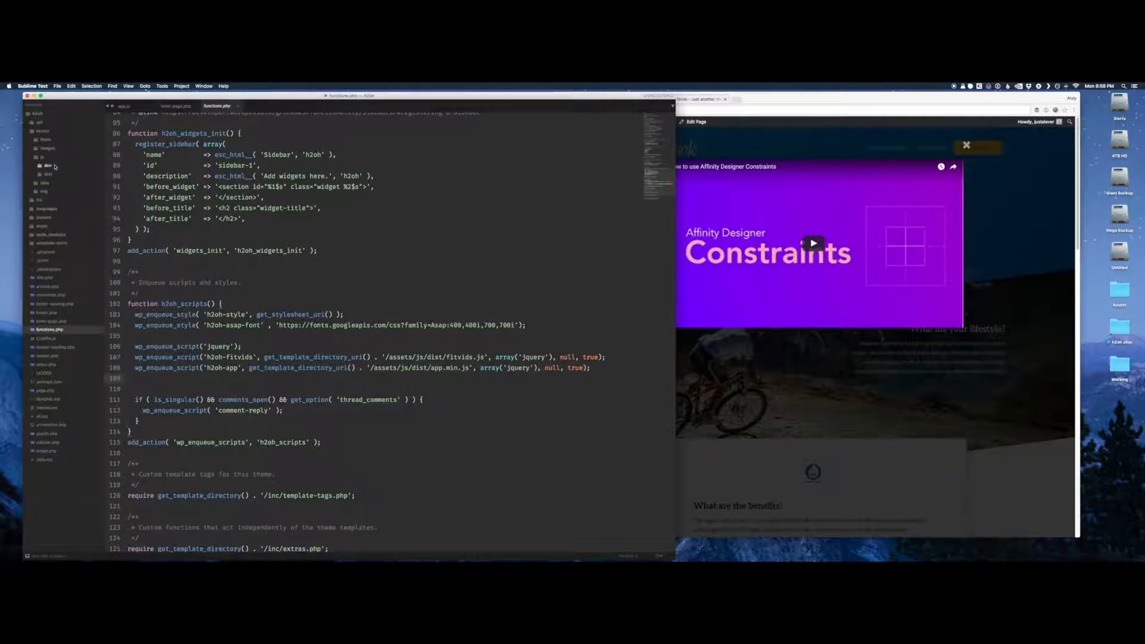
Open gulpfile.js from the sidebar to review its tasks.
{"action": "left_click", "coordinate": [48, 164]}
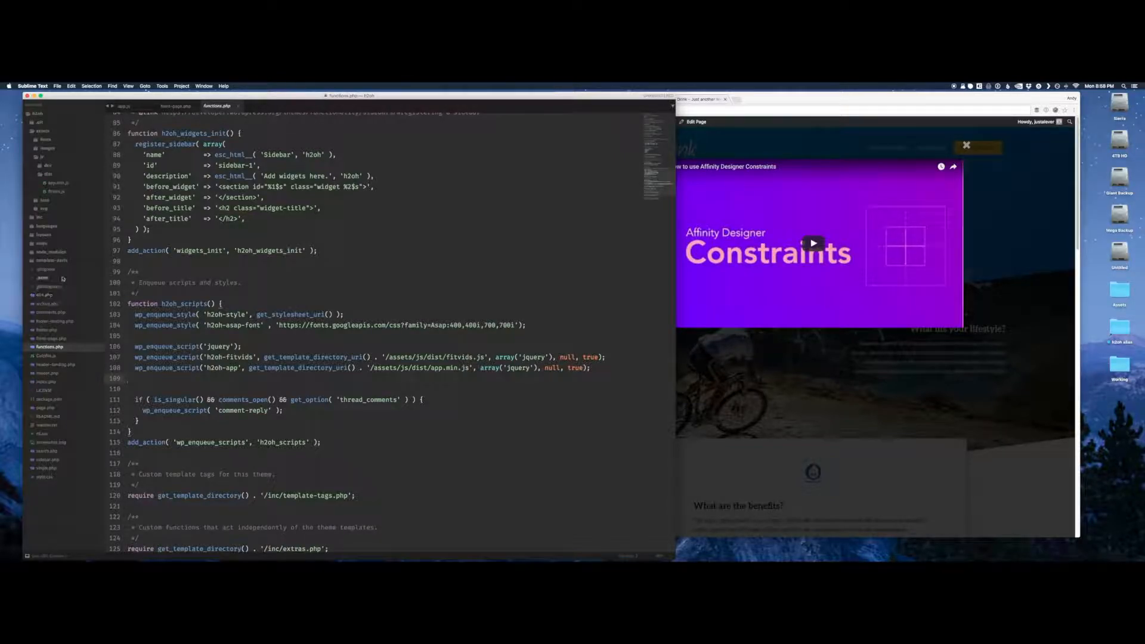
{"action": "left_click", "coordinate": [45, 355]}
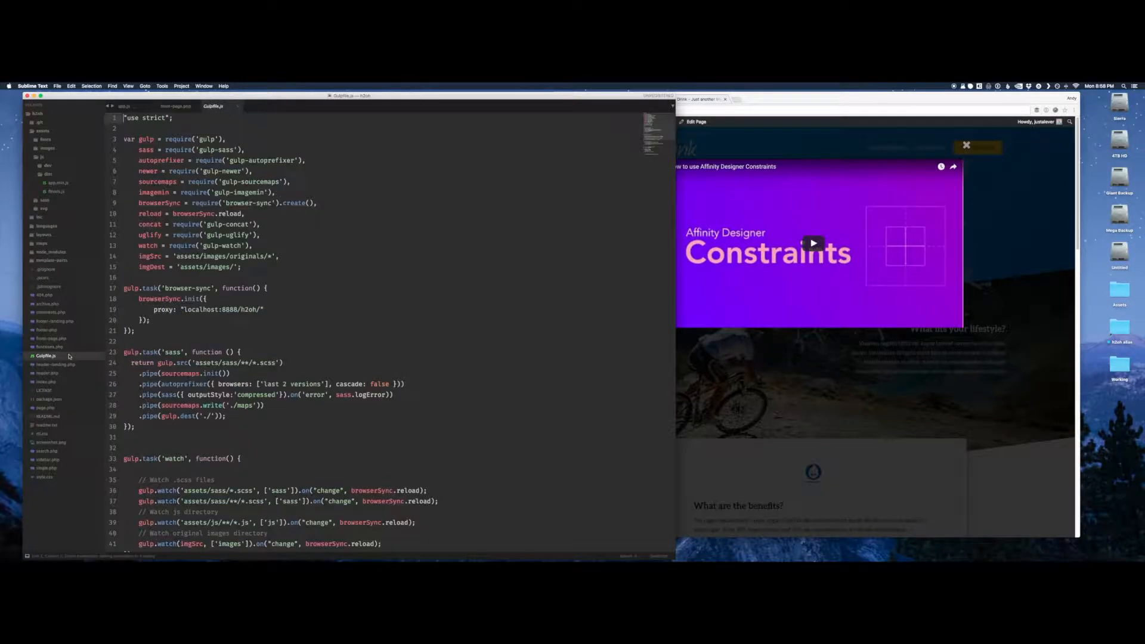
Scroll through gulpfile.js's images and js tasks, then return to front-page.php.
{"action": "scroll", "scroll_direction": "down", "scroll_amount": 3}
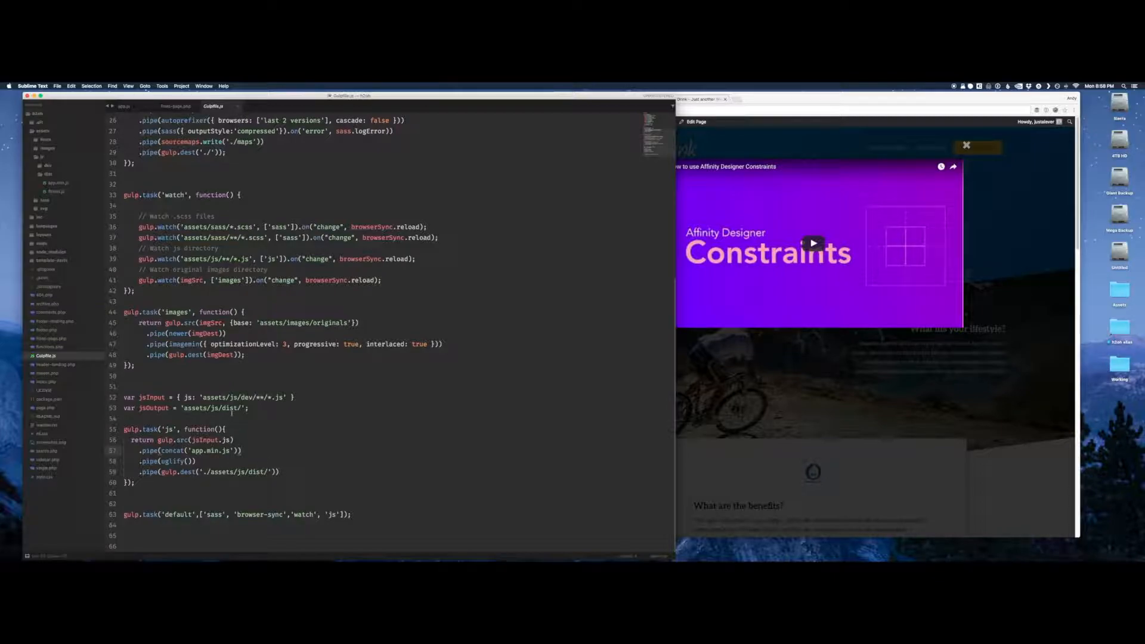
{"action": "double_click", "coordinate": [212, 451]}
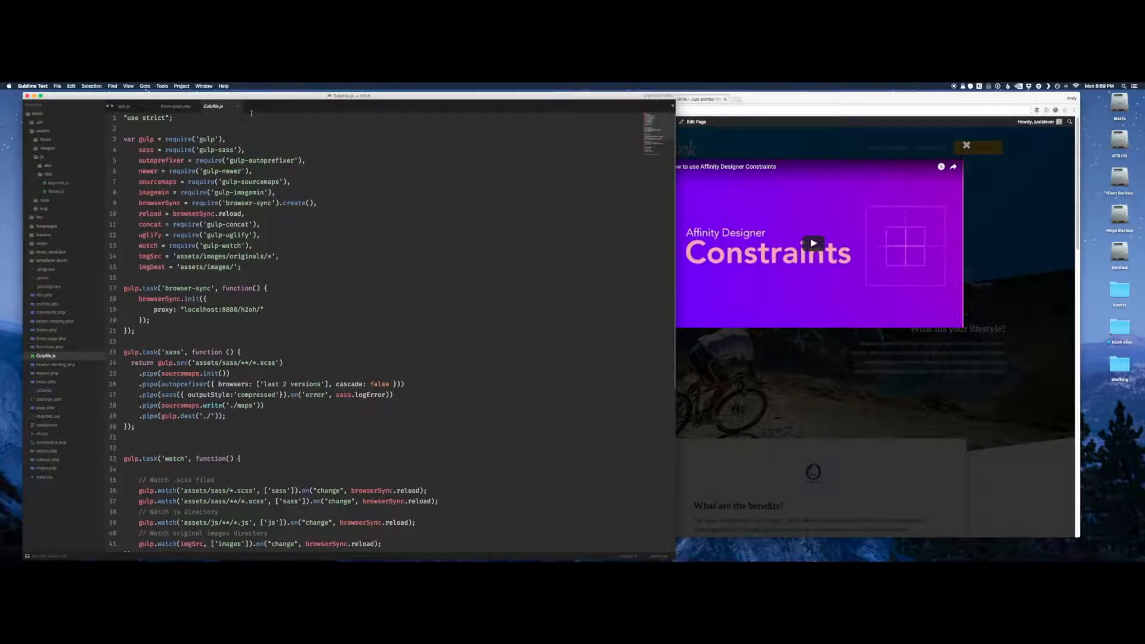
{"action": "left_click", "coordinate": [176, 106]}
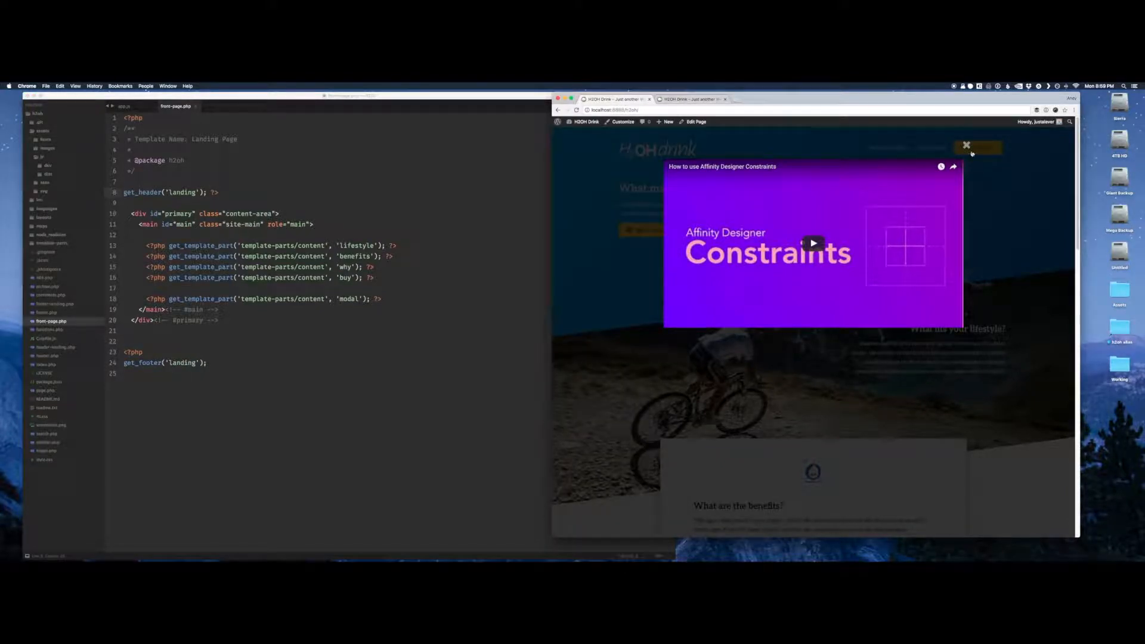
Close the video modal so the H2OH Drink hero shows, then review smoothScroller in app.js.
{"action": "left_click", "coordinate": [965, 144]}
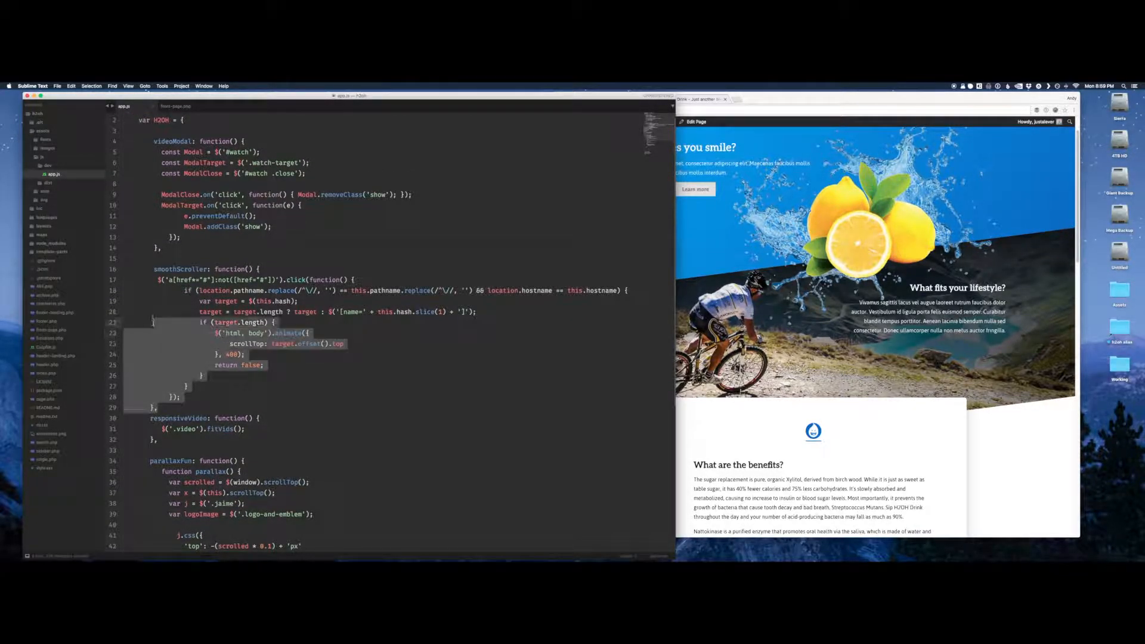
{"action": "left_click", "coordinate": [293, 268]}
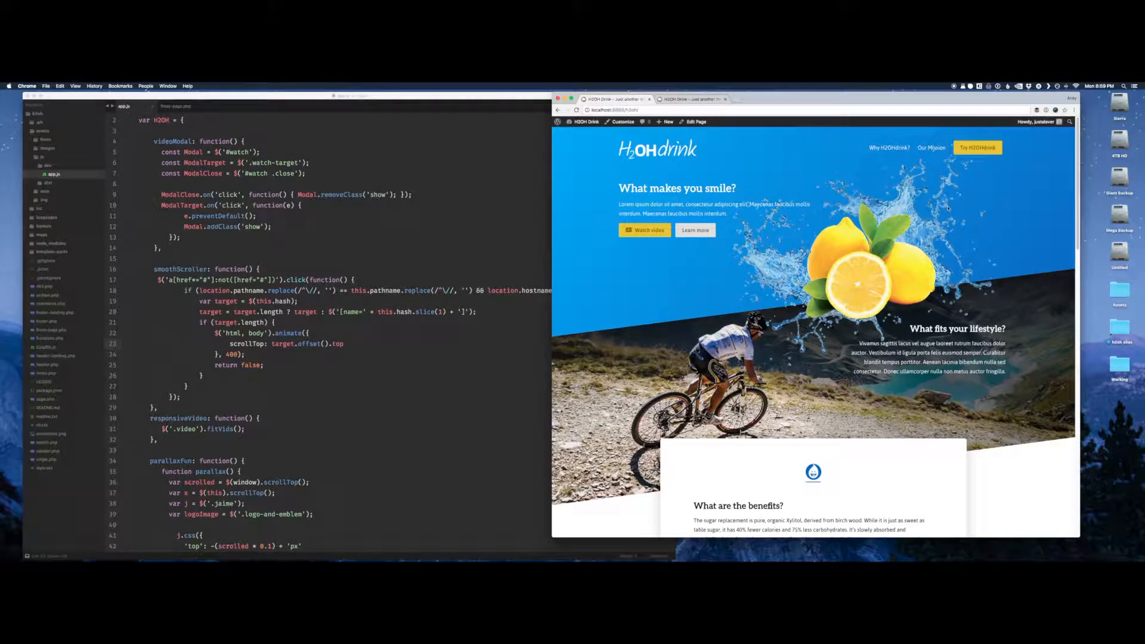
{"action": "scroll", "scroll_direction": "down", "scroll_amount": 3}
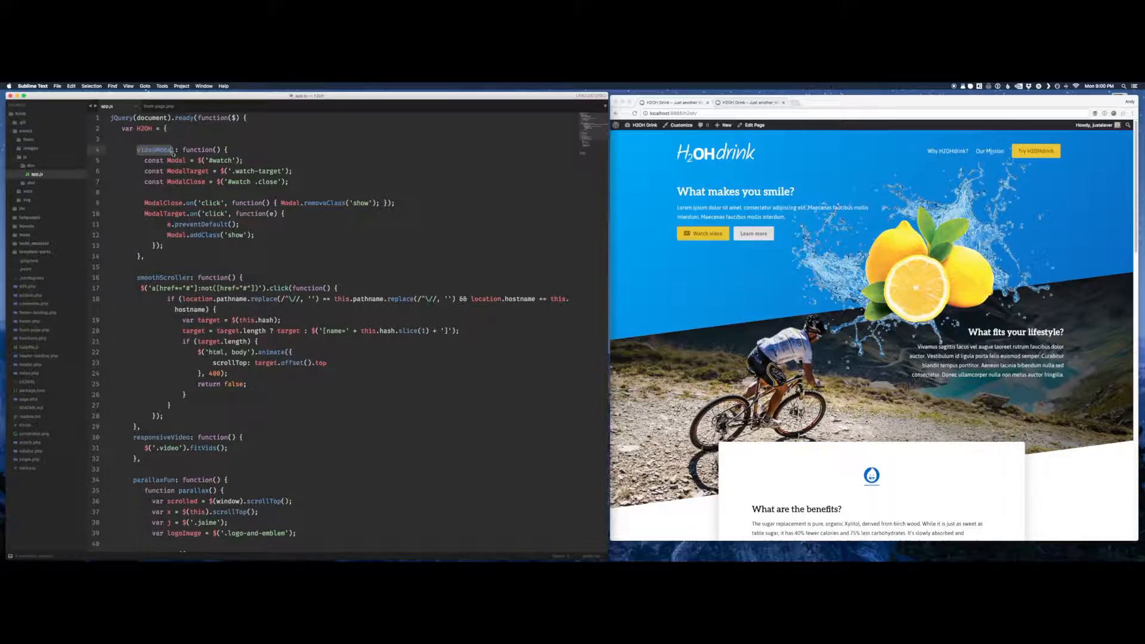
{"action": "scroll", "scroll_direction": "down", "scroll_amount": 3}
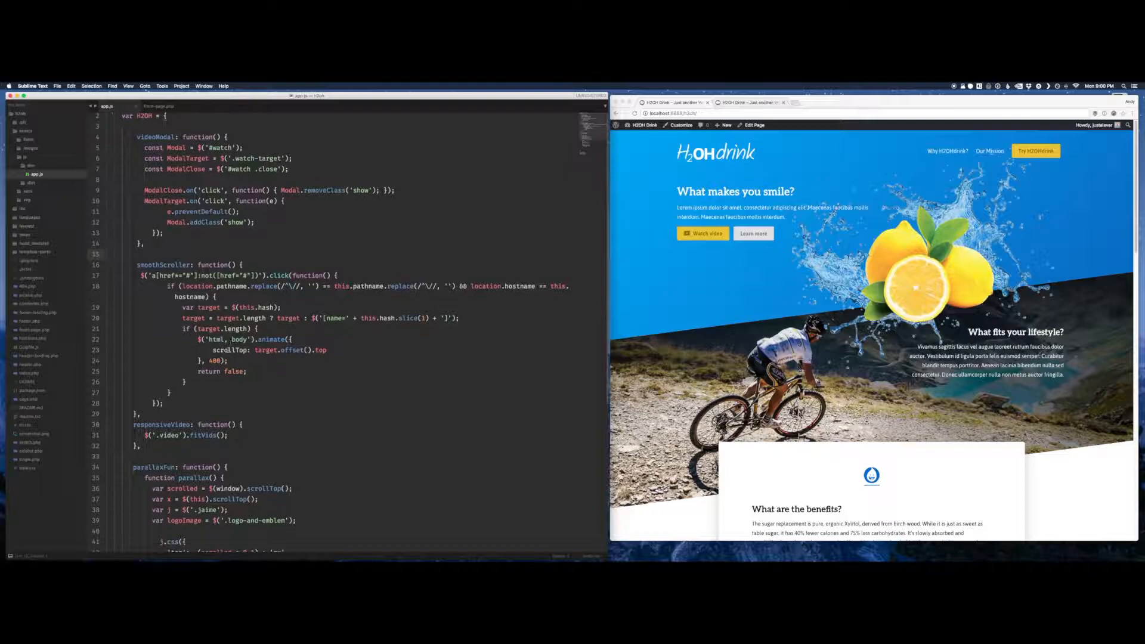
{"action": "scroll", "scroll_direction": "down", "scroll_amount": 3}
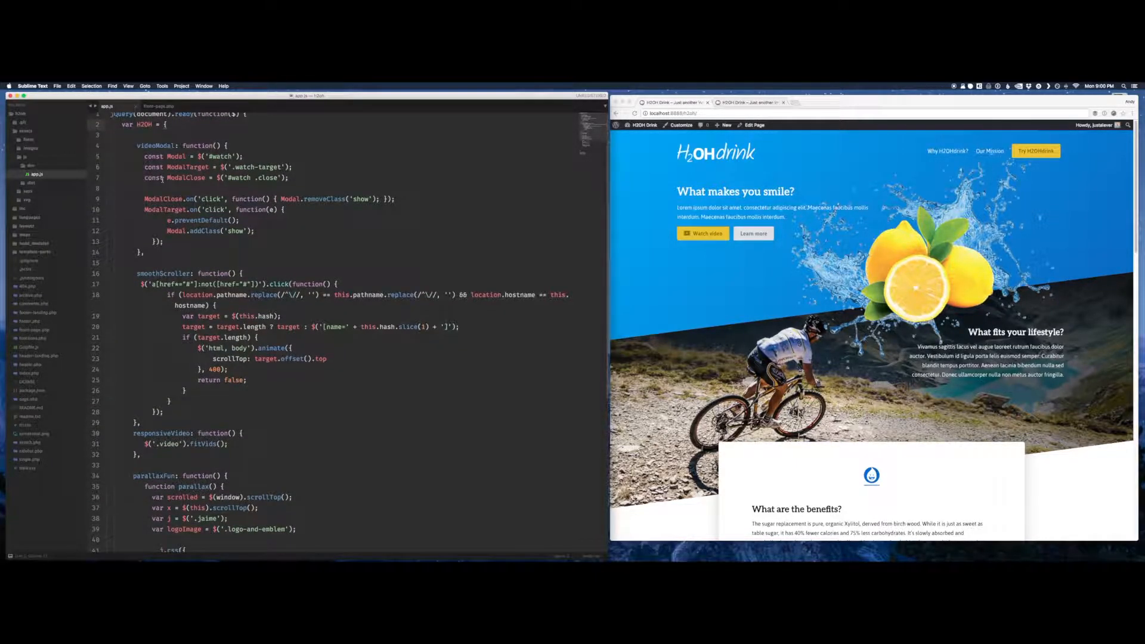
{"action": "scroll", "scroll_direction": "down", "scroll_amount": 3}
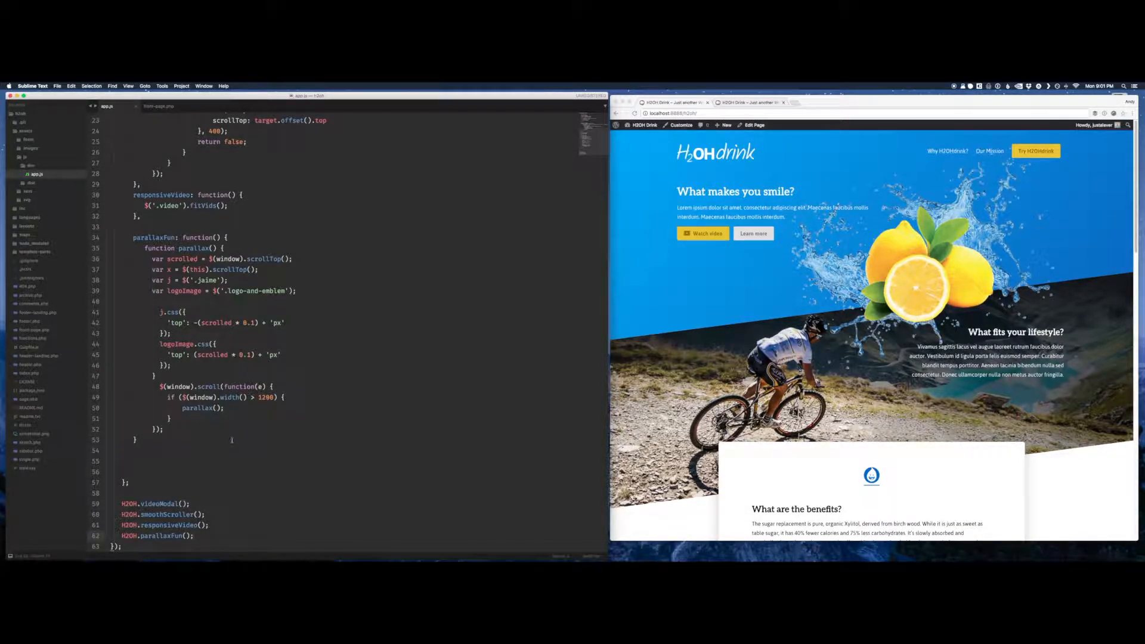
{"action": "scroll", "scroll_direction": "up", "scroll_amount": 3}
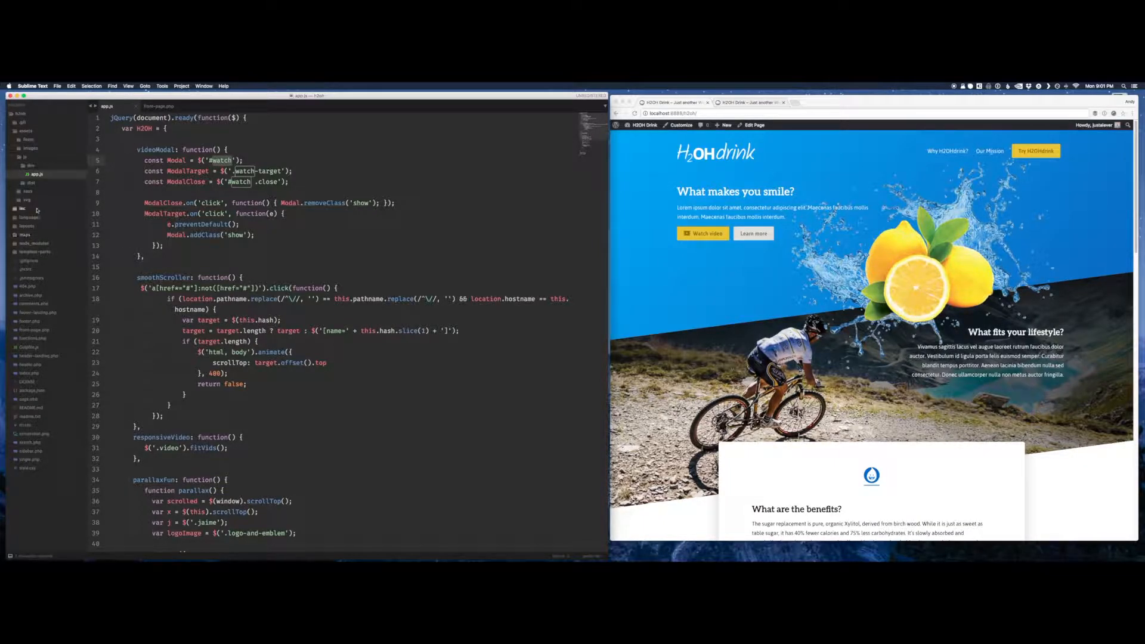
{"action": "left_click", "coordinate": [35, 251]}
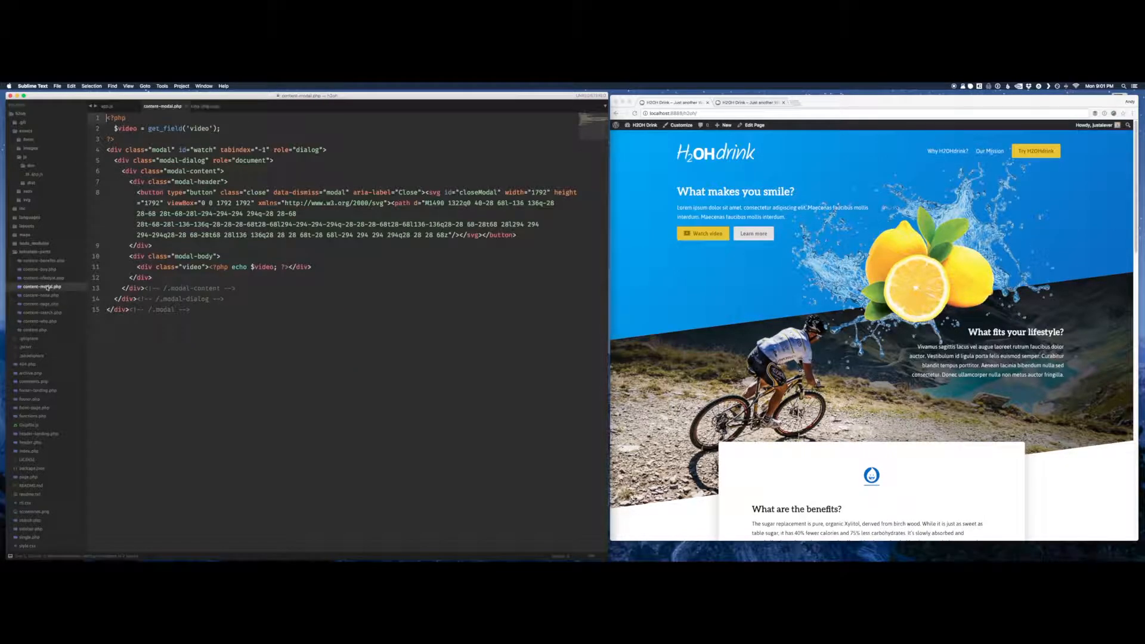
{"action": "double_click", "coordinate": [203, 150]}
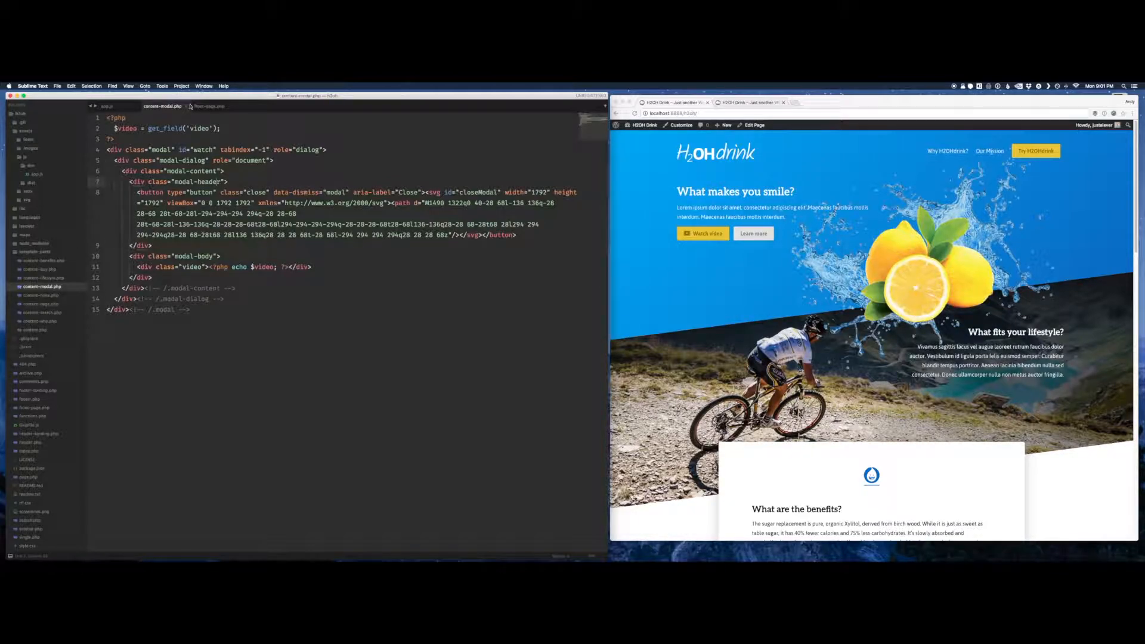
{"action": "left_click", "coordinate": [108, 106]}
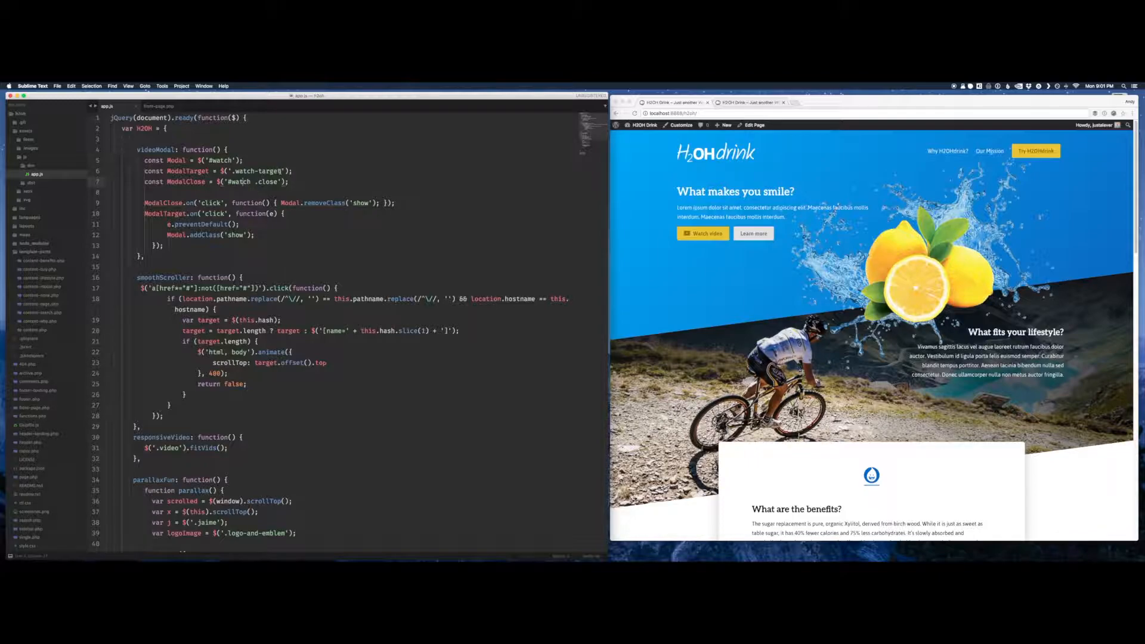
{"action": "double_click", "coordinate": [255, 170]}
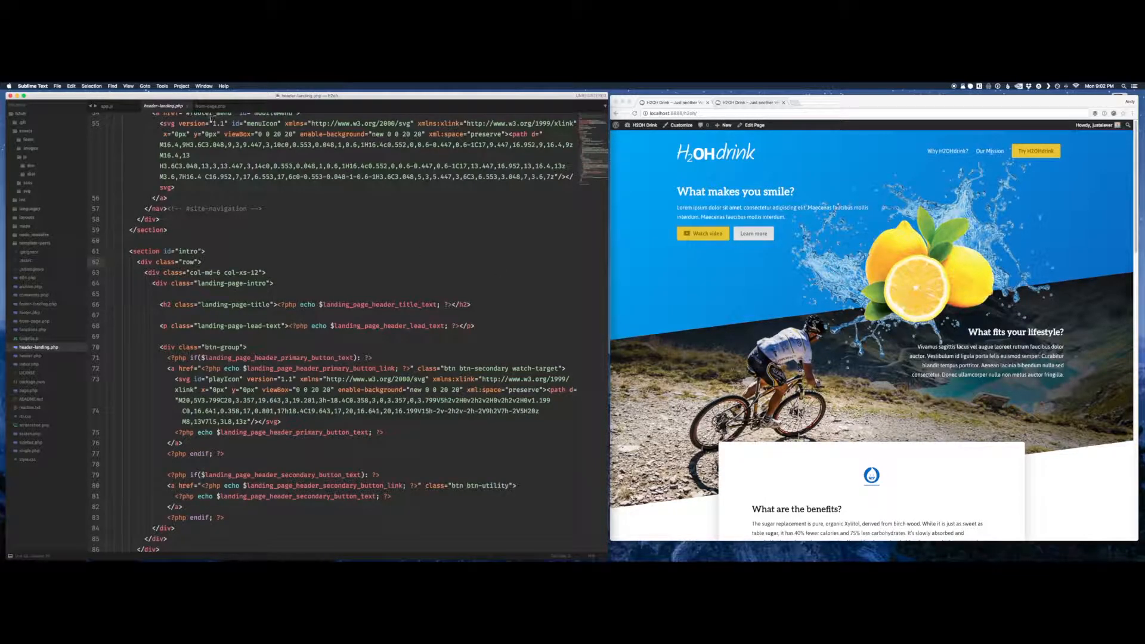
{"action": "left_click", "coordinate": [107, 106]}
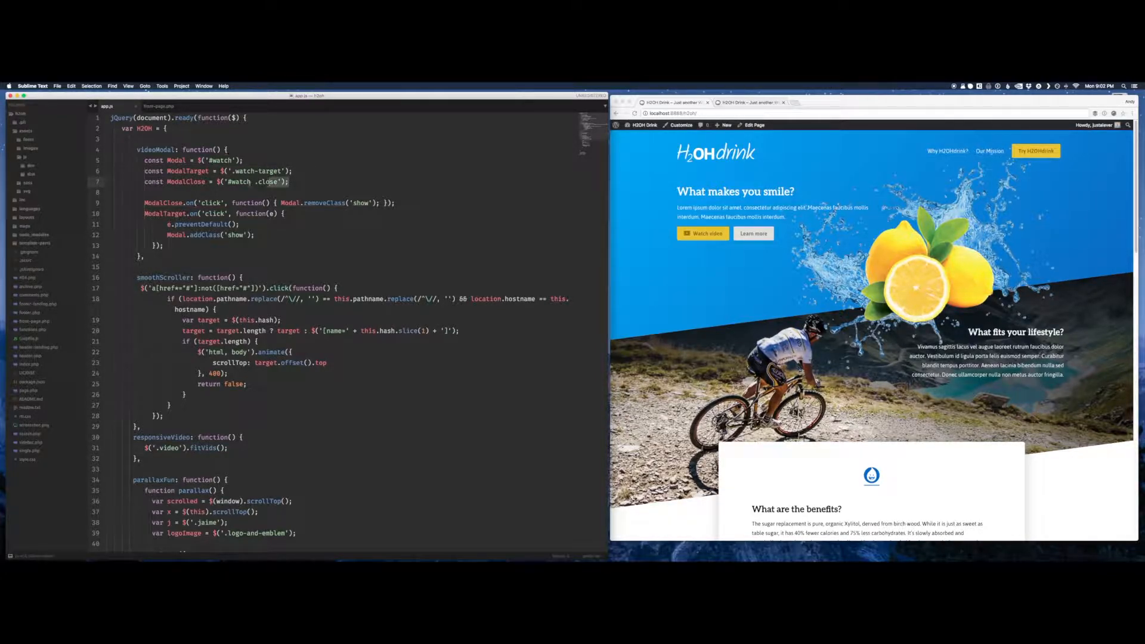
{"action": "double_click", "coordinate": [186, 182]}
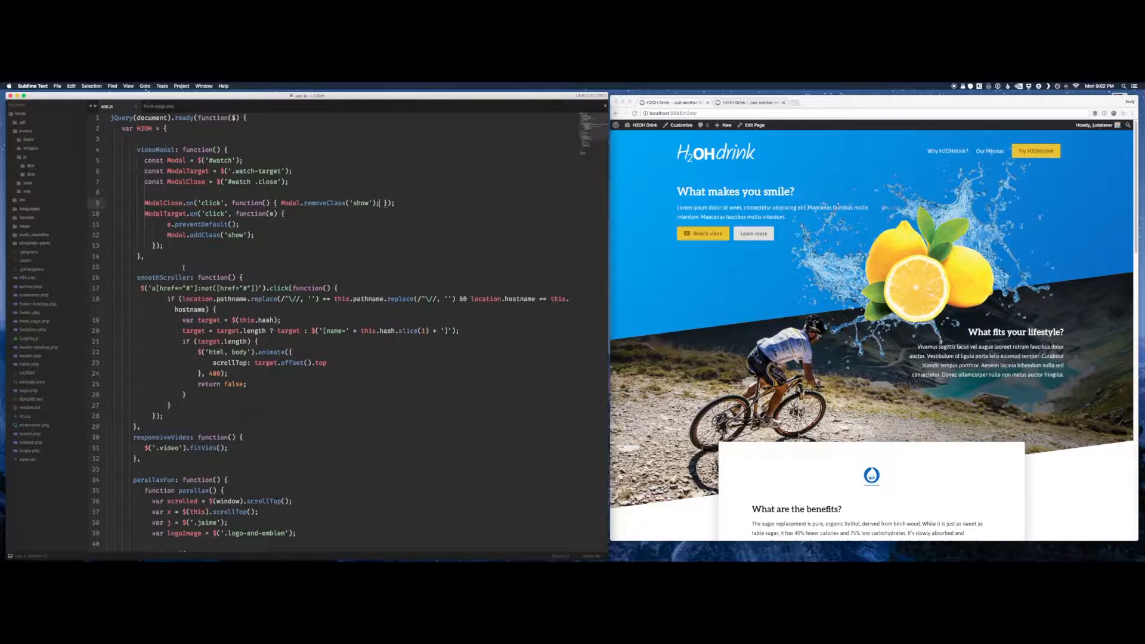
{"action": "left_click", "coordinate": [35, 242]}
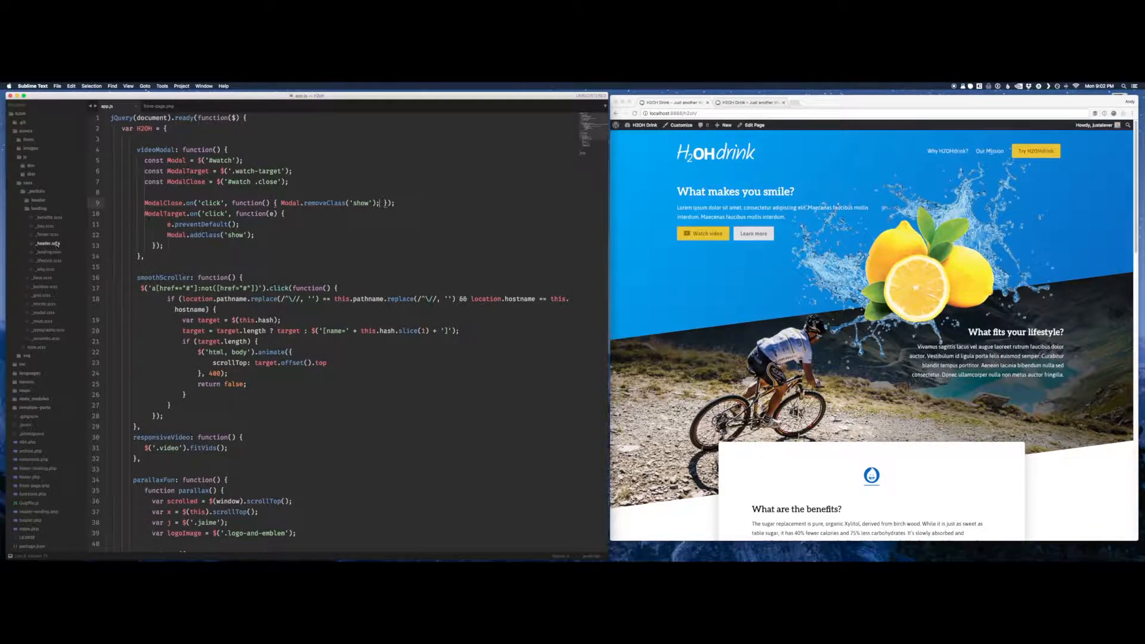
{"action": "left_click", "coordinate": [42, 278]}
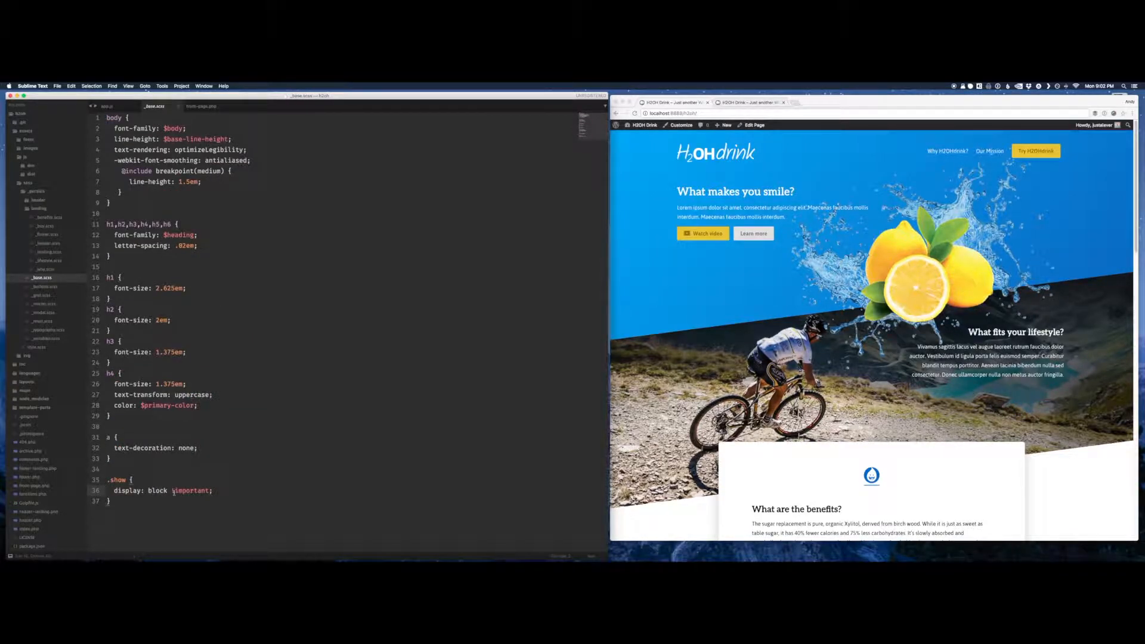
{"action": "double_click", "coordinate": [192, 490]}
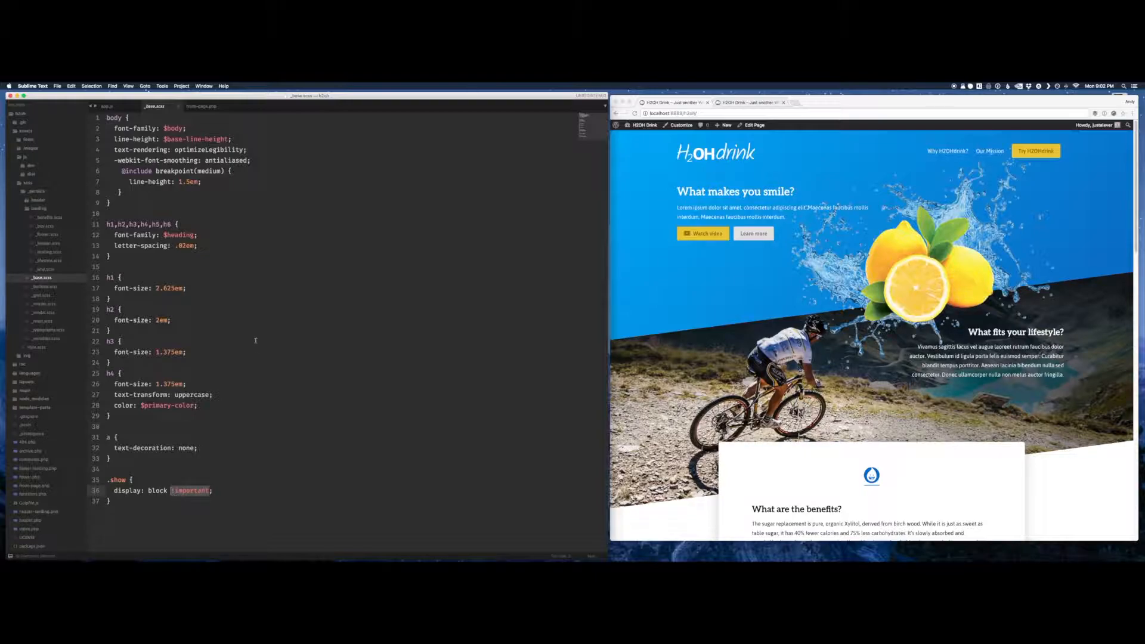
{"action": "left_click", "coordinate": [108, 106]}
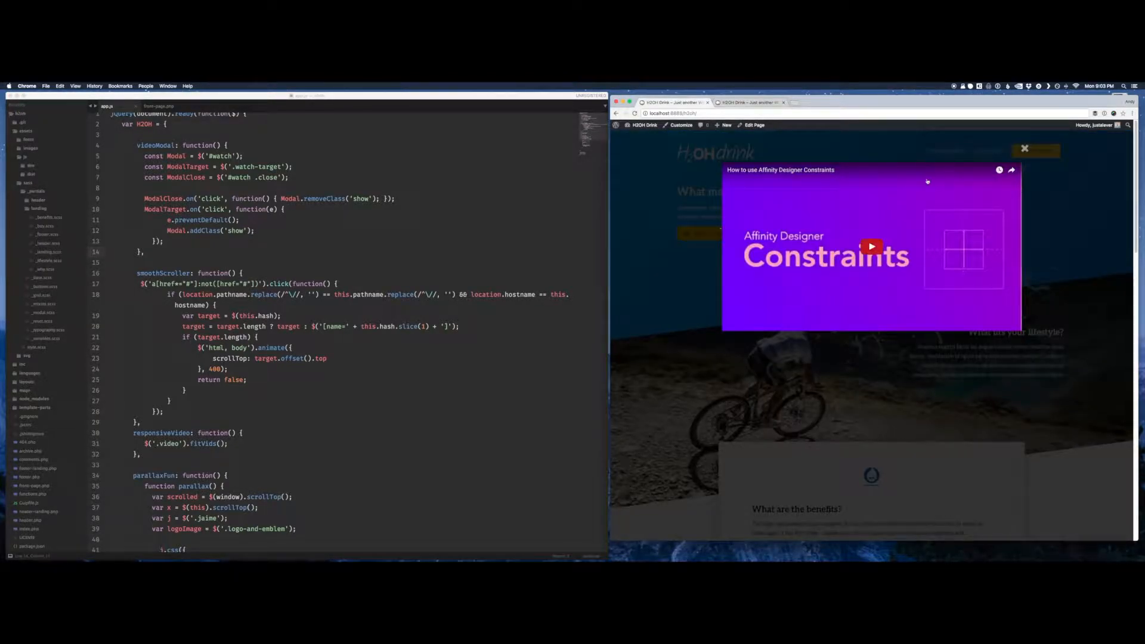
{"action": "left_click", "coordinate": [1023, 149]}
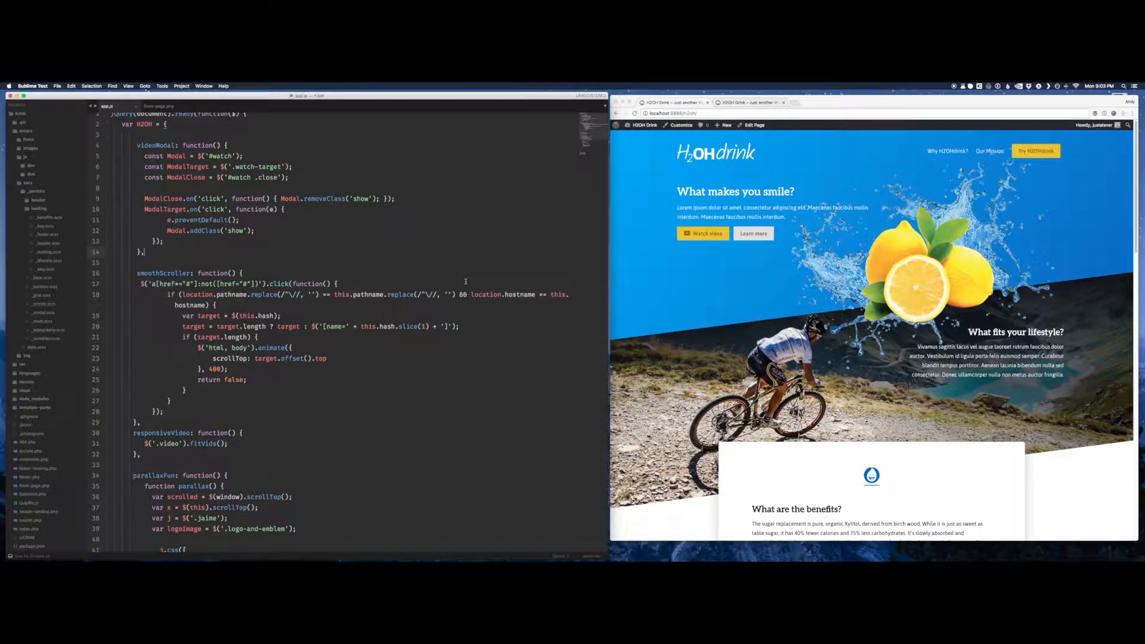
{"action": "scroll", "scroll_direction": "down", "scroll_amount": 3}
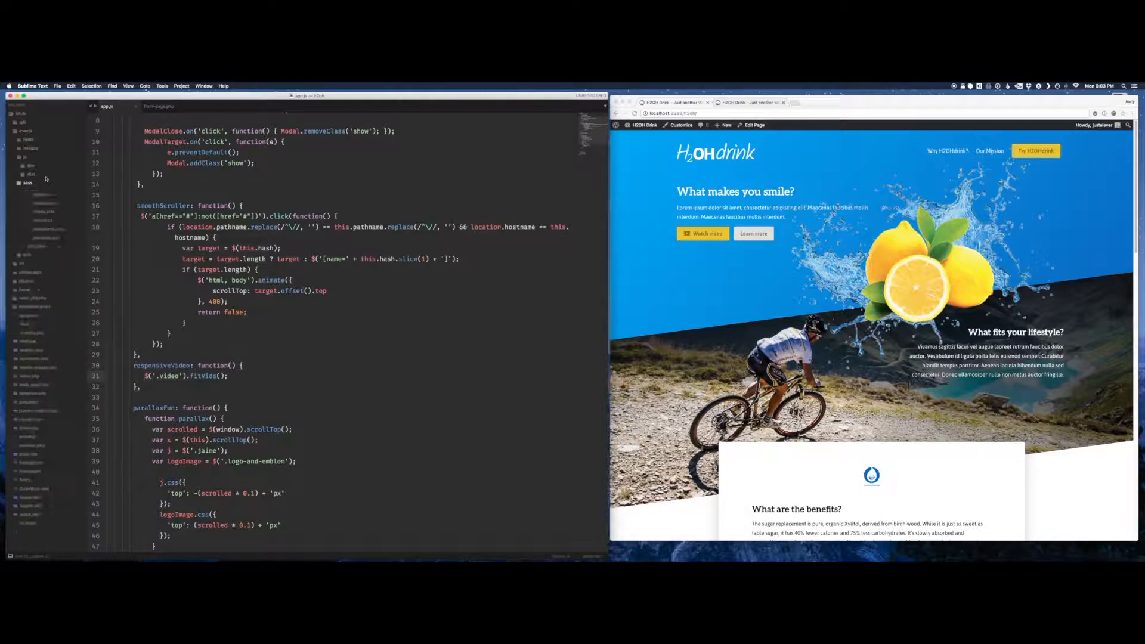
{"action": "left_click", "coordinate": [39, 191]}
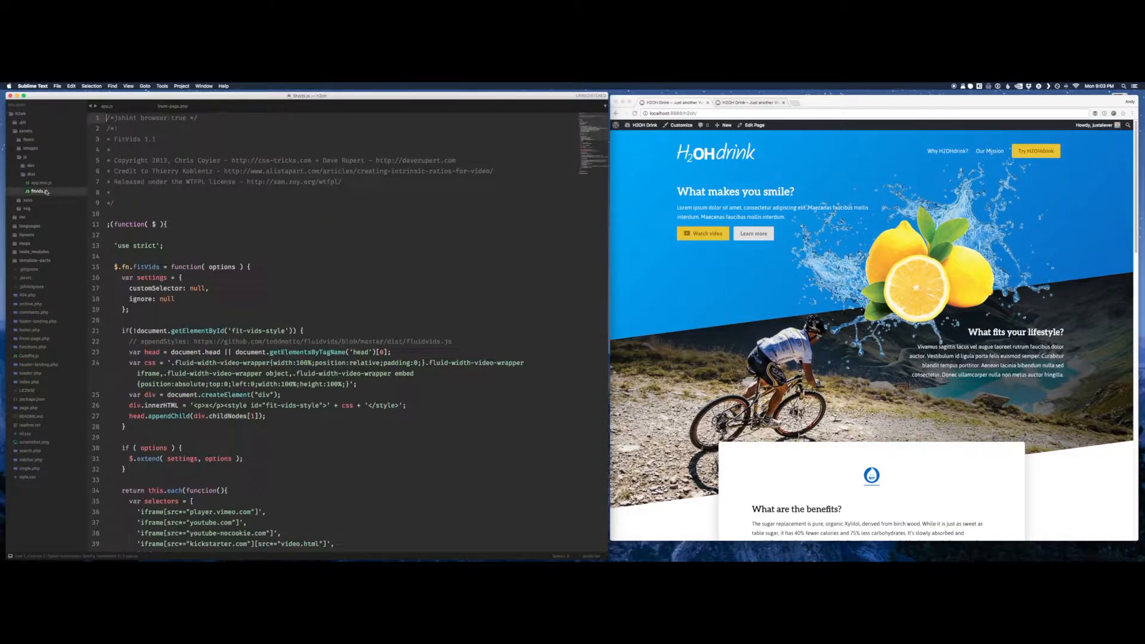
{"action": "scroll", "scroll_direction": "down", "scroll_amount": 3}
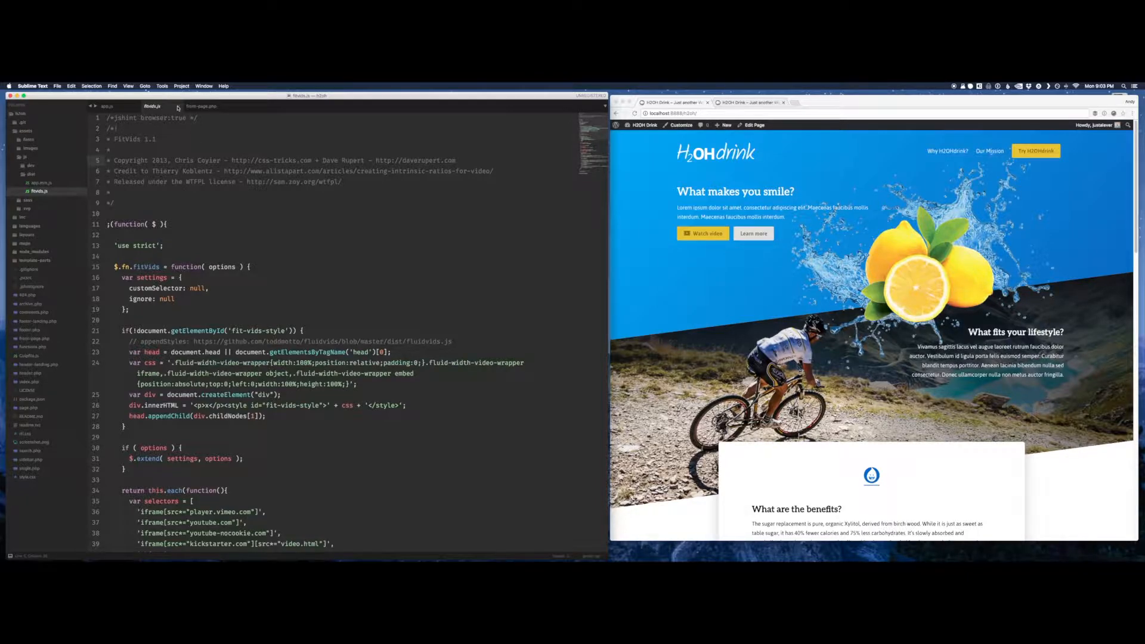
{"action": "left_click", "coordinate": [107, 106]}
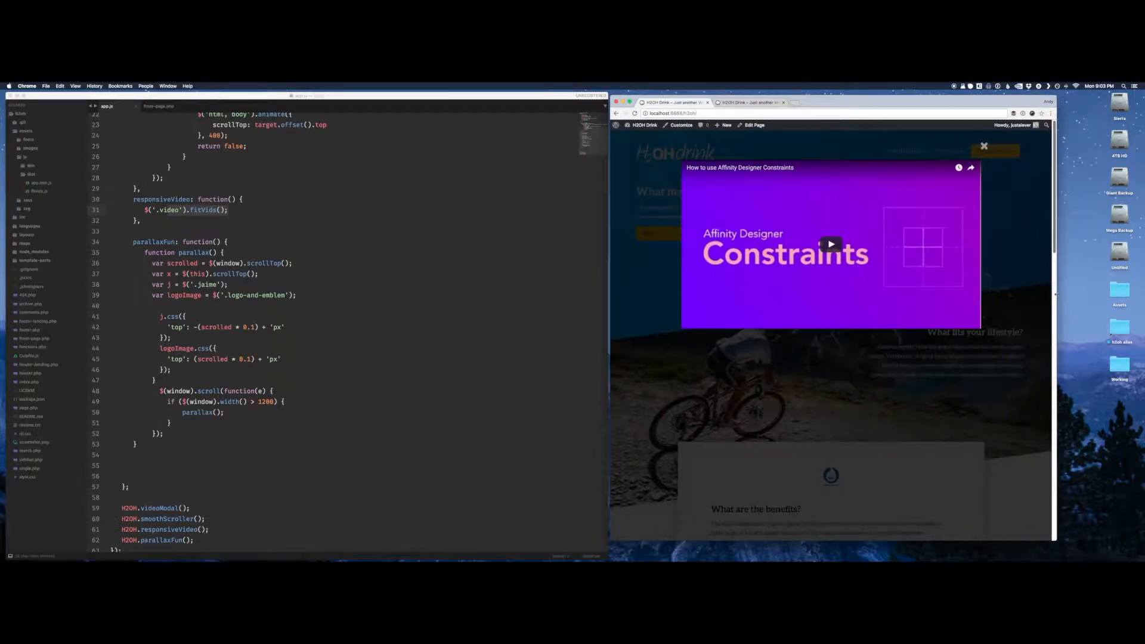
{"action": "left_click", "coordinate": [983, 146]}
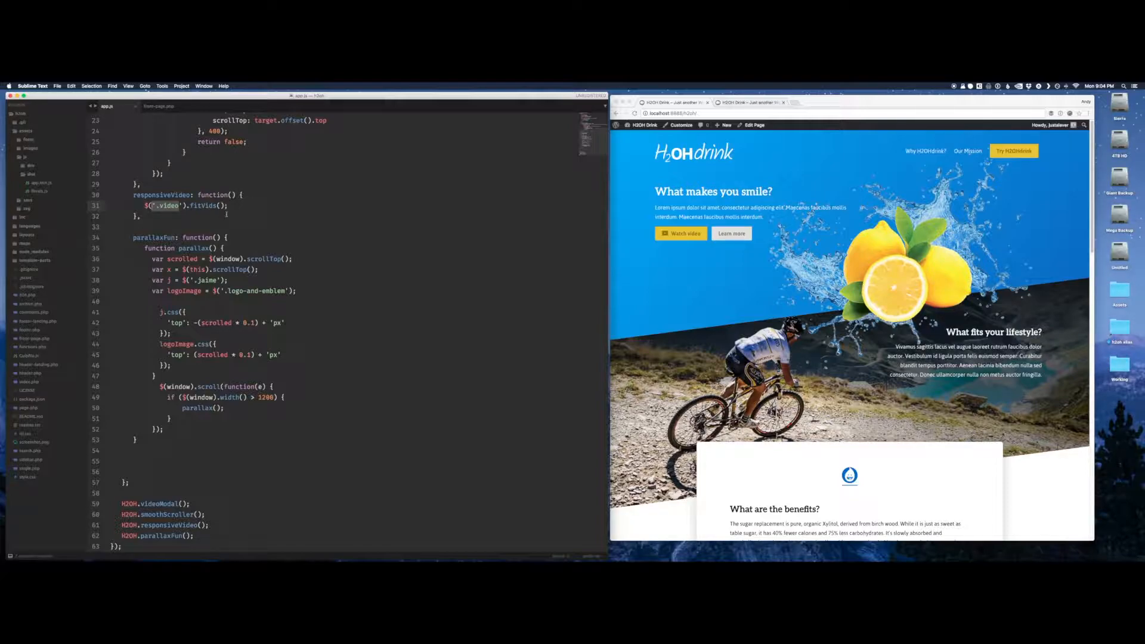
{"action": "double_click", "coordinate": [208, 206]}
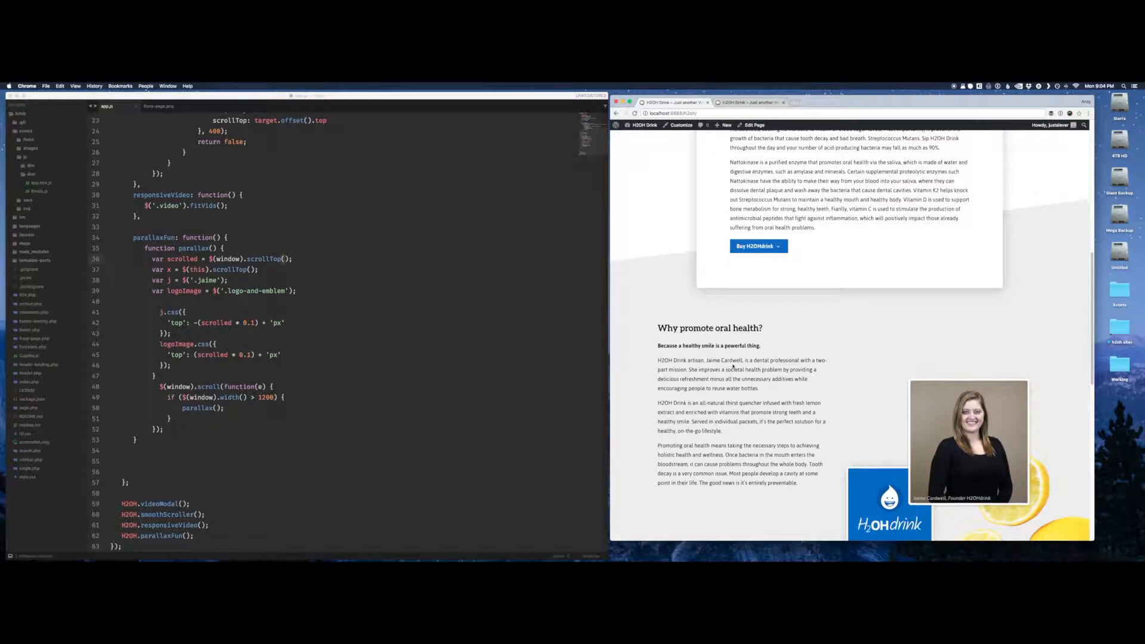
{"action": "scroll", "scroll_direction": "down", "scroll_amount": 3}
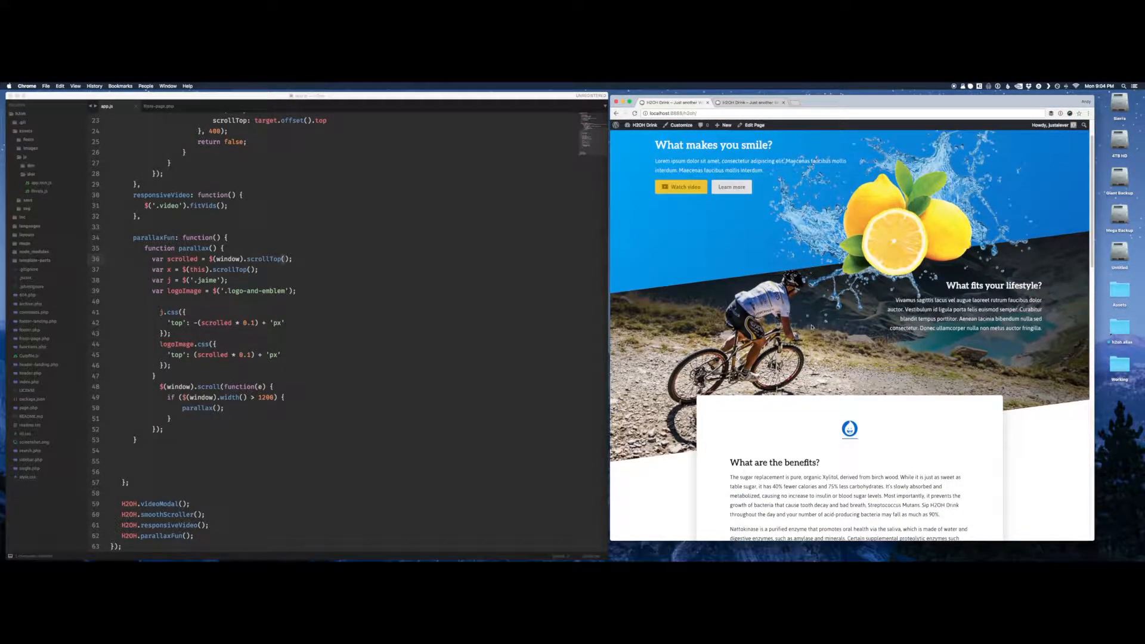
{"action": "scroll", "scroll_direction": "down", "scroll_amount": 3}
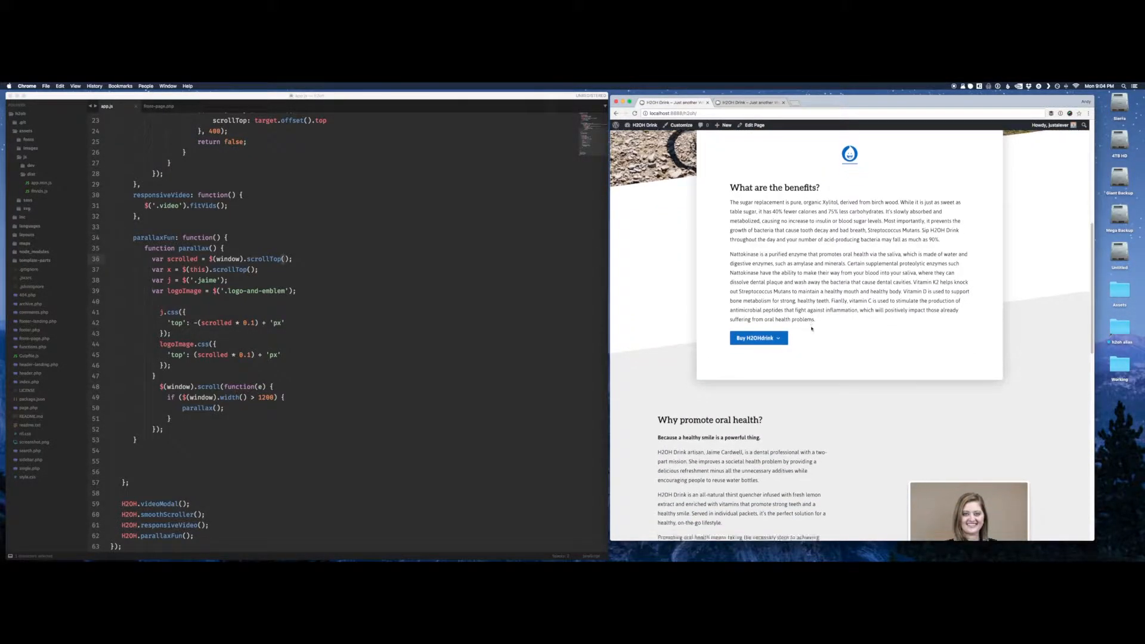
{"action": "scroll", "scroll_direction": "down", "scroll_amount": 3}
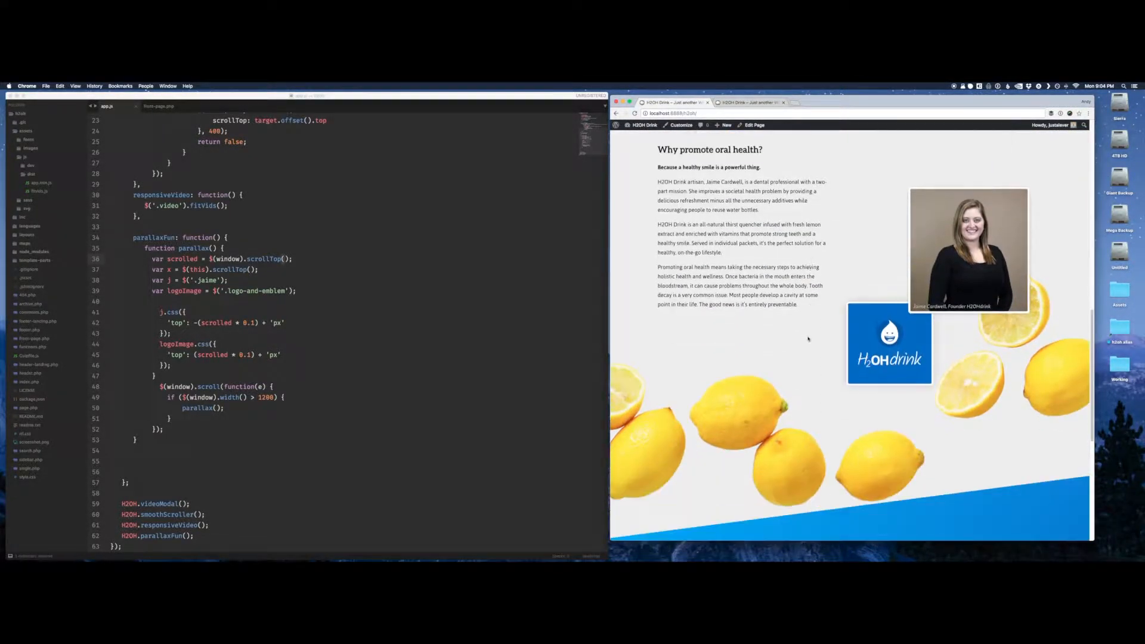
{"action": "scroll", "scroll_direction": "down", "scroll_amount": 3}
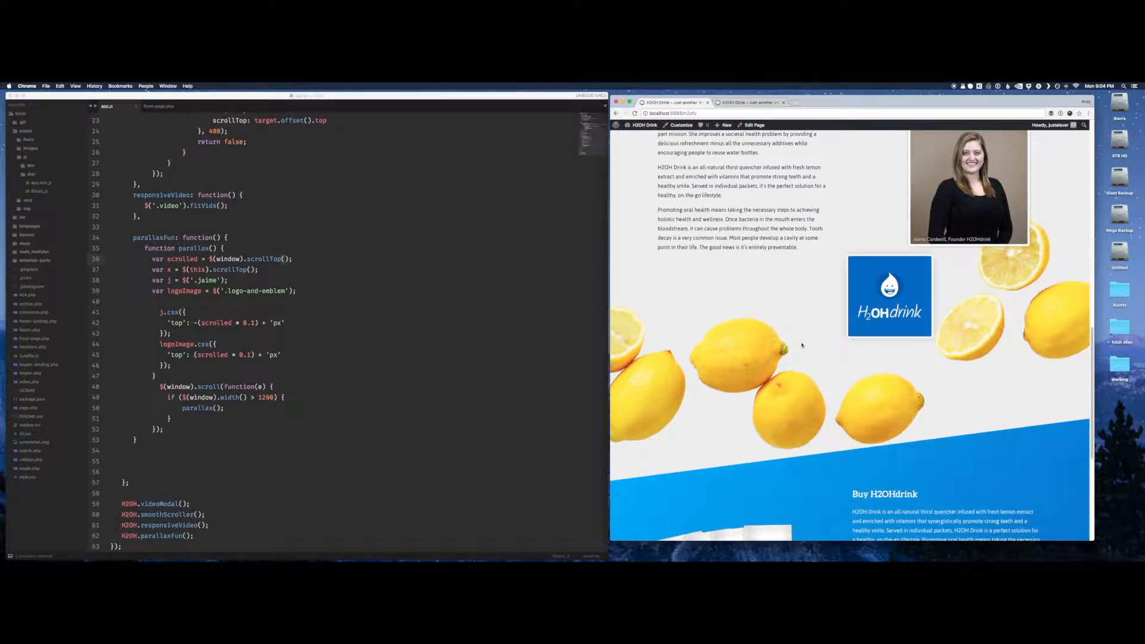
{"action": "scroll", "scroll_direction": "down", "scroll_amount": 3}
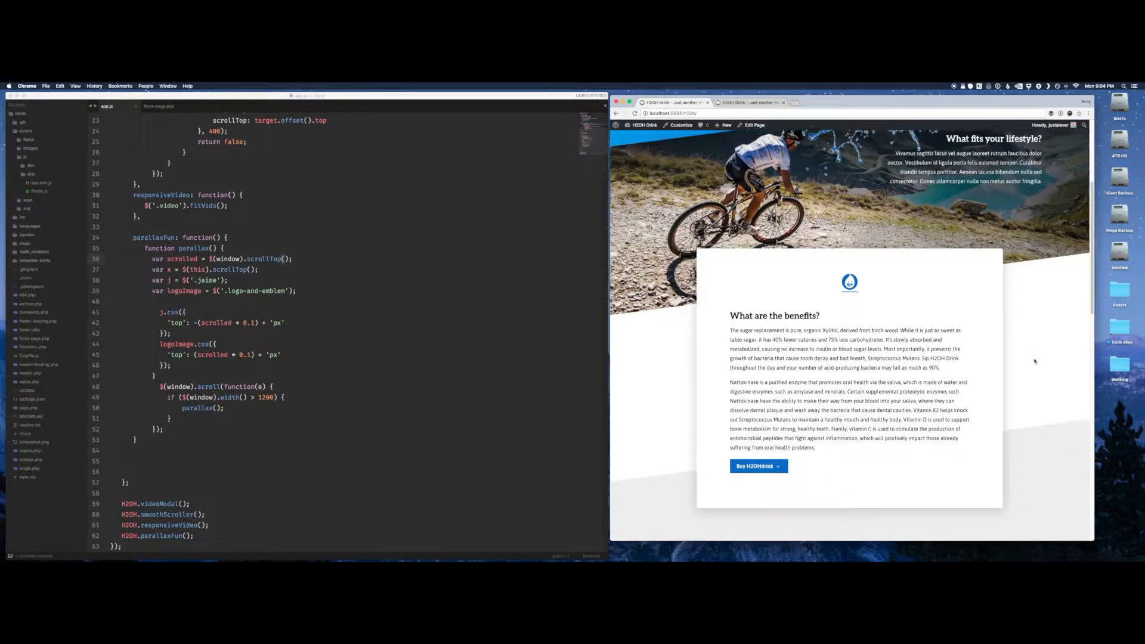
{"action": "scroll", "scroll_direction": "down", "scroll_amount": 3}
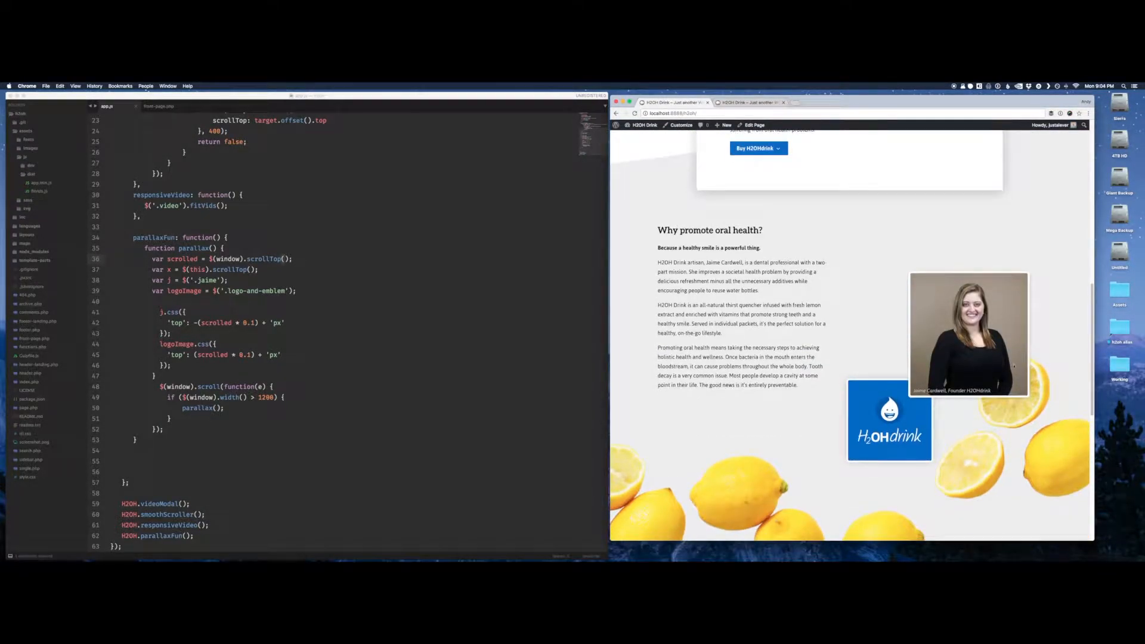
{"action": "scroll", "scroll_direction": "down", "scroll_amount": 3}
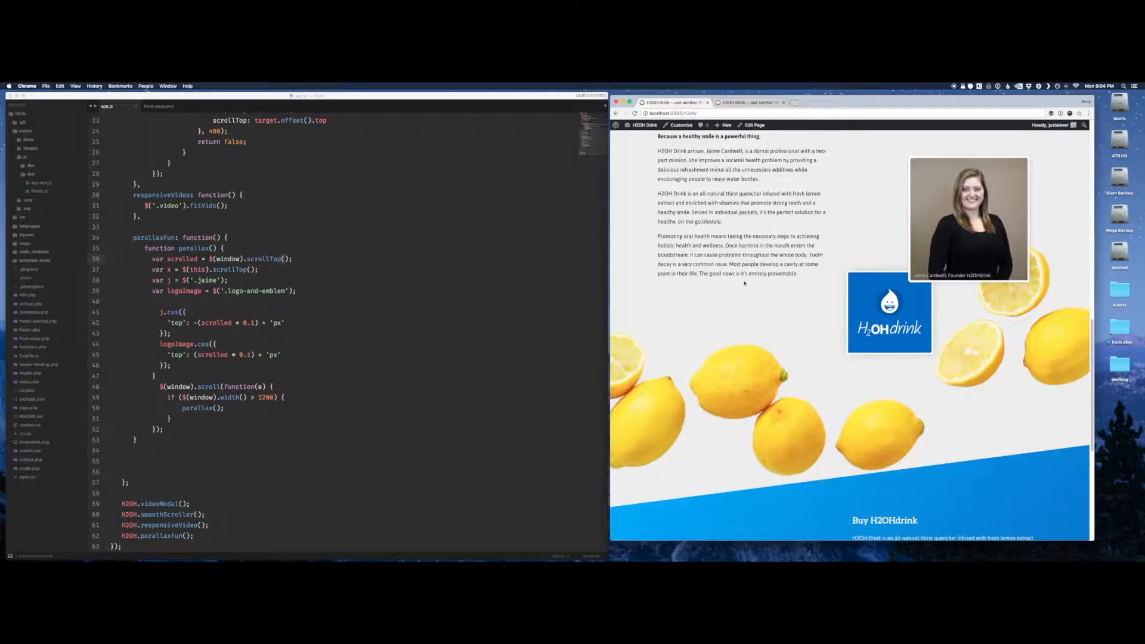
{"action": "scroll", "scroll_direction": "down", "scroll_amount": 3}
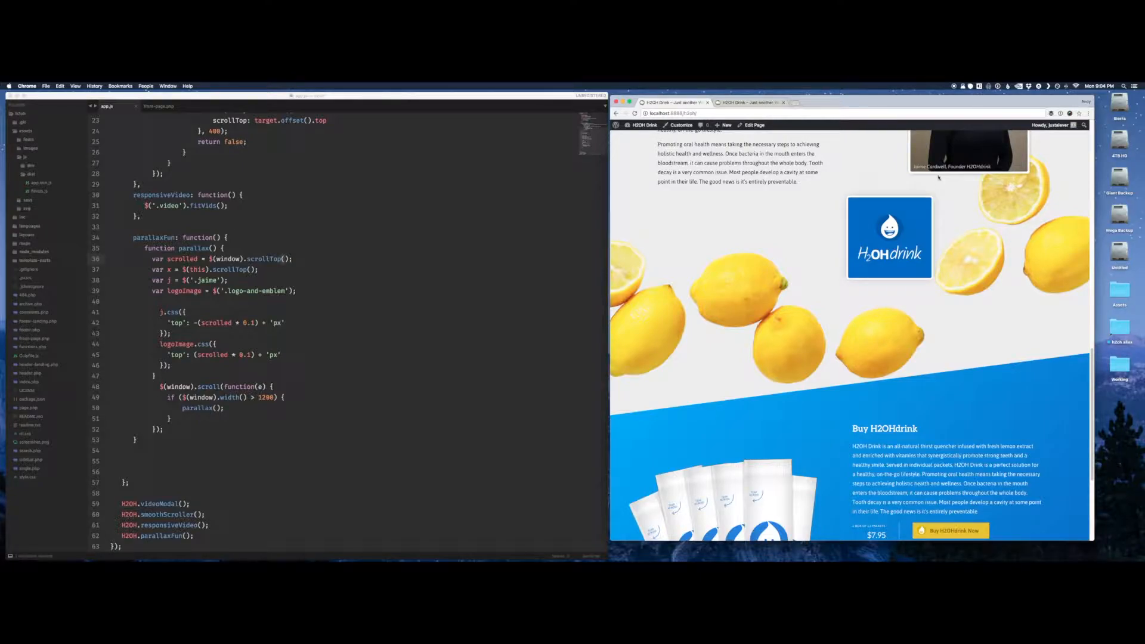
{"action": "scroll", "scroll_direction": "down", "scroll_amount": 3}
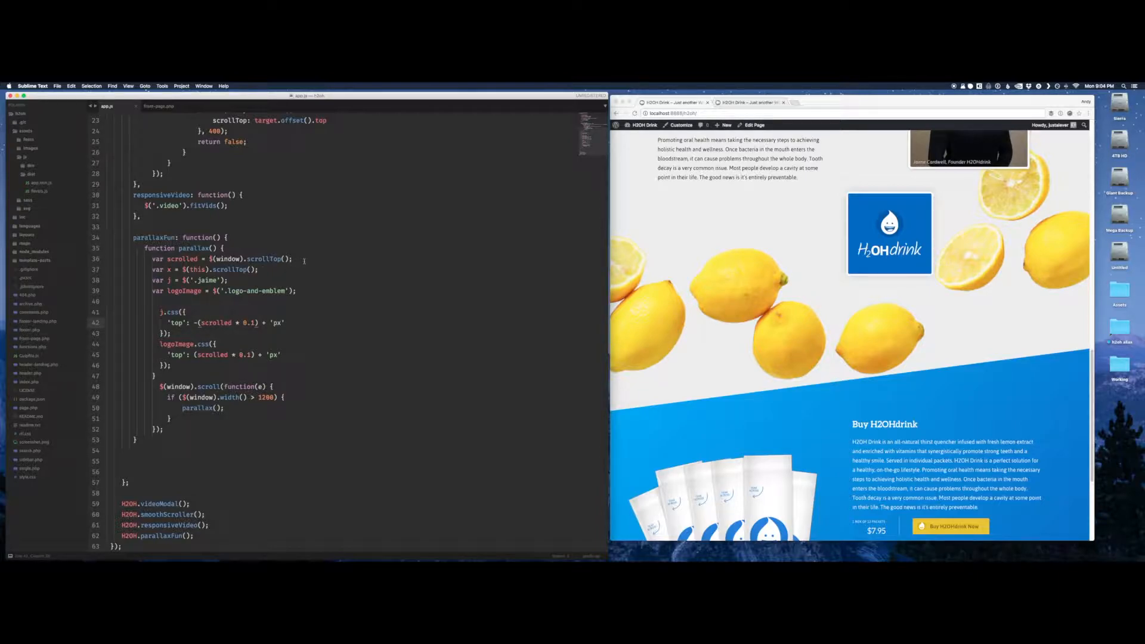
{"action": "double_click", "coordinate": [265, 259]}
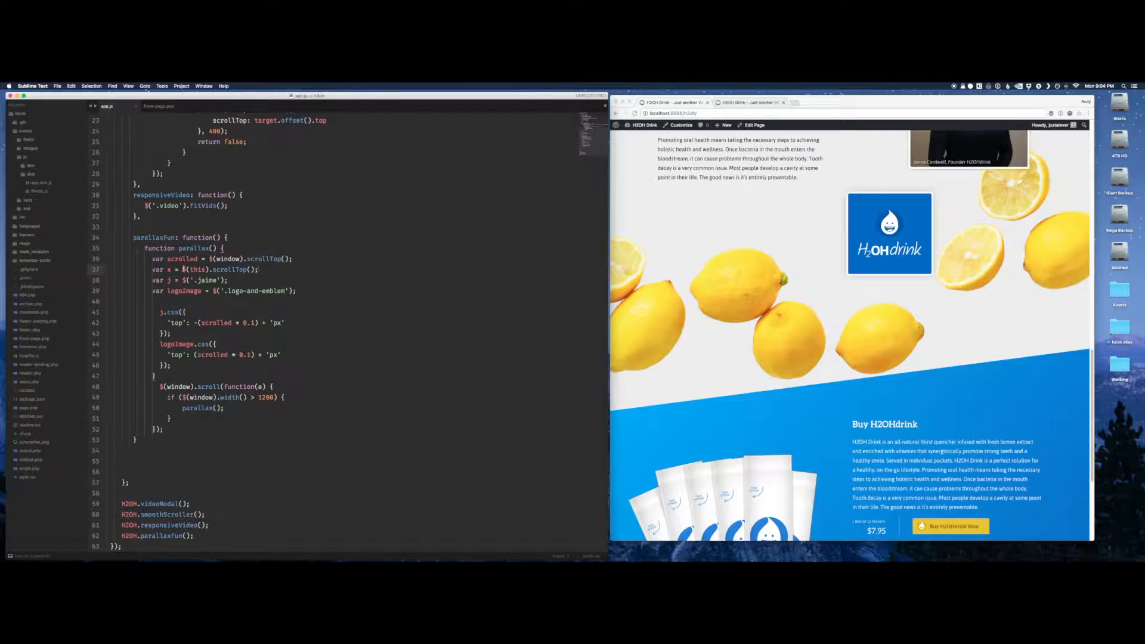
{"action": "double_click", "coordinate": [197, 270]}
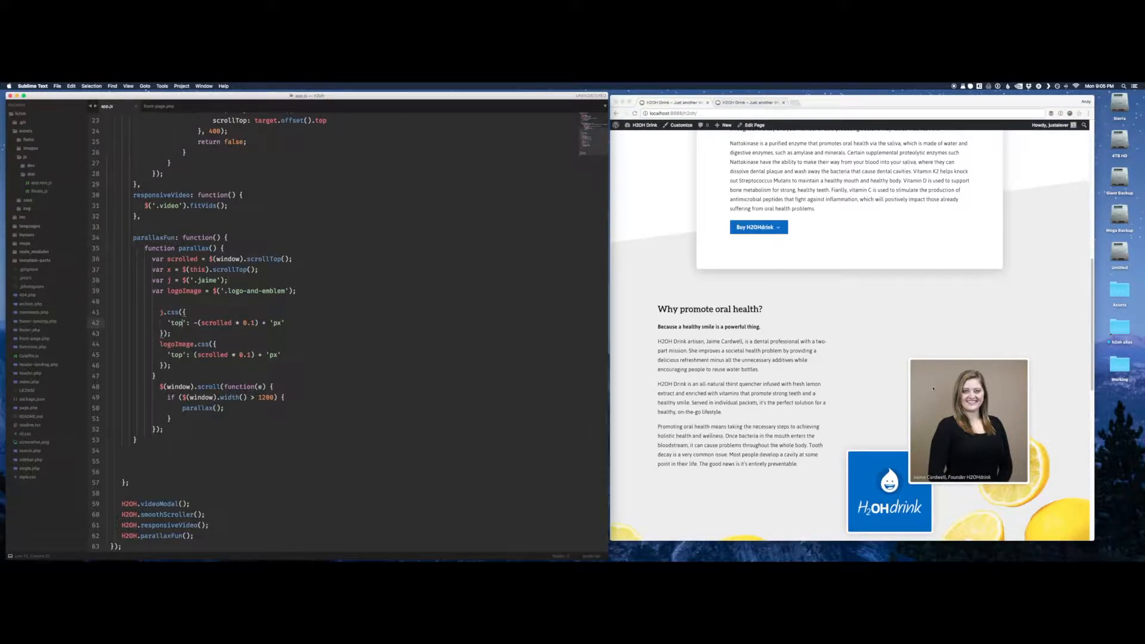
{"action": "mouse_move", "coordinate": [895, 396]}
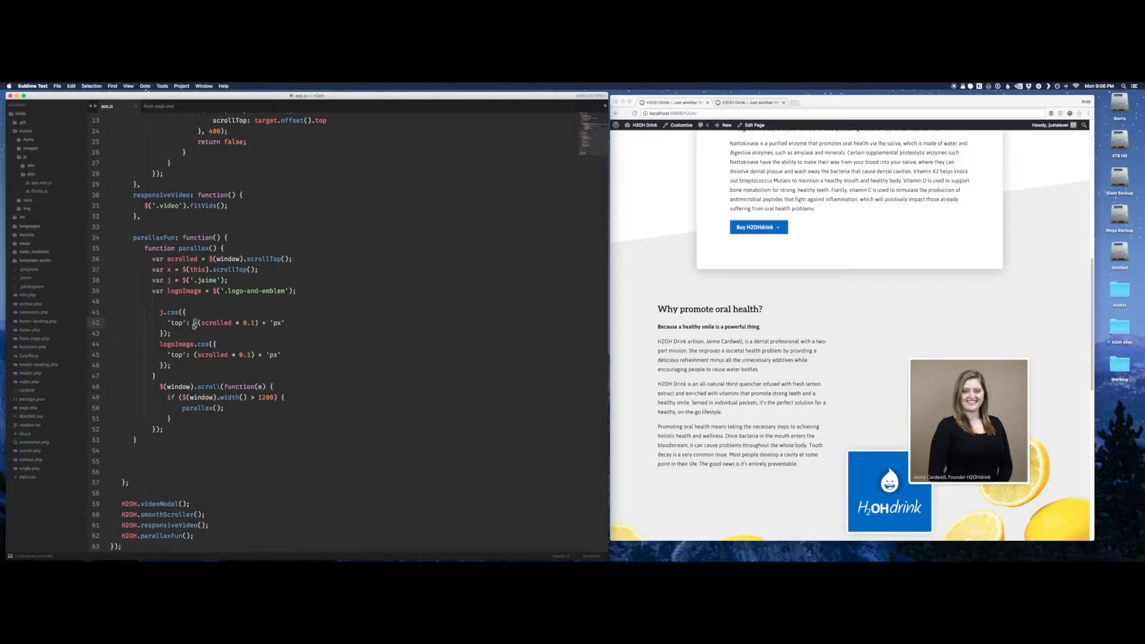
{"action": "type", "text": "-"}
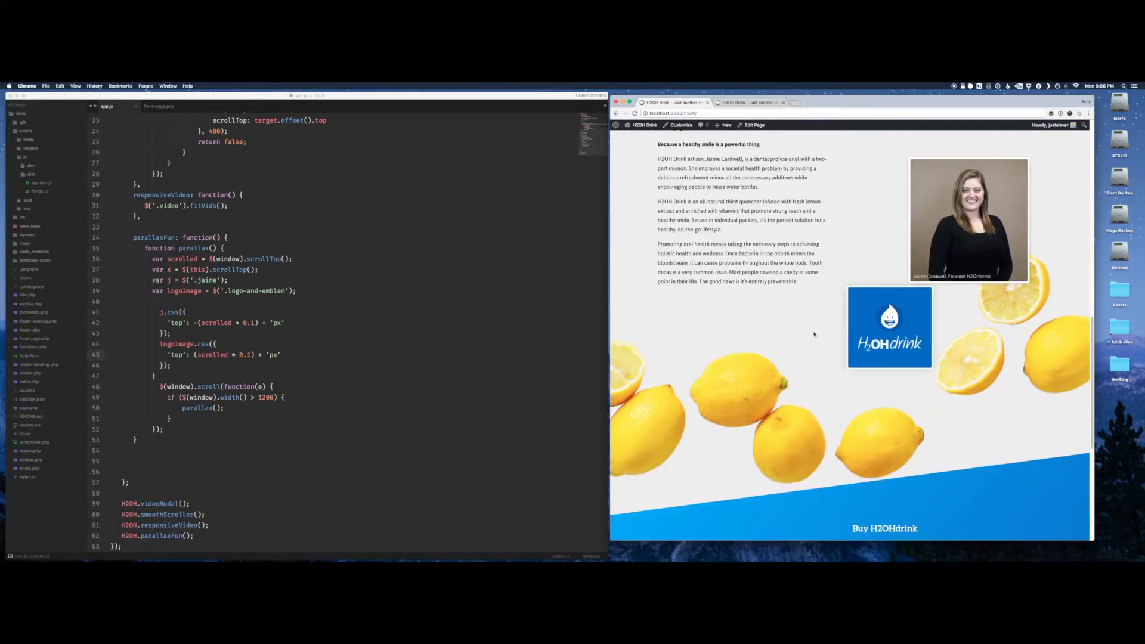
{"action": "scroll", "scroll_direction": "down", "scroll_amount": 3}
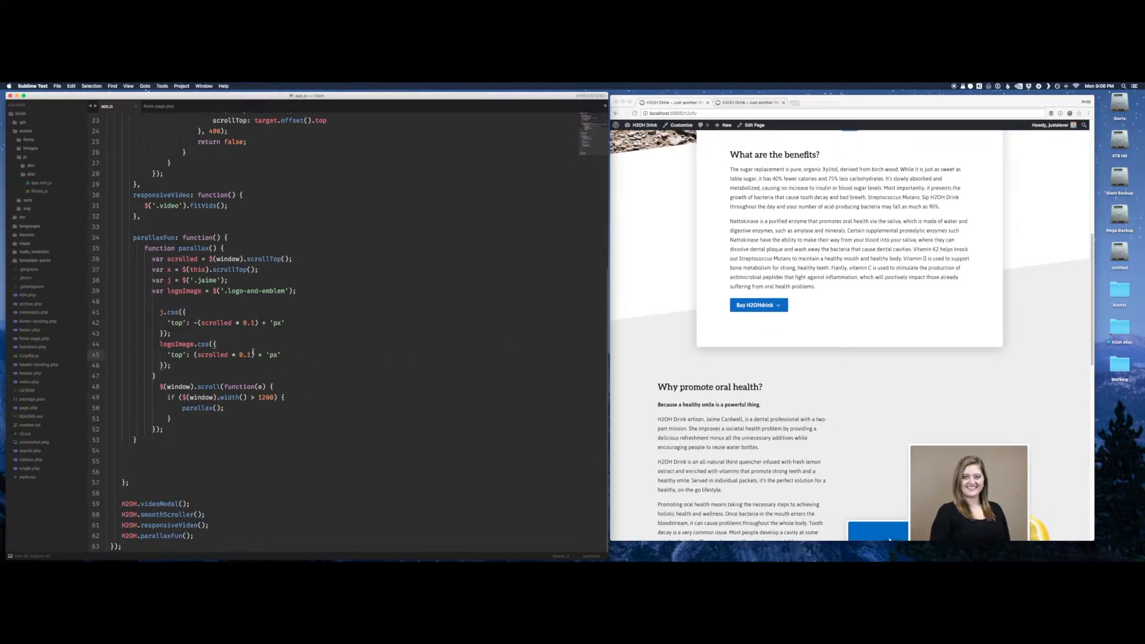
{"action": "scroll", "scroll_direction": "down", "scroll_amount": 3}
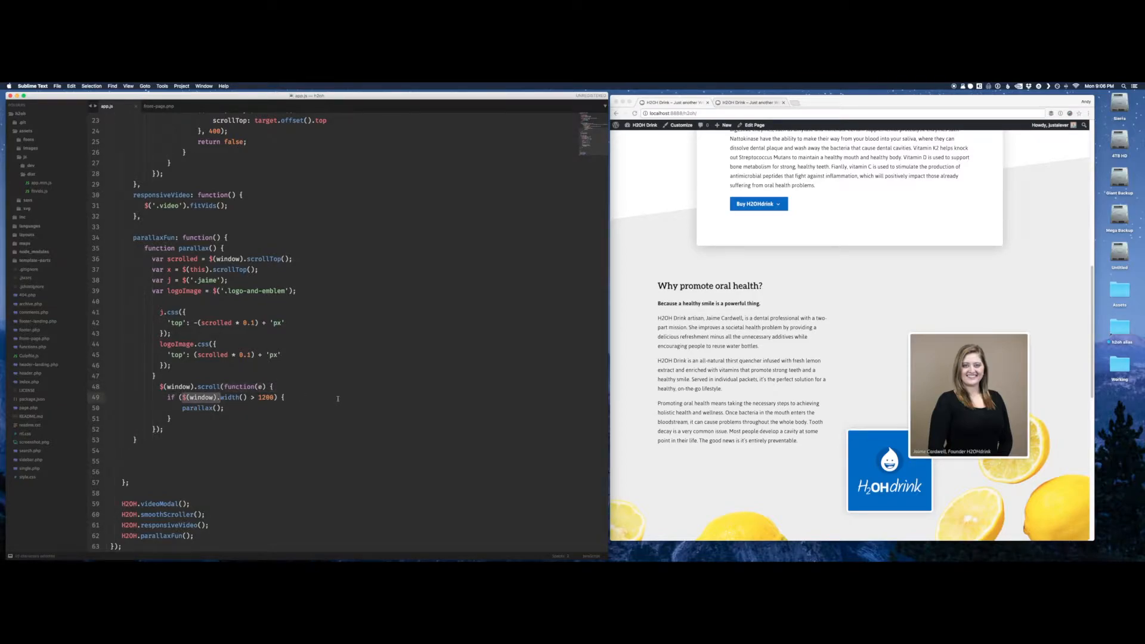
{"action": "double_click", "coordinate": [266, 397]}
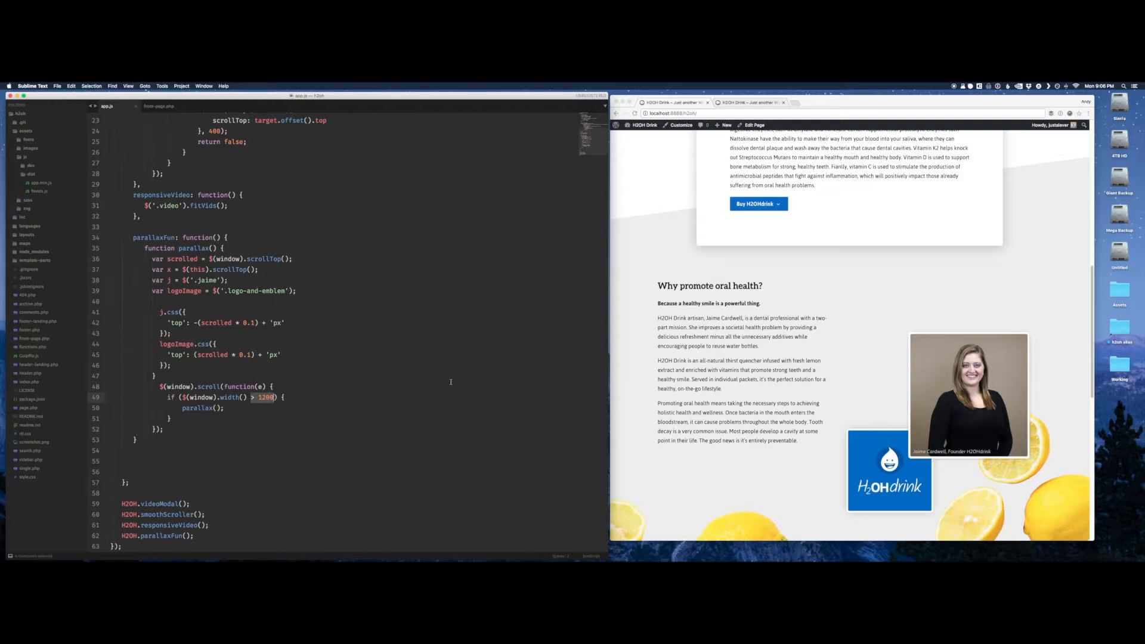
{"action": "double_click", "coordinate": [203, 408]}
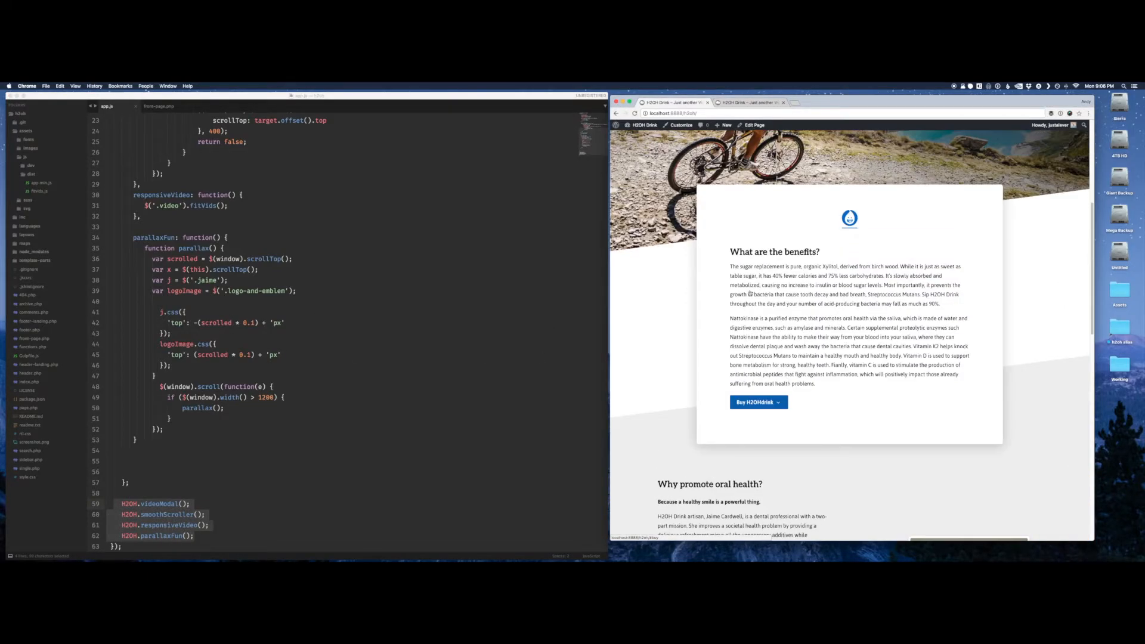
{"action": "scroll", "scroll_direction": "up", "scroll_amount": 3}
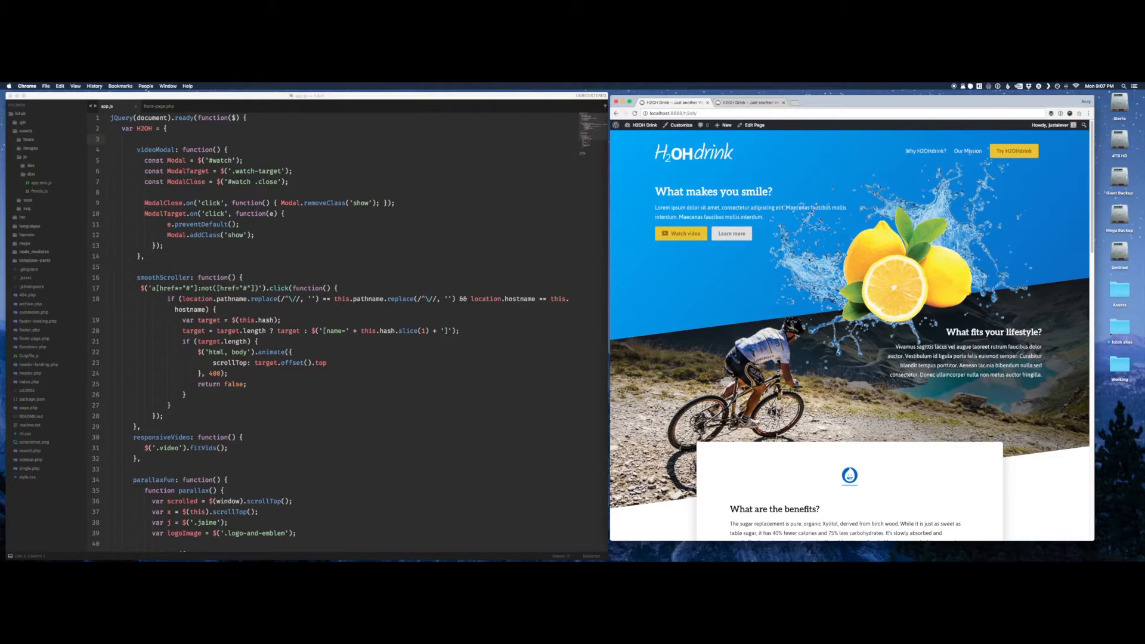
{"action": "scroll", "scroll_direction": "down", "scroll_amount": 3}
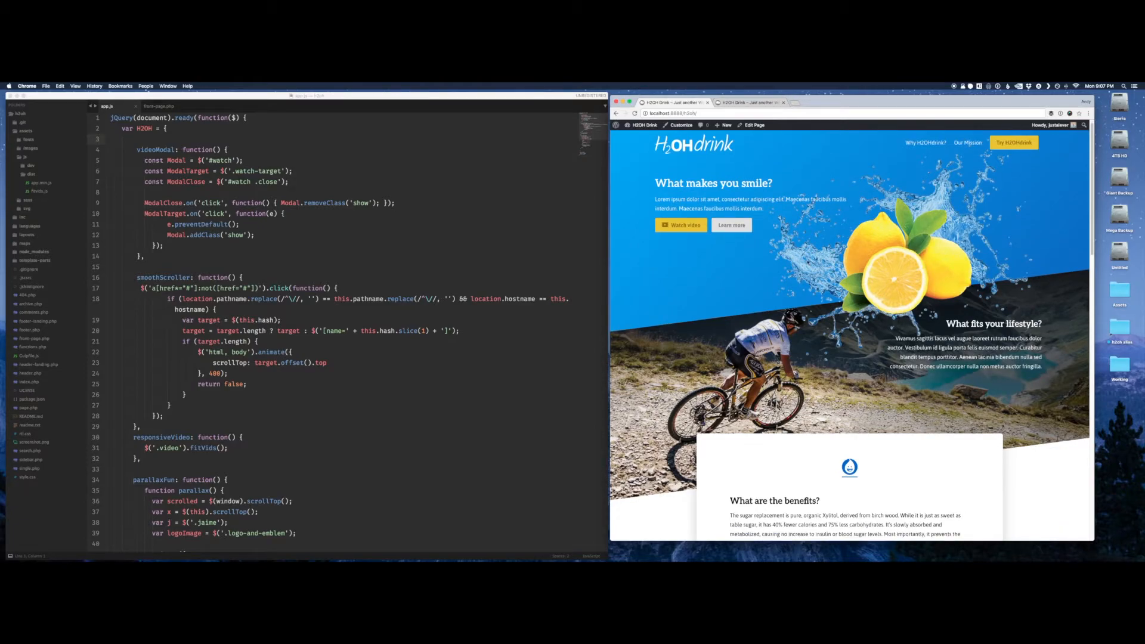
{"action": "scroll", "scroll_direction": "down", "scroll_amount": 3}
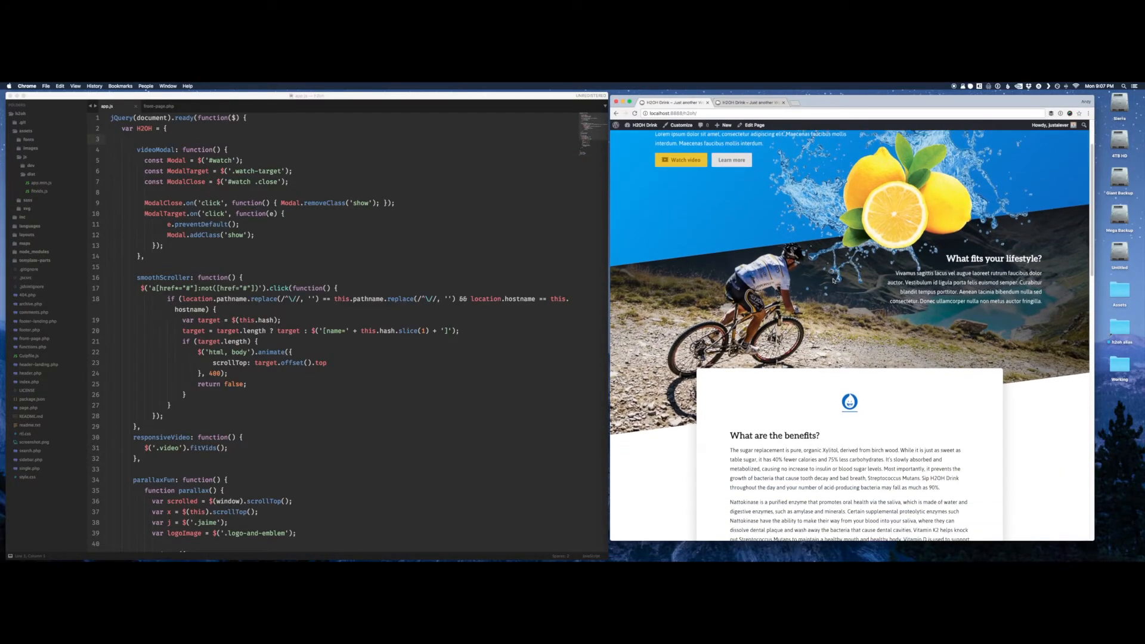
{"action": "scroll", "scroll_direction": "down", "scroll_amount": 3}
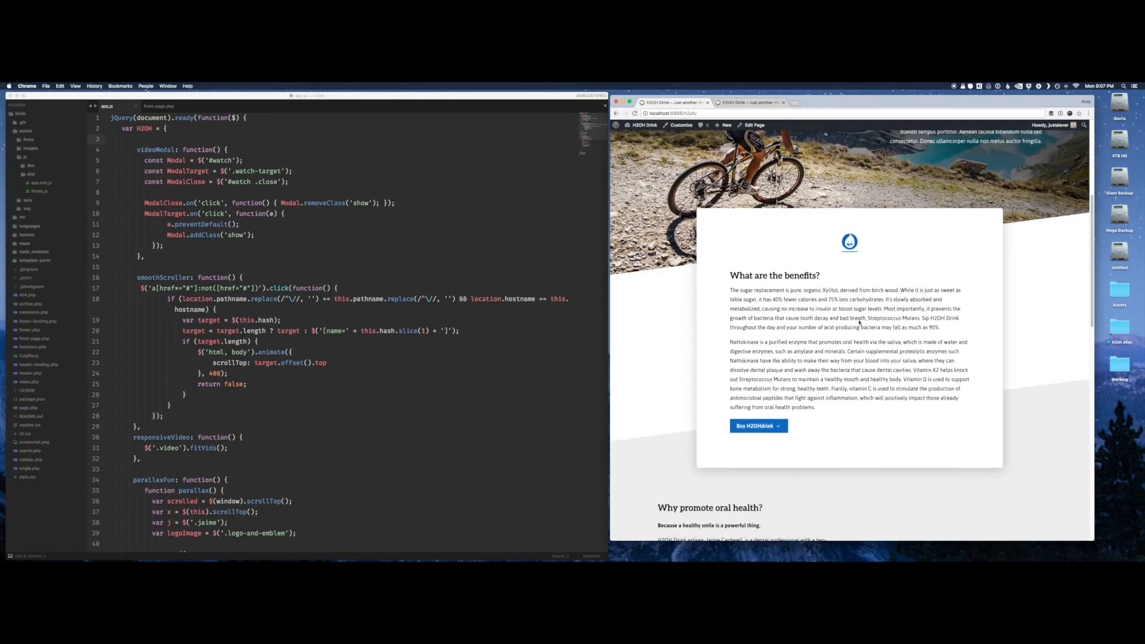
{"action": "scroll", "scroll_direction": "down", "scroll_amount": 3}
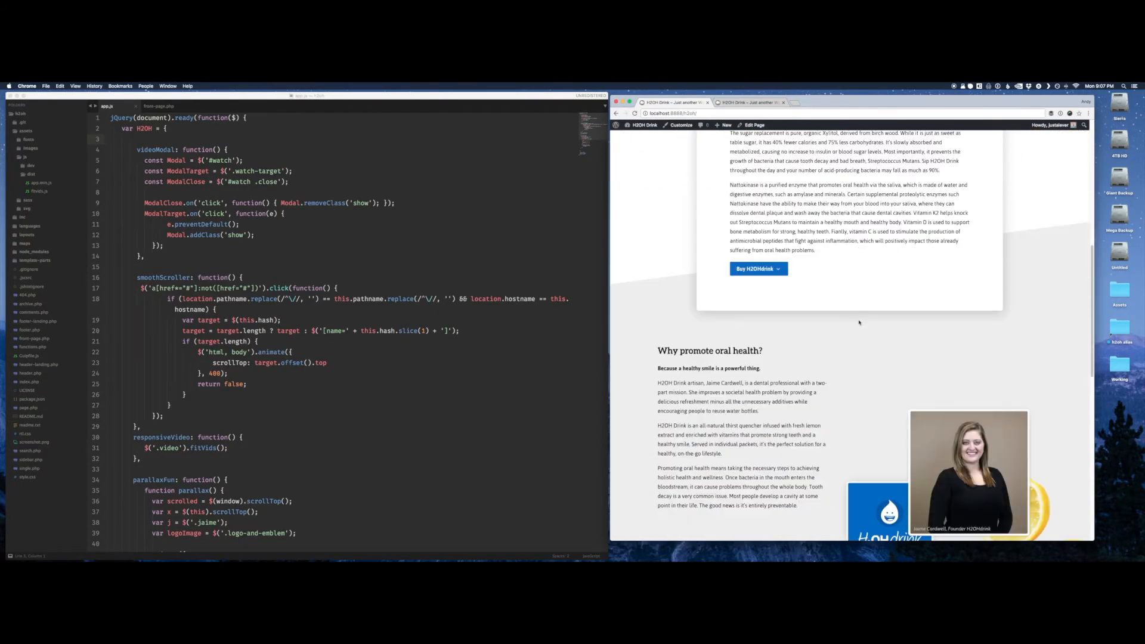
{"action": "scroll", "scroll_direction": "down", "scroll_amount": 3}
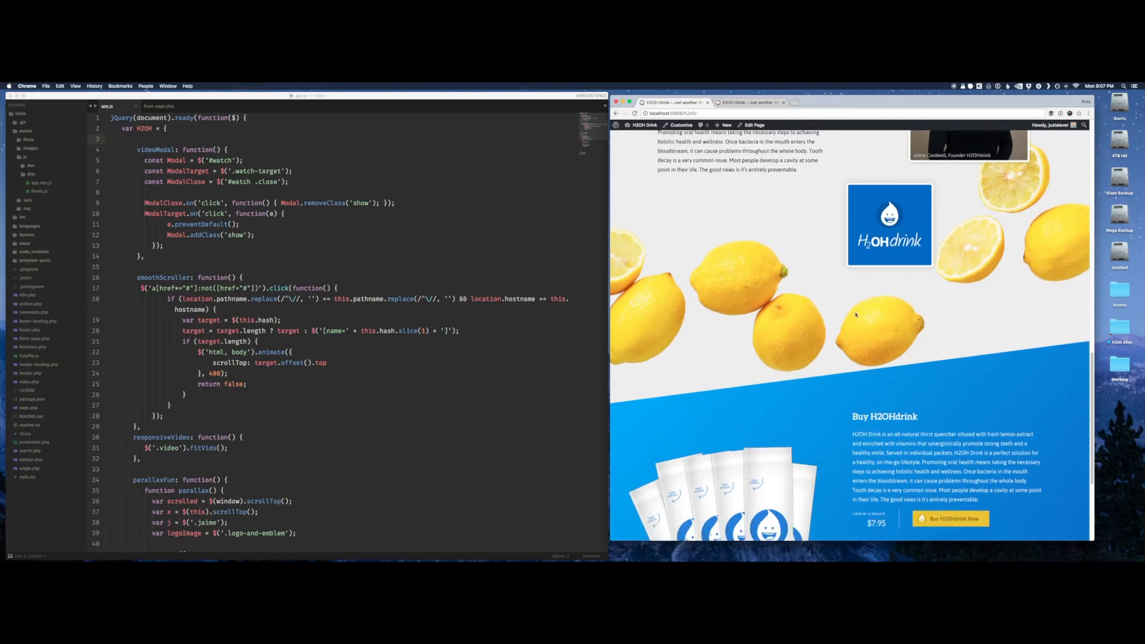